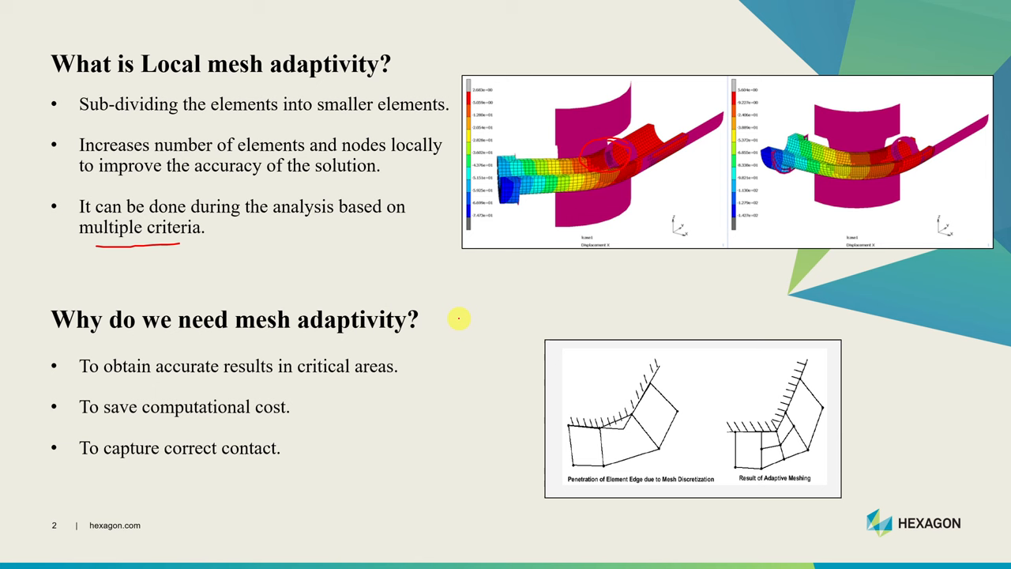
{"action": "mouse_move", "coordinate": [411, 365]}
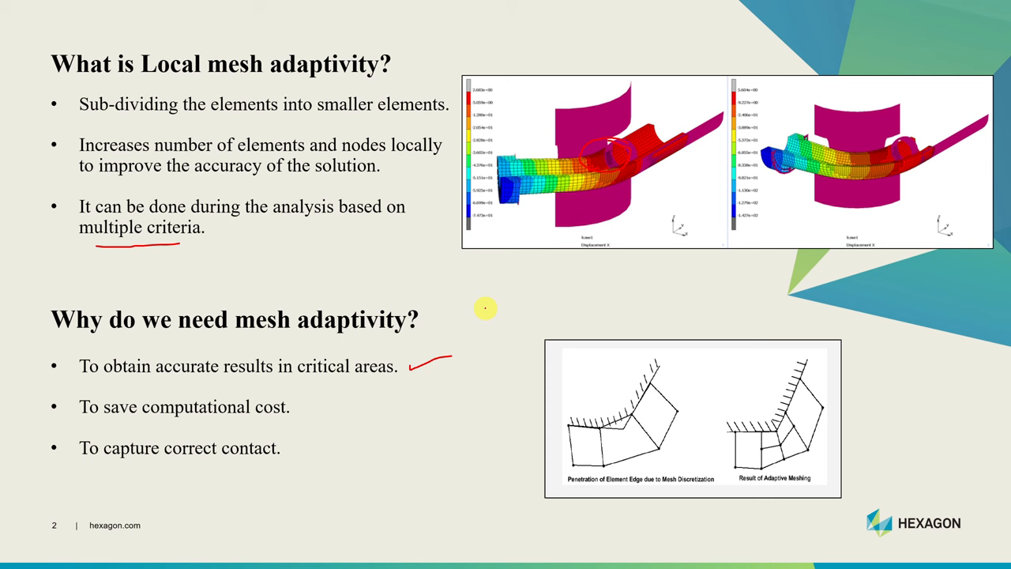
{"action": "mouse_move", "coordinate": [543, 282]}
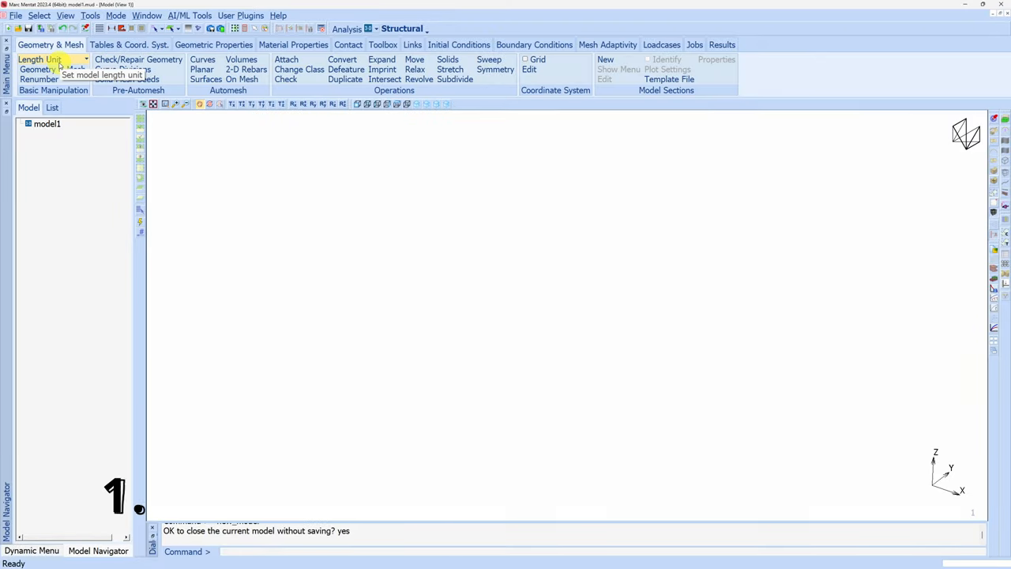
Switch the analysis dimension to 3D and choose the working directory.
{"action": "left_click", "coordinate": [39, 60]}
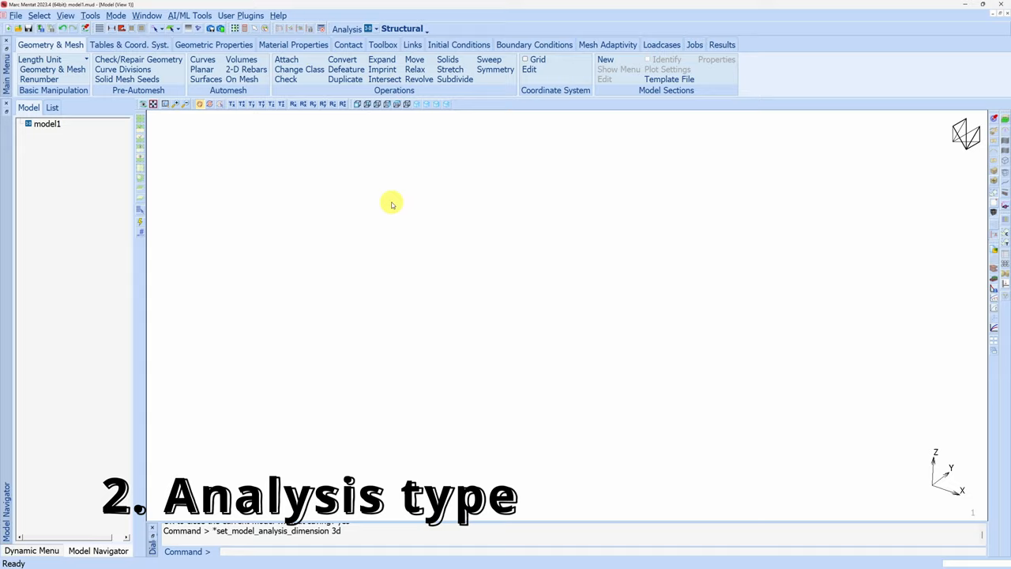
{"action": "left_click", "coordinate": [15, 15]}
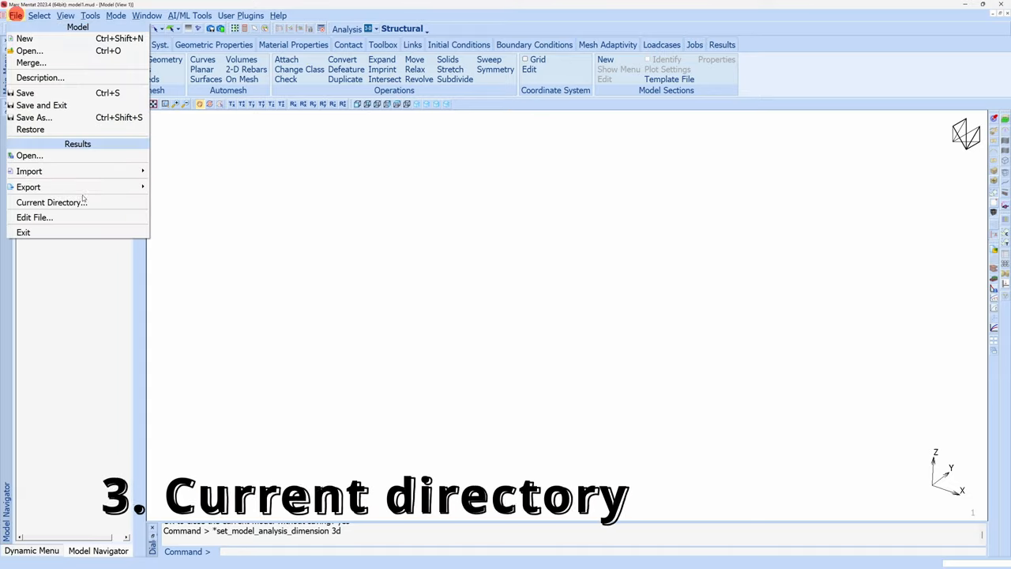
{"action": "left_click", "coordinate": [50, 202]}
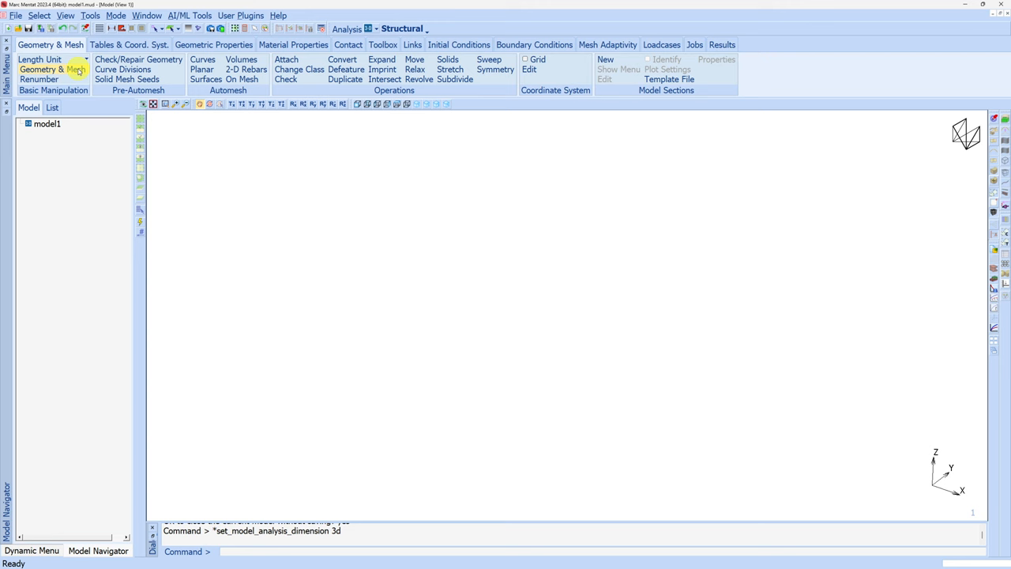
Save the empty model under the new name Plate_and_ball.
{"action": "left_click", "coordinate": [15, 16]}
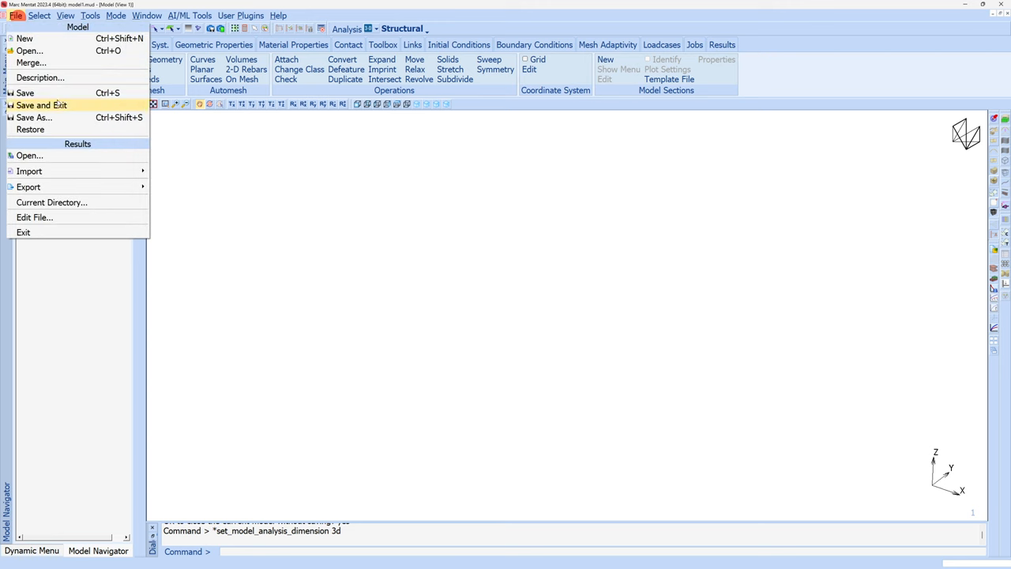
{"action": "left_click", "coordinate": [33, 117]}
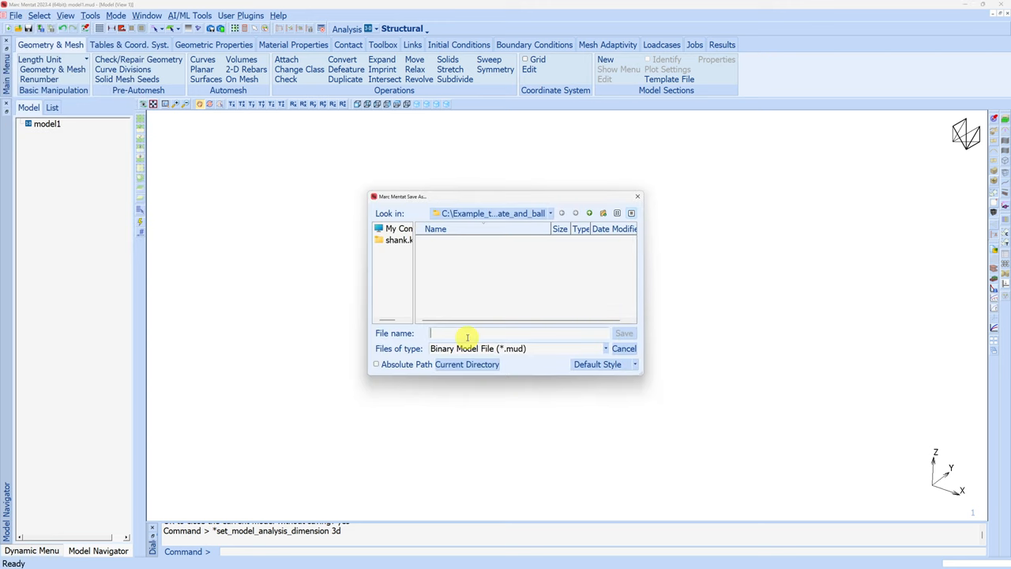
{"action": "left_click", "coordinate": [622, 332]}
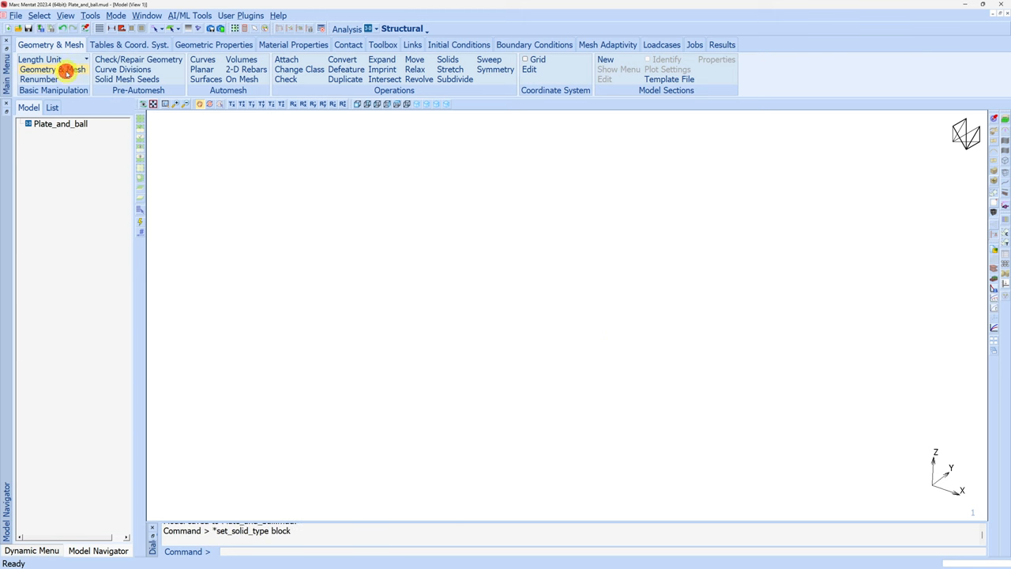
Add a block solid plate of 100 x 50 footprint and height 20.
{"action": "left_click", "coordinate": [38, 70]}
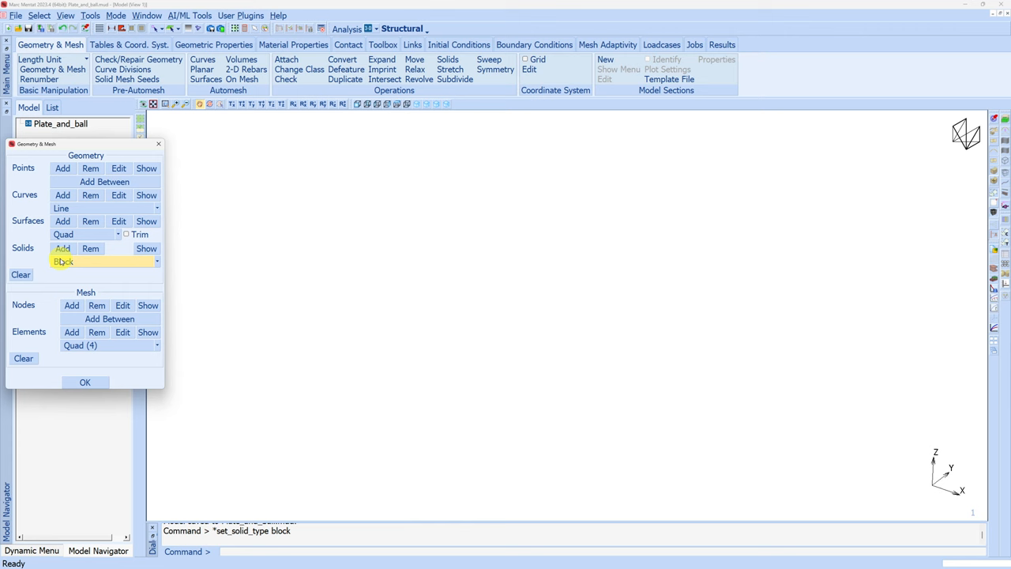
{"action": "left_click", "coordinate": [63, 248]}
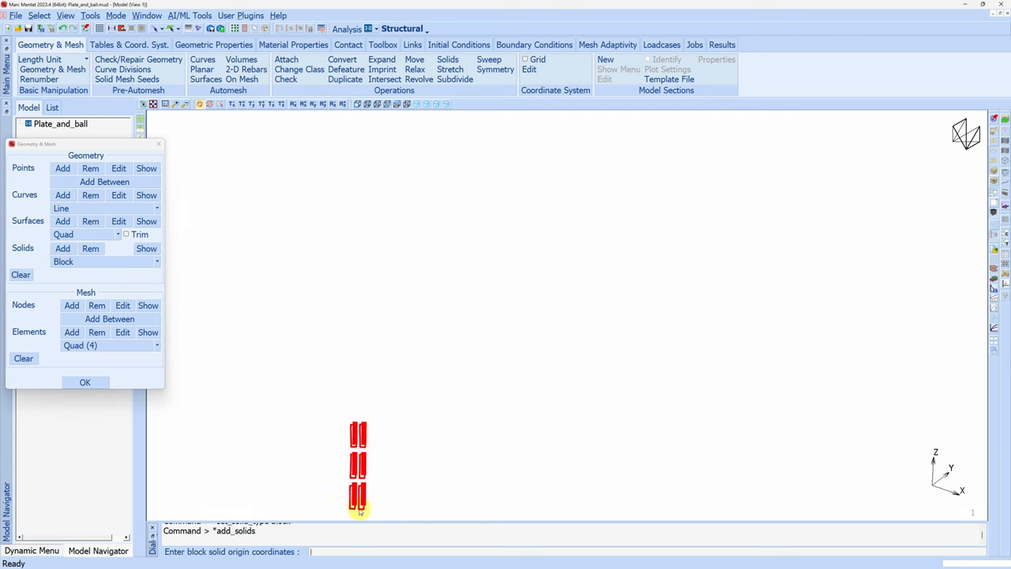
{"action": "type", "text": "n"}
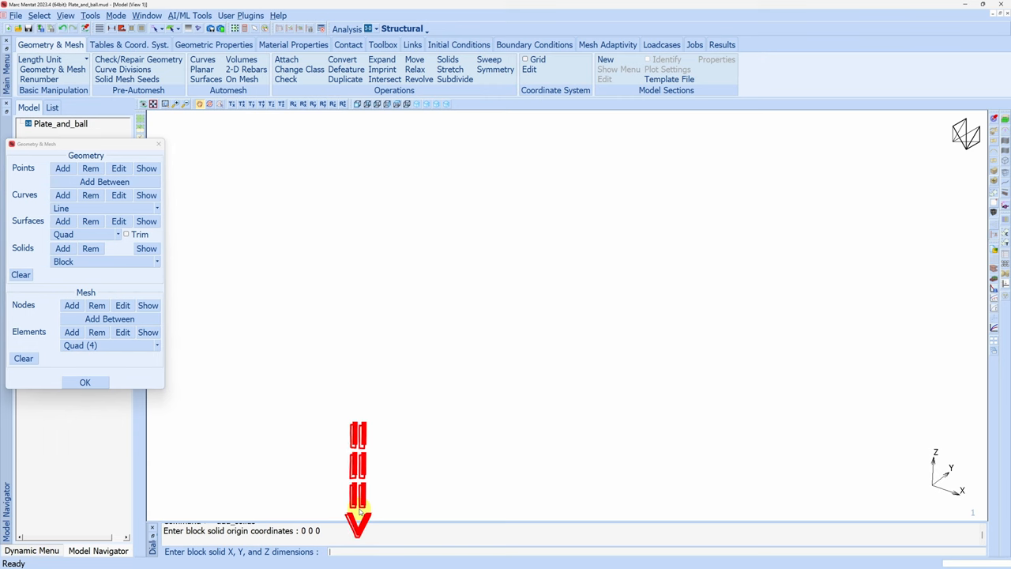
{"action": "type", "text": "100 50"}
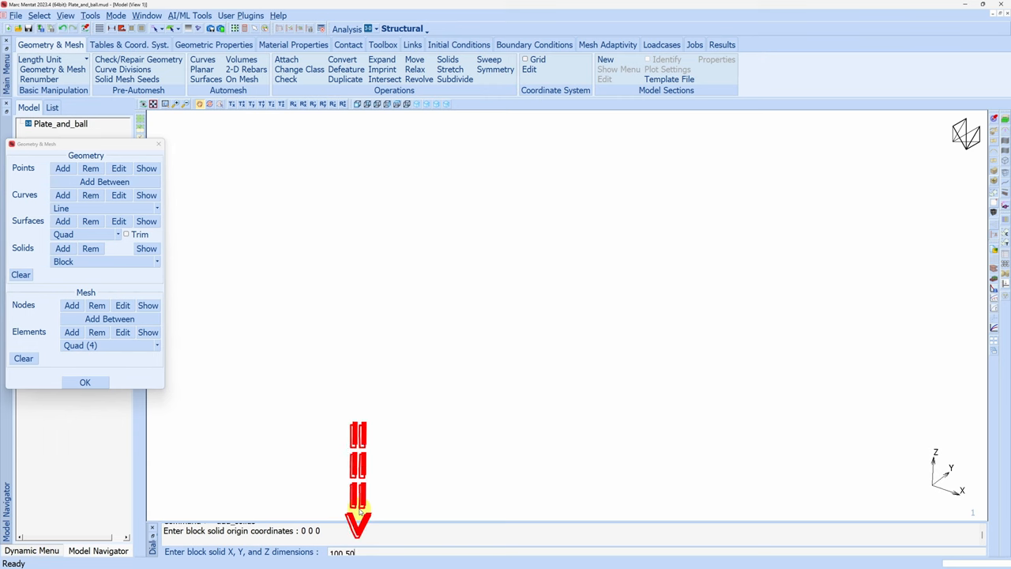
{"action": "type", "text": "20"}
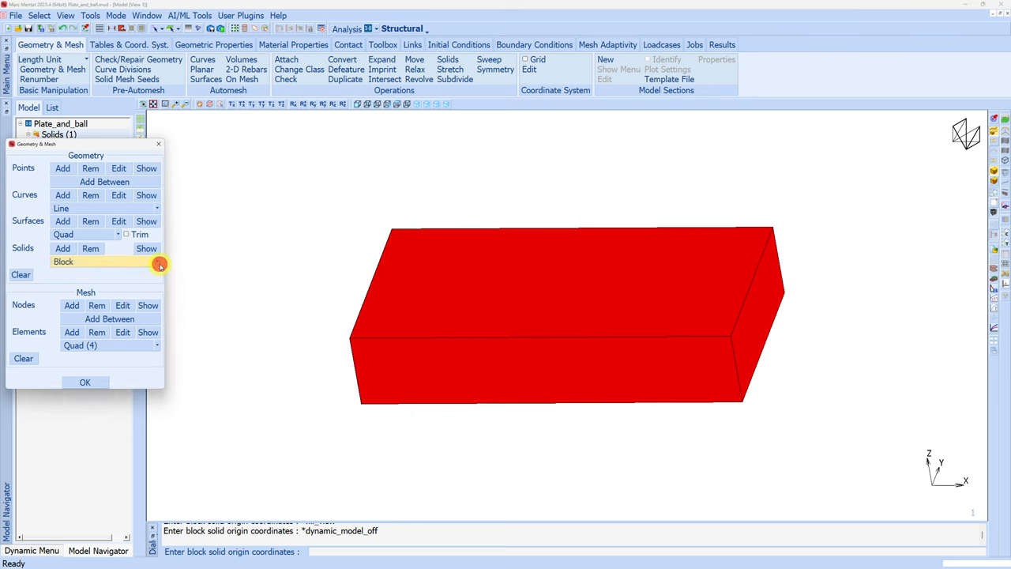
Add a sphere solid ball centred at 50 25 30 embedded in the plate top.
{"action": "left_click", "coordinate": [159, 262]}
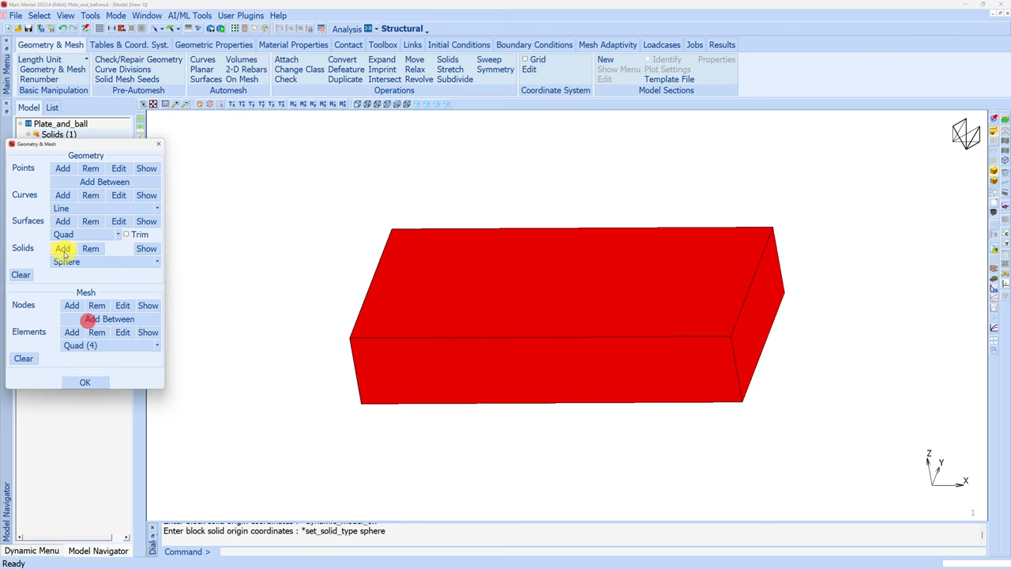
{"action": "left_click", "coordinate": [63, 247]}
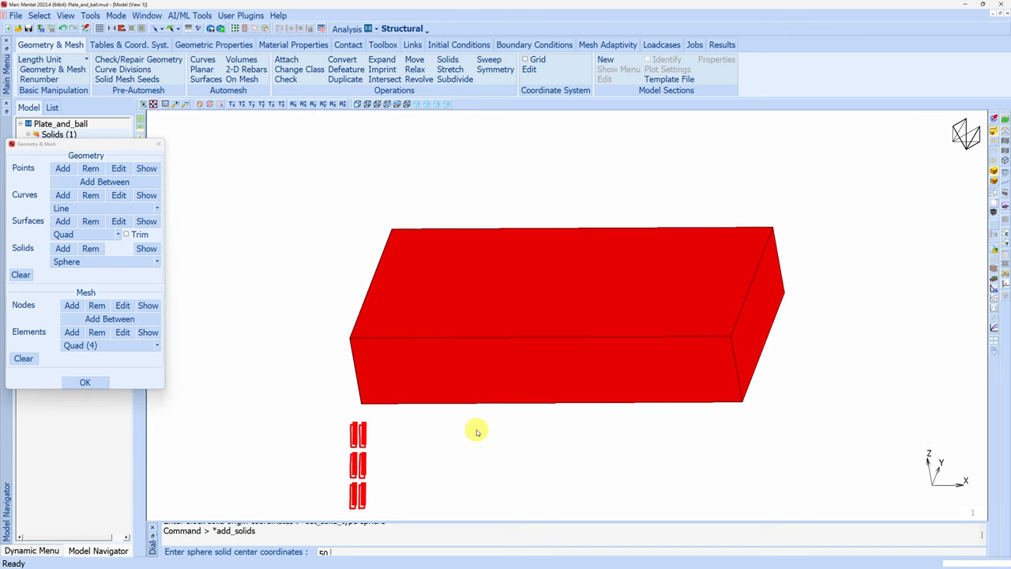
{"action": "type", "text": "50 25 30"}
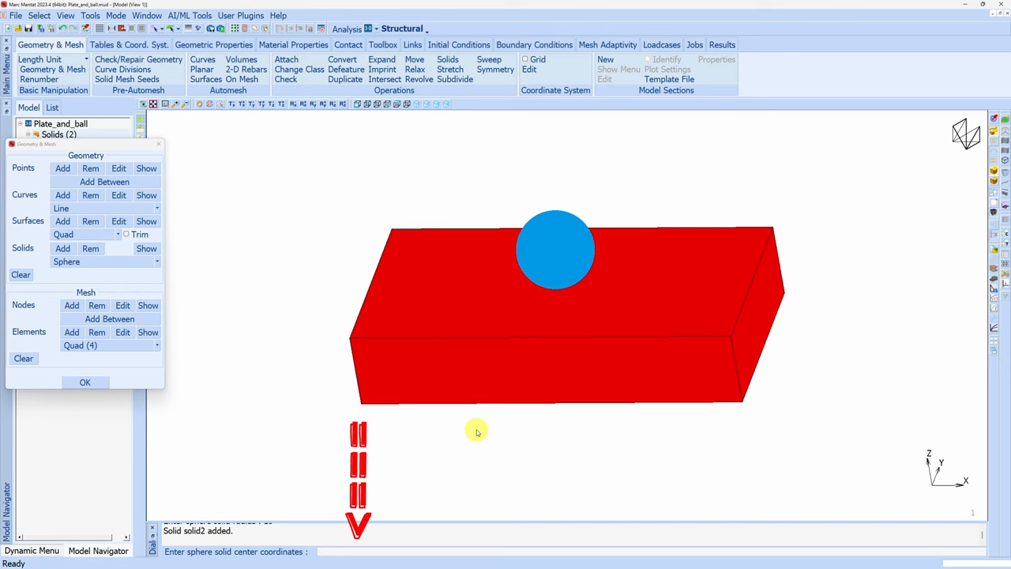
{"action": "left_click", "coordinate": [85, 381]}
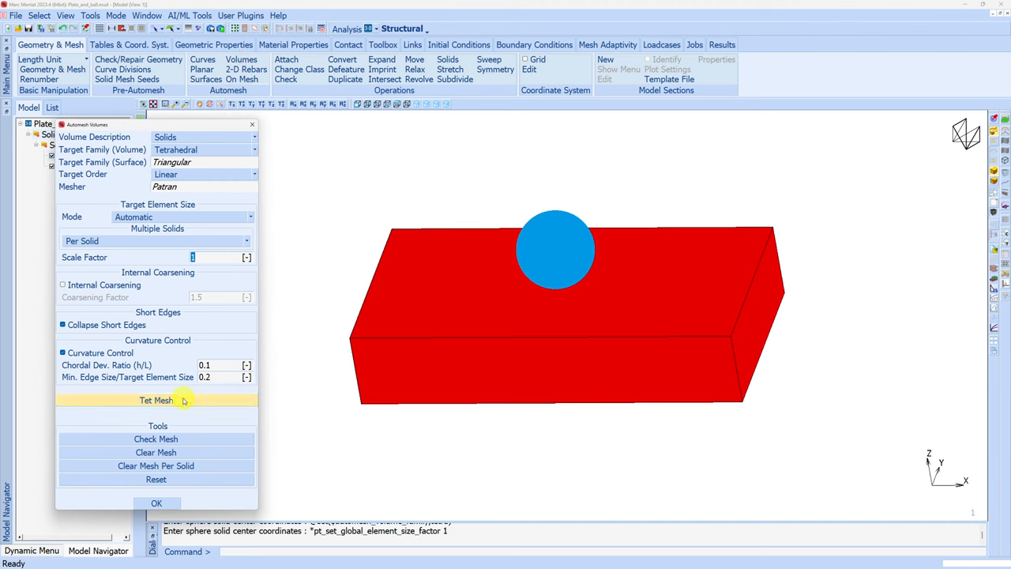
Tet-mesh the ball, then remesh it with element size scale factor 0.5.
{"action": "left_click", "coordinate": [157, 400]}
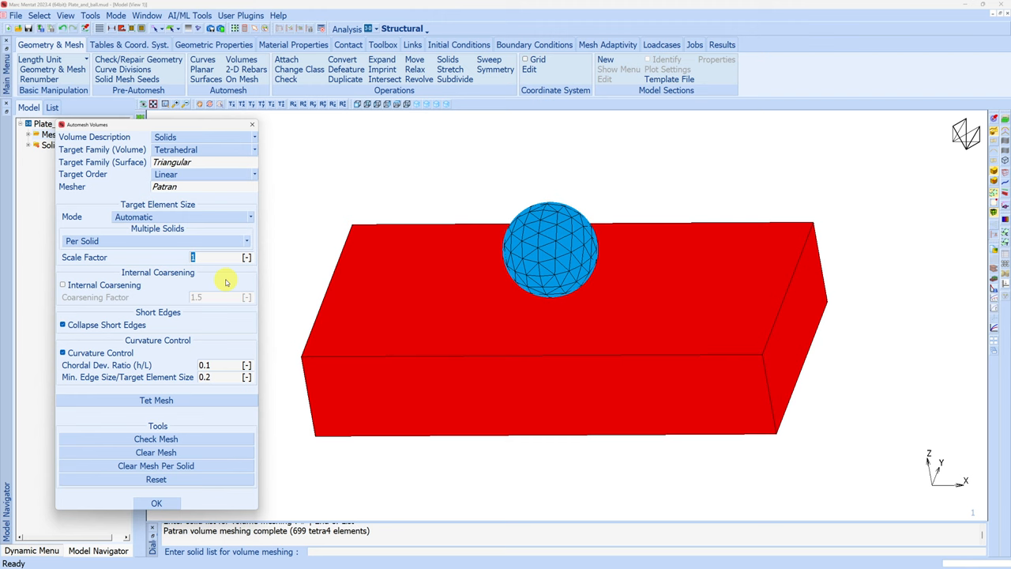
{"action": "type", "text": "0.5"}
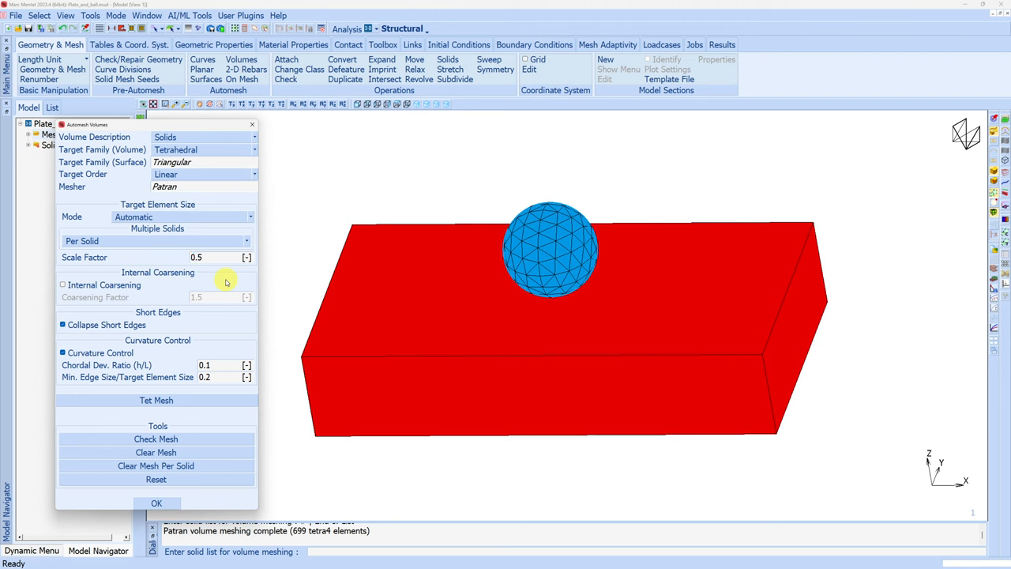
{"action": "mouse_move", "coordinate": [523, 253]}
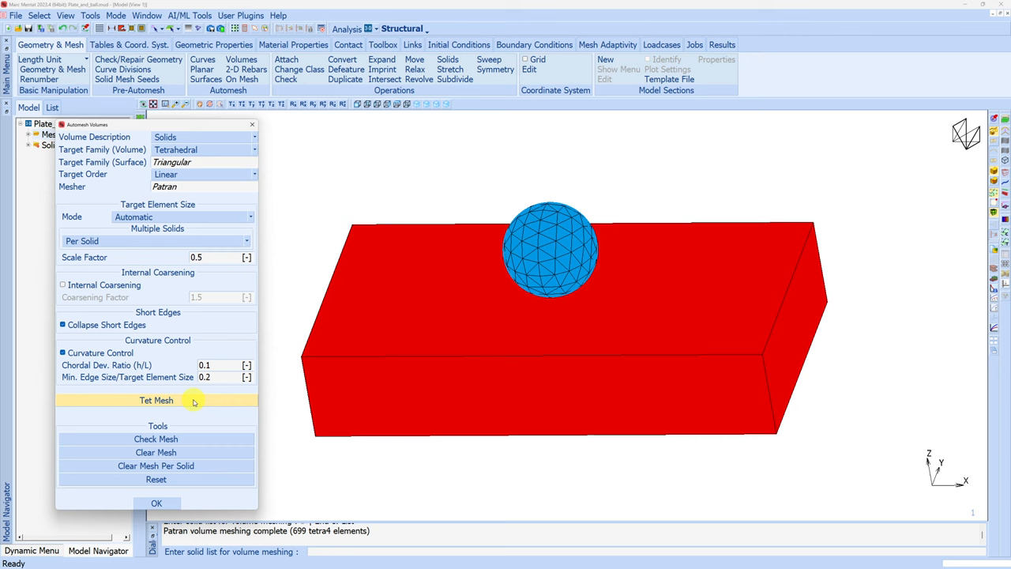
{"action": "left_click", "coordinate": [155, 399]}
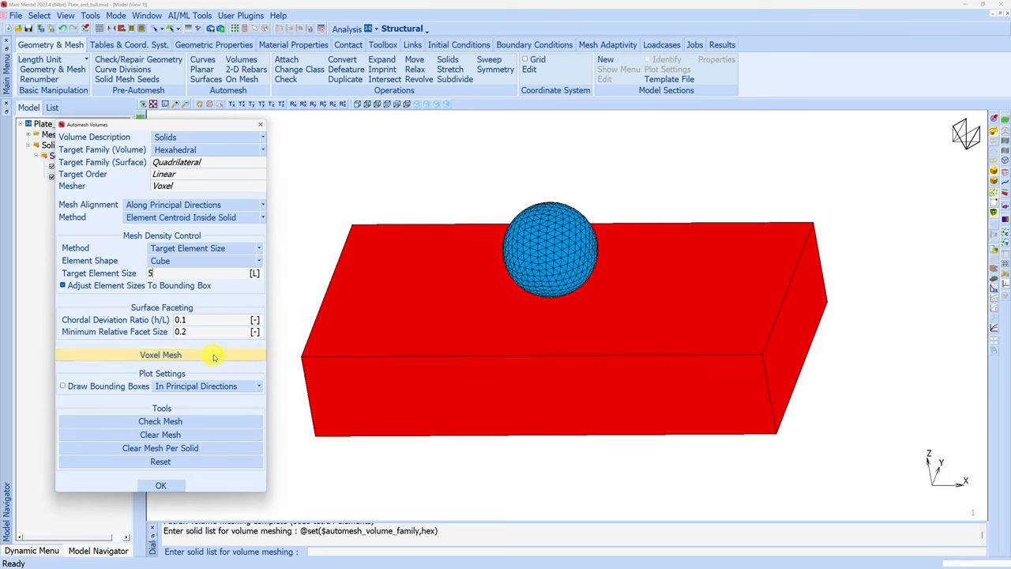
Voxel-mesh the plate block with cube-shaped hexahedral elements.
{"action": "left_click", "coordinate": [161, 354]}
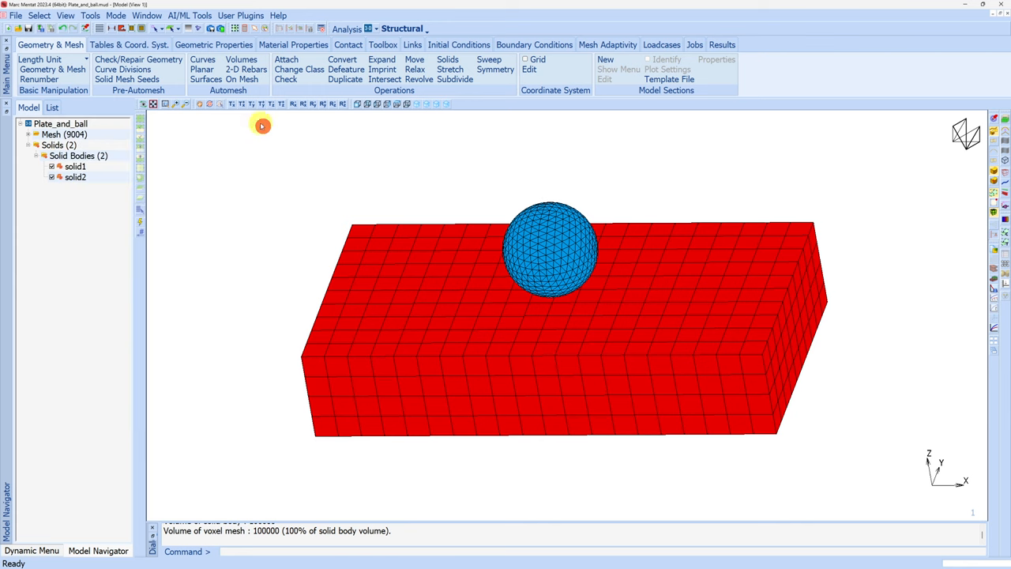
{"action": "left_click", "coordinate": [294, 44]}
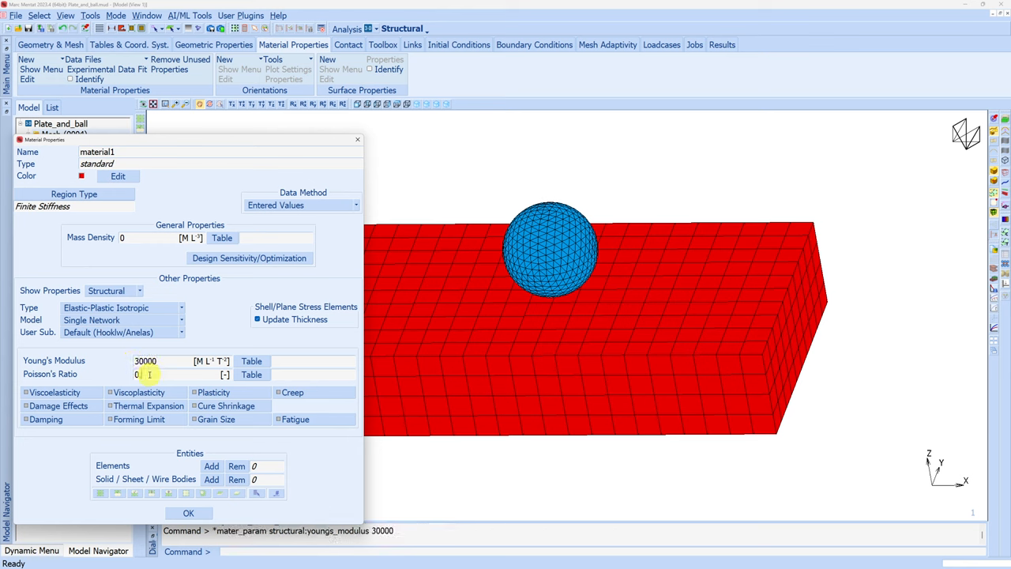
Give the isotropic material Poisson's ratio 0.3 and start assigning solid bodies to it.
{"action": "type", "text": "0.3"}
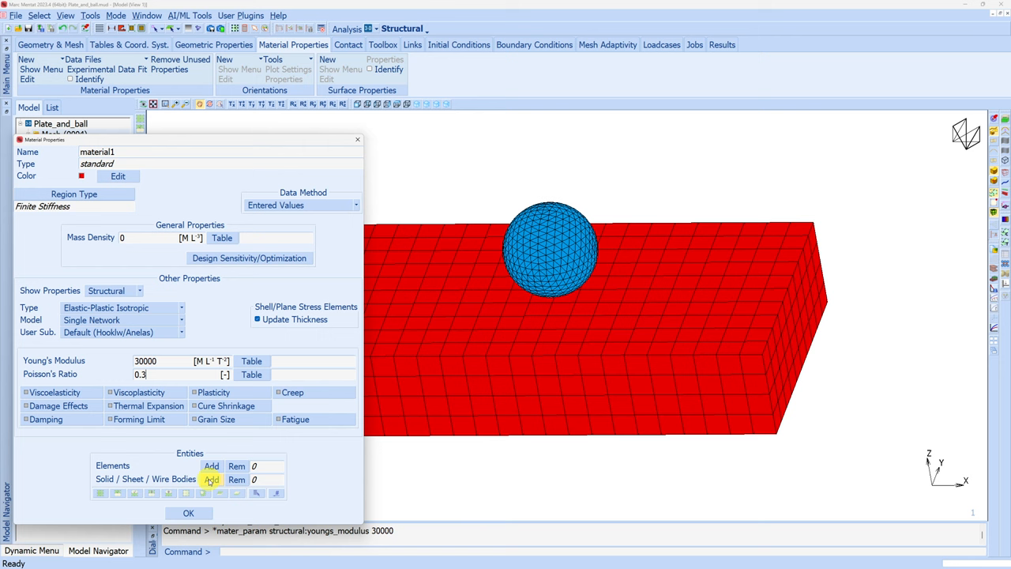
{"action": "left_click", "coordinate": [211, 480]}
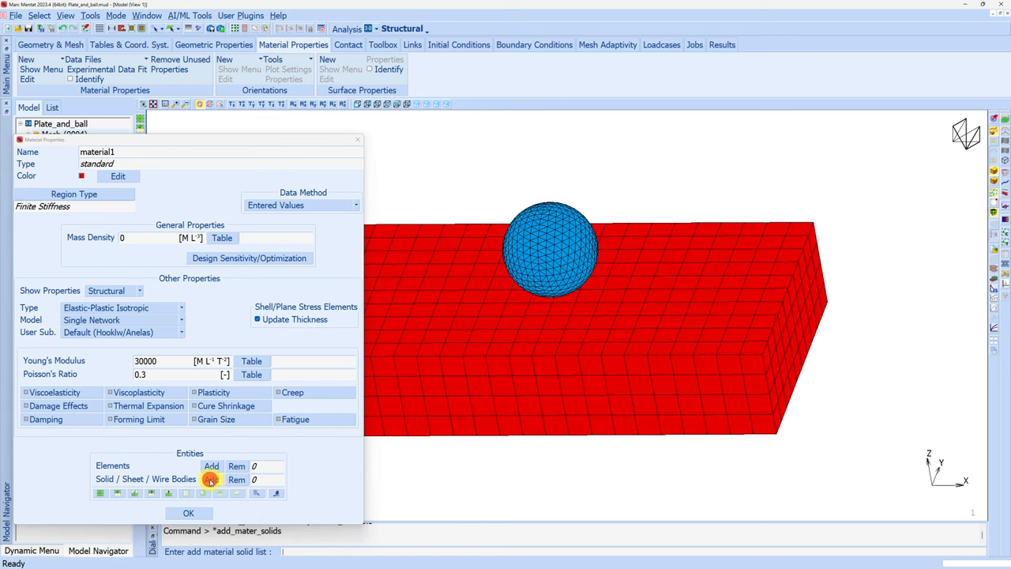
{"action": "mouse_move", "coordinate": [193, 104]}
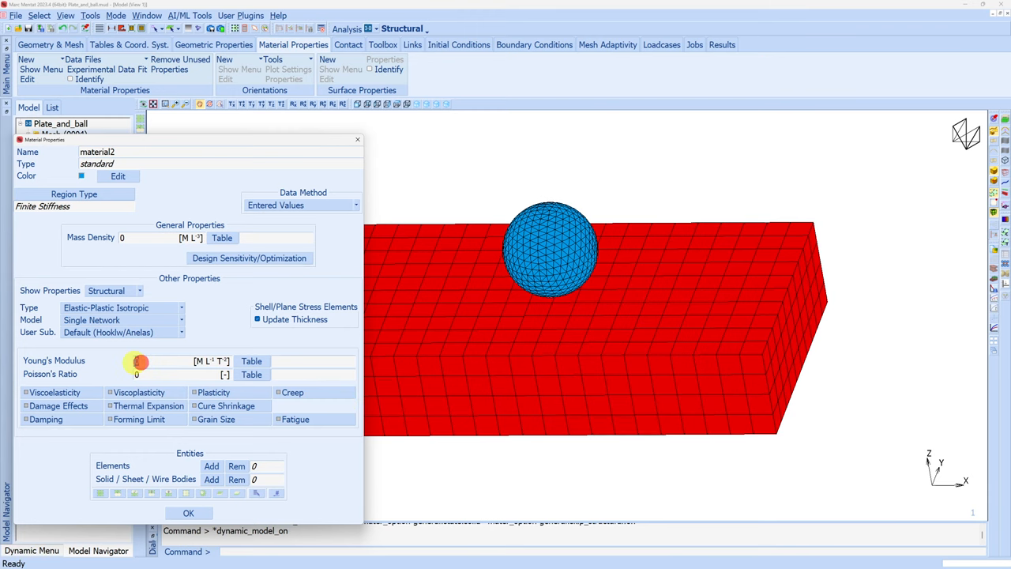
Give material2 modulus 10000, enable plasticity with yield stress 500, and assign it to the plate.
{"action": "type", "text": "10000"}
{"action": "left_click", "coordinate": [163, 374]}
{"action": "type", "text": ".25"}
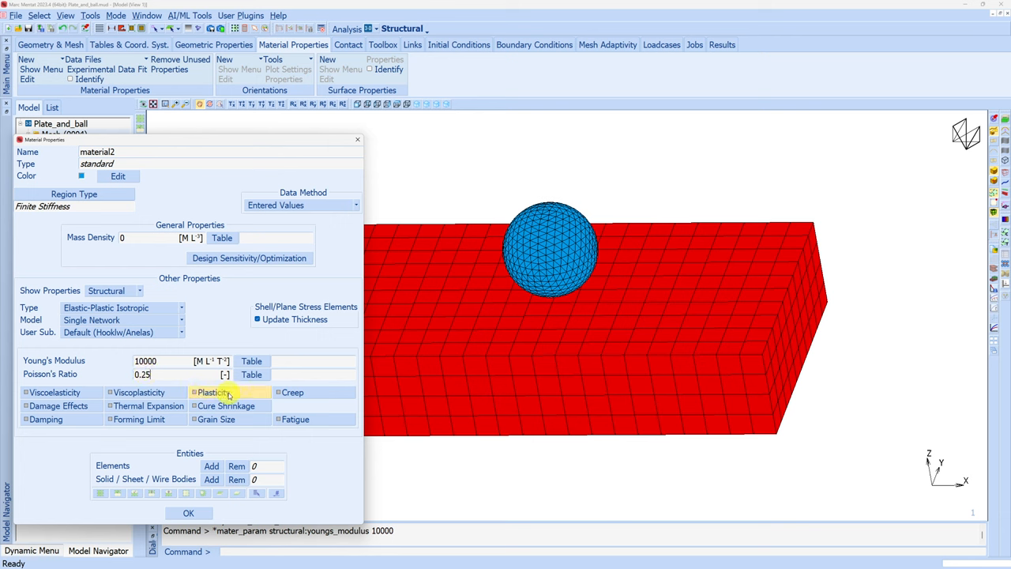
{"action": "left_click", "coordinate": [211, 392]}
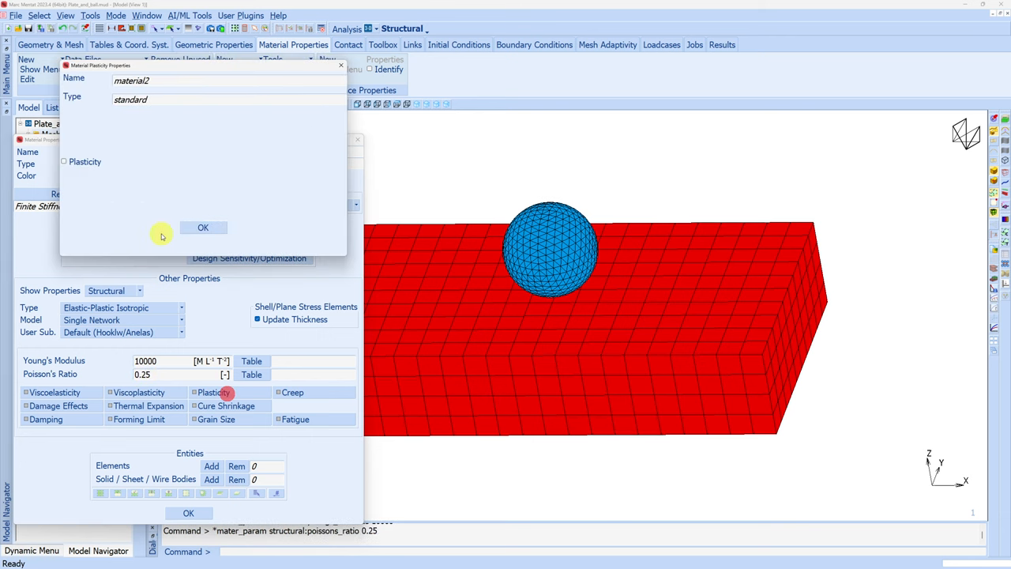
{"action": "left_click", "coordinate": [63, 161]}
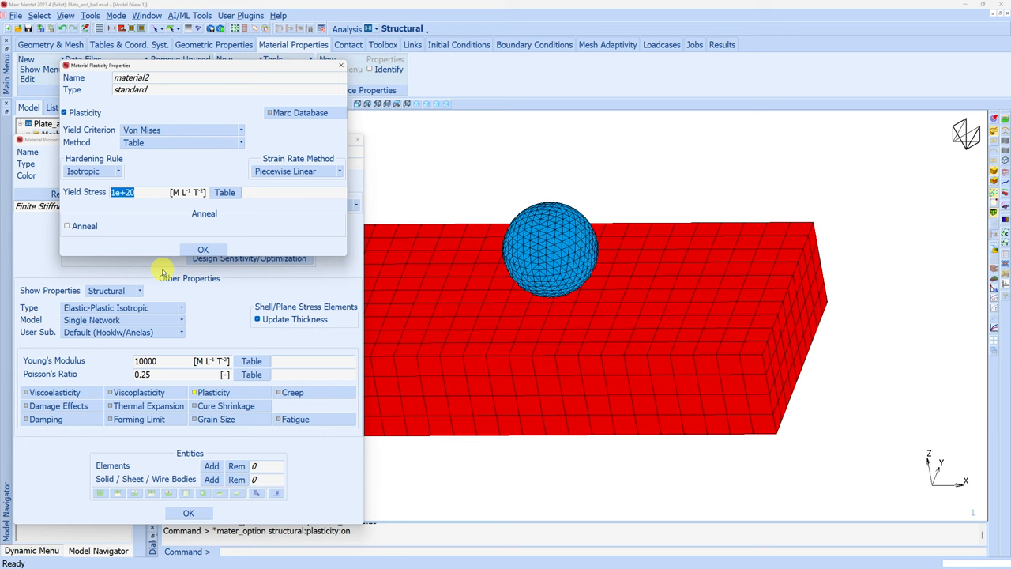
{"action": "type", "text": "500"}
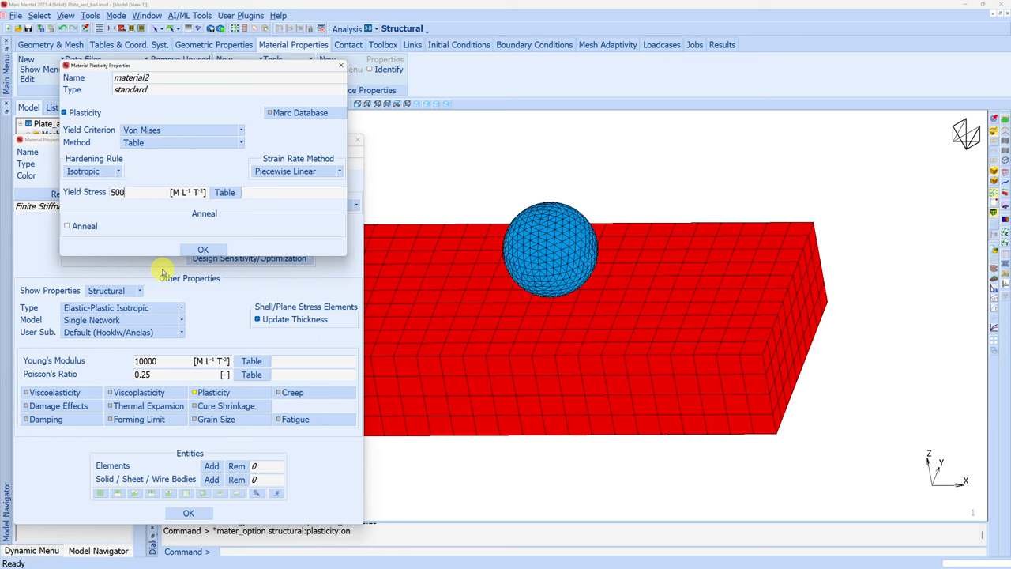
{"action": "left_click", "coordinate": [202, 249]}
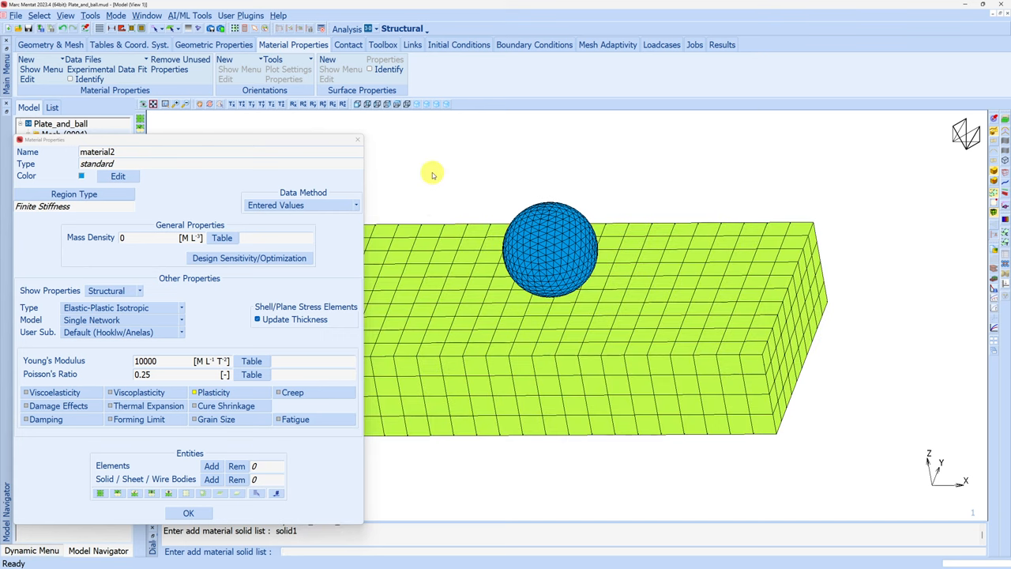
{"action": "left_click", "coordinate": [188, 512]}
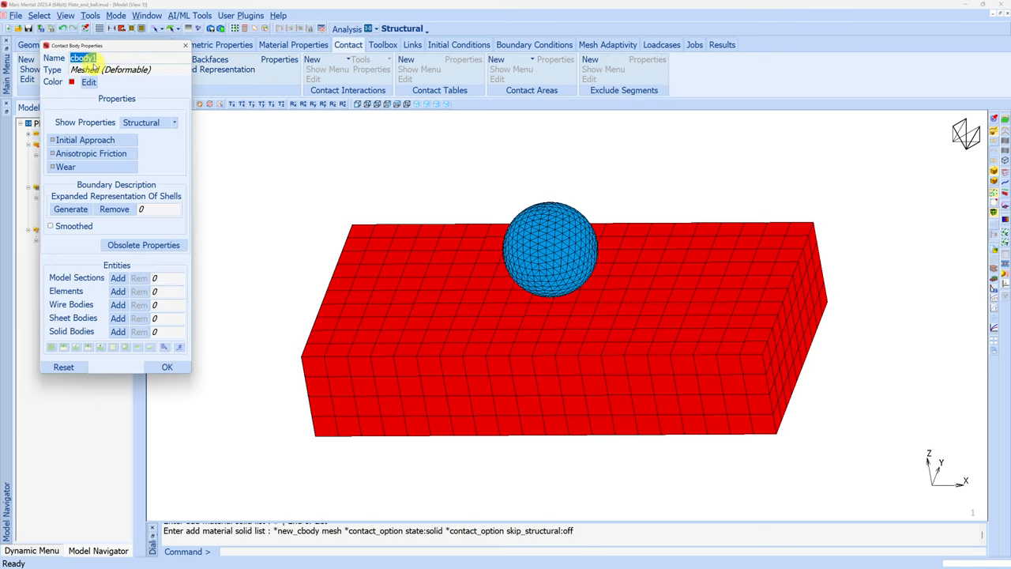
Create meshed contact bodies Ball and Plate, each holding its own solid.
{"action": "type", "text": "Ball"}
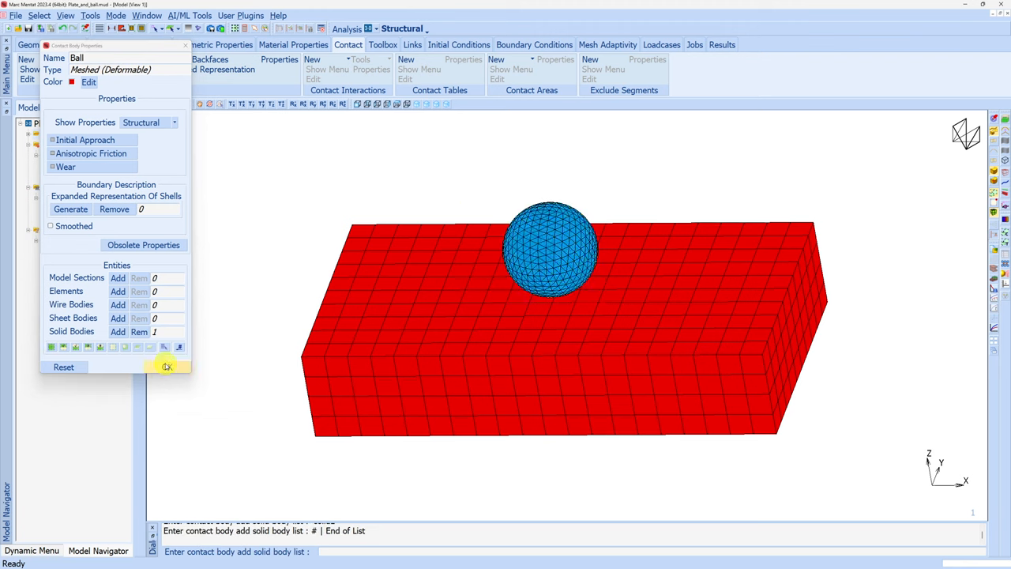
{"action": "left_click", "coordinate": [167, 366]}
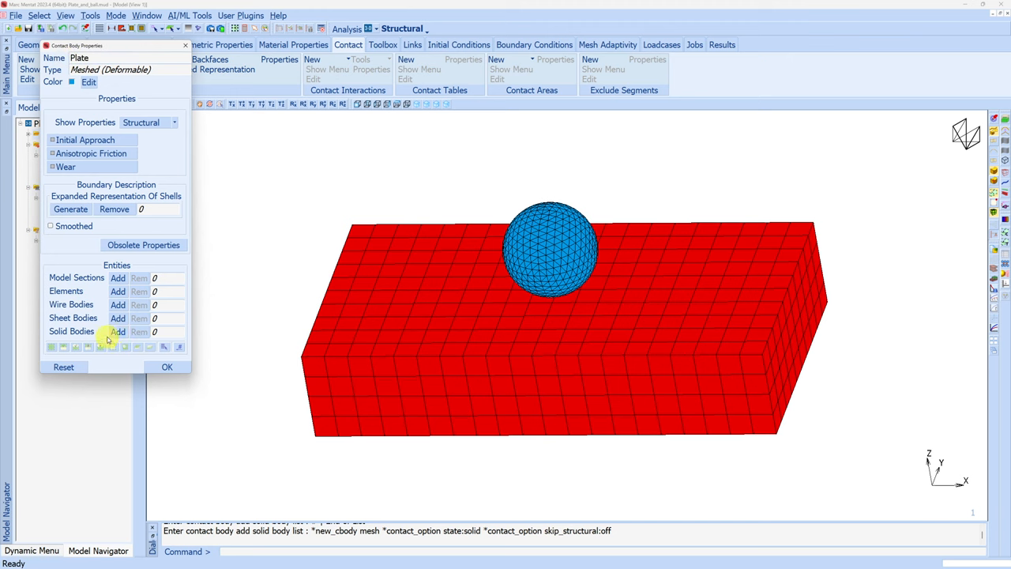
{"action": "left_click", "coordinate": [117, 332]}
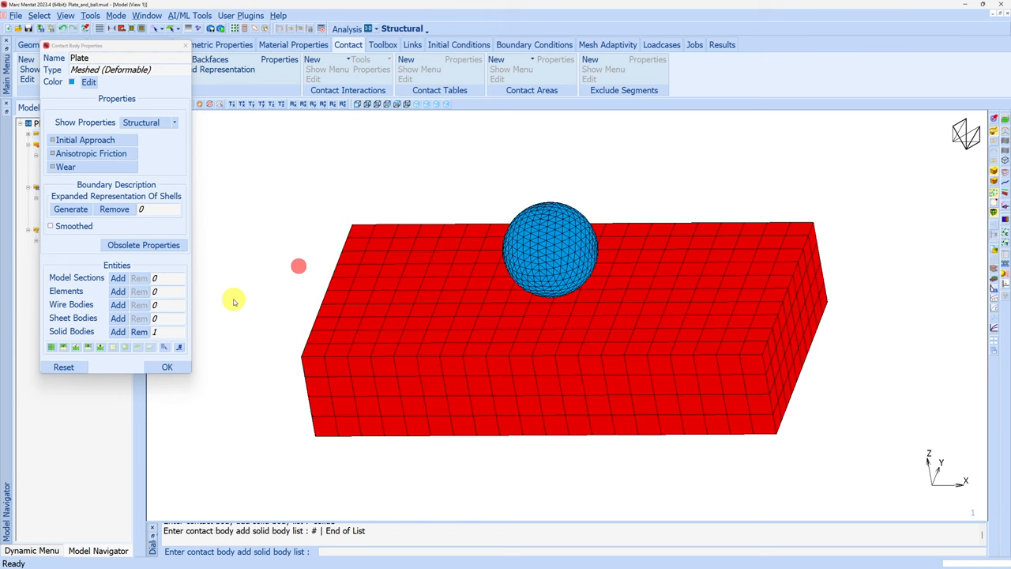
{"action": "left_click", "coordinate": [168, 366]}
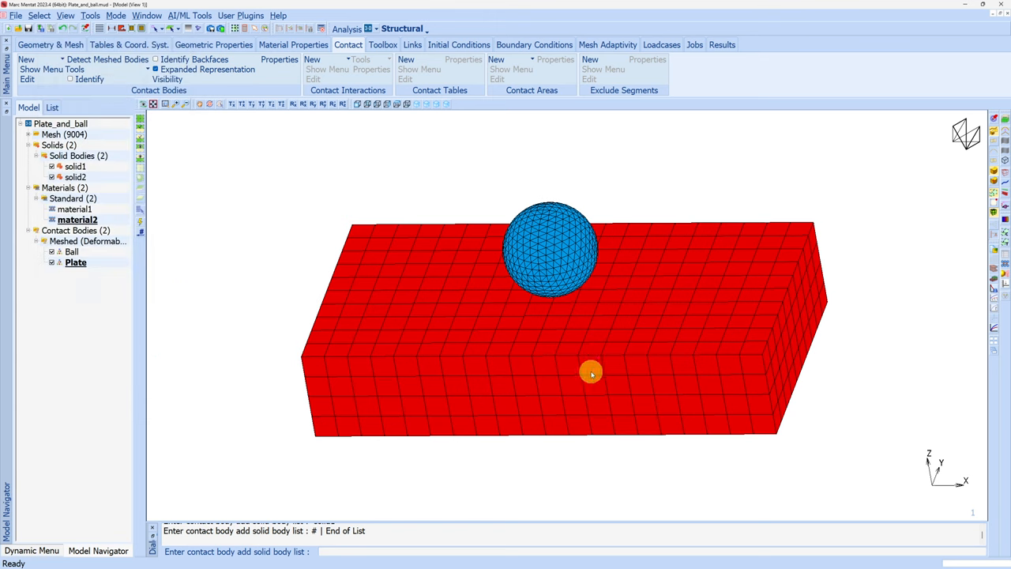
{"action": "mouse_move", "coordinate": [552, 297]}
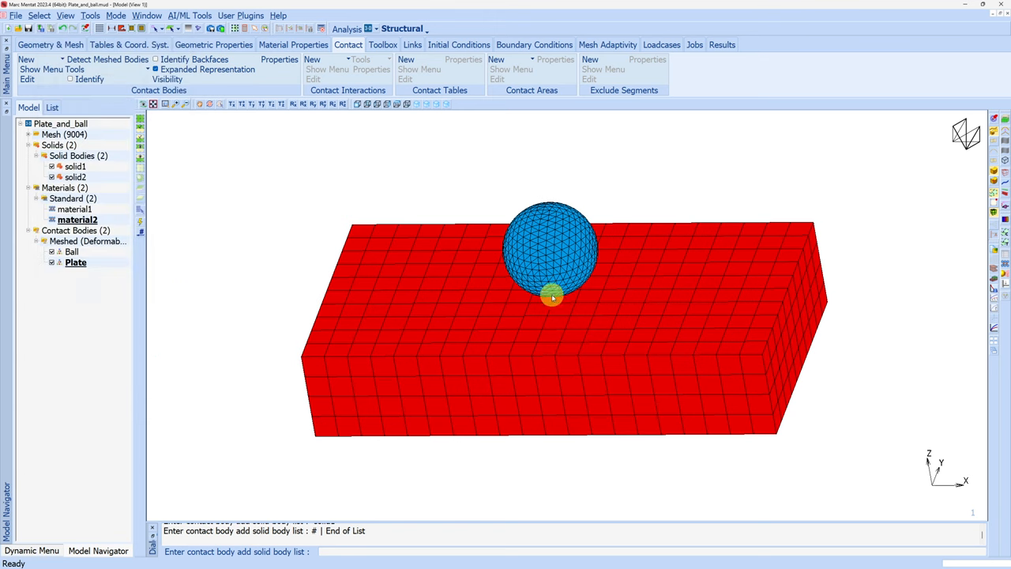
{"action": "mouse_move", "coordinate": [515, 323]}
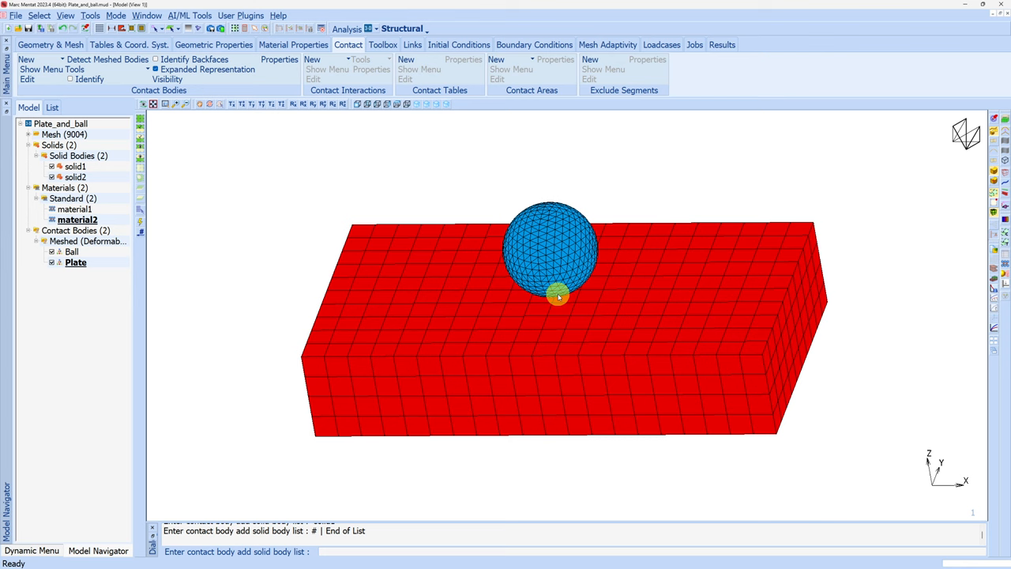
{"action": "mouse_move", "coordinate": [528, 324]}
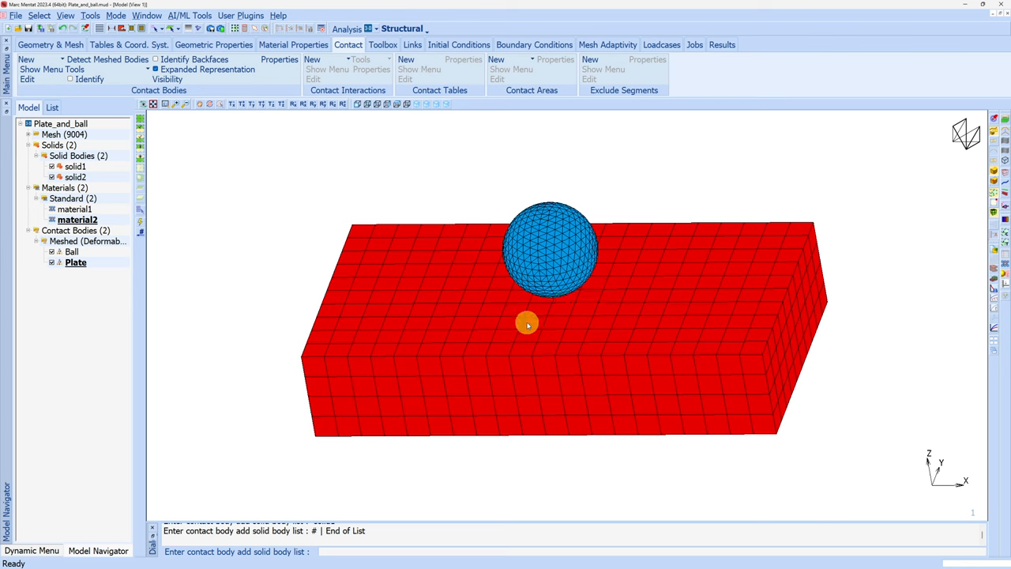
{"action": "mouse_move", "coordinate": [545, 287]}
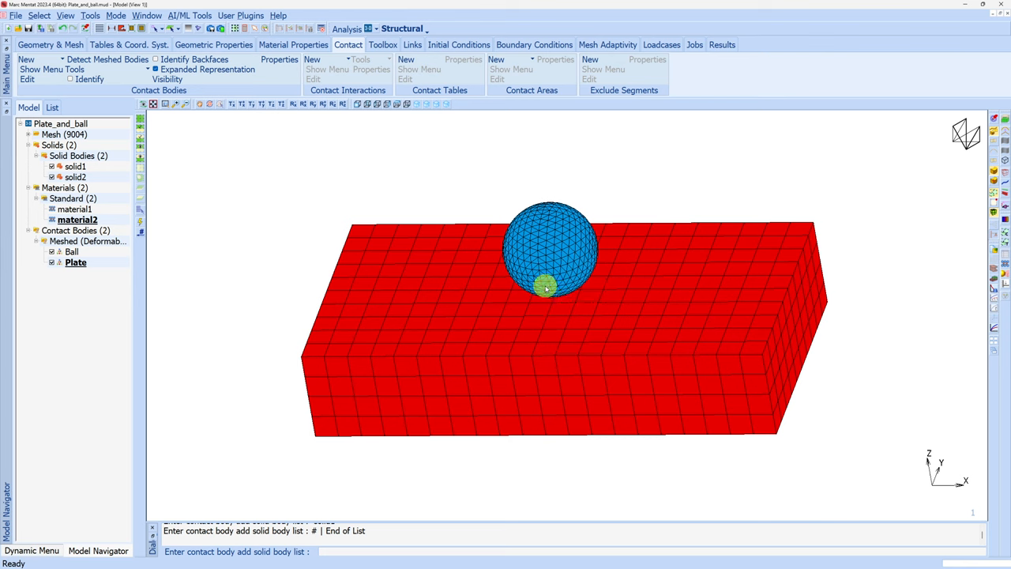
{"action": "left_click", "coordinate": [534, 44]}
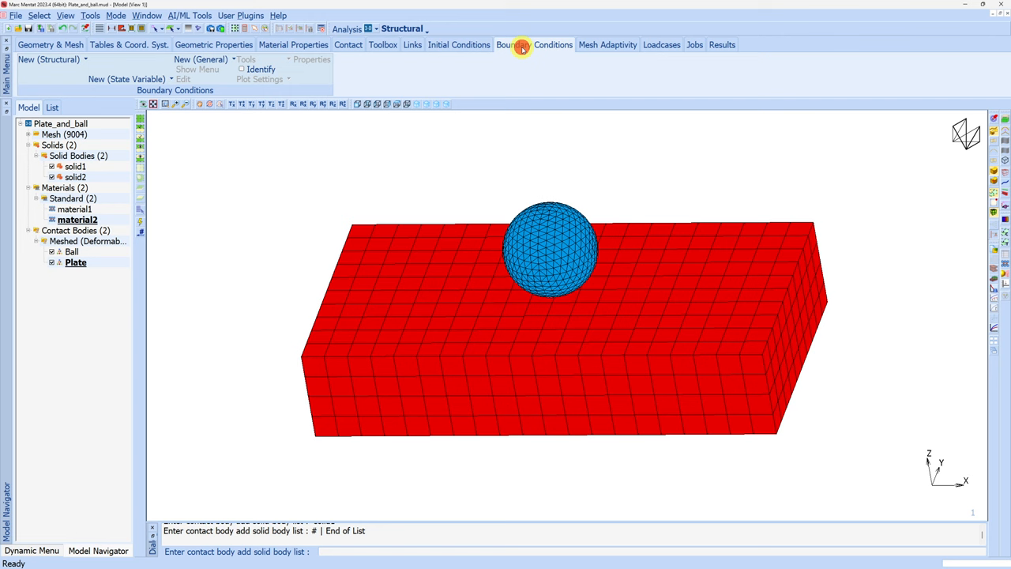
Create a fixed displacement condition named Fix restraining X, Y and Z.
{"action": "left_click", "coordinate": [49, 60]}
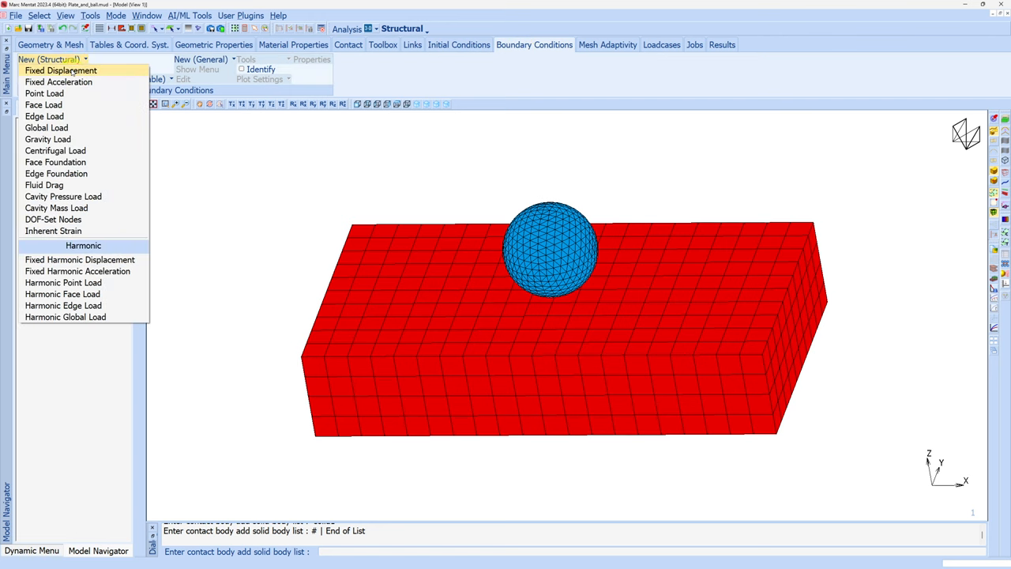
{"action": "left_click", "coordinate": [60, 69]}
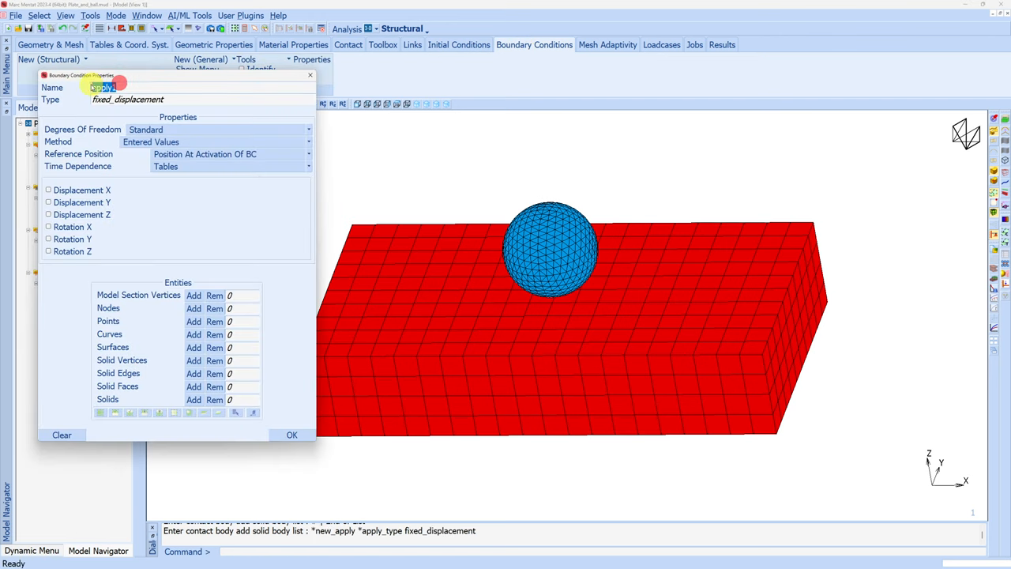
{"action": "type", "text": "Fix"}
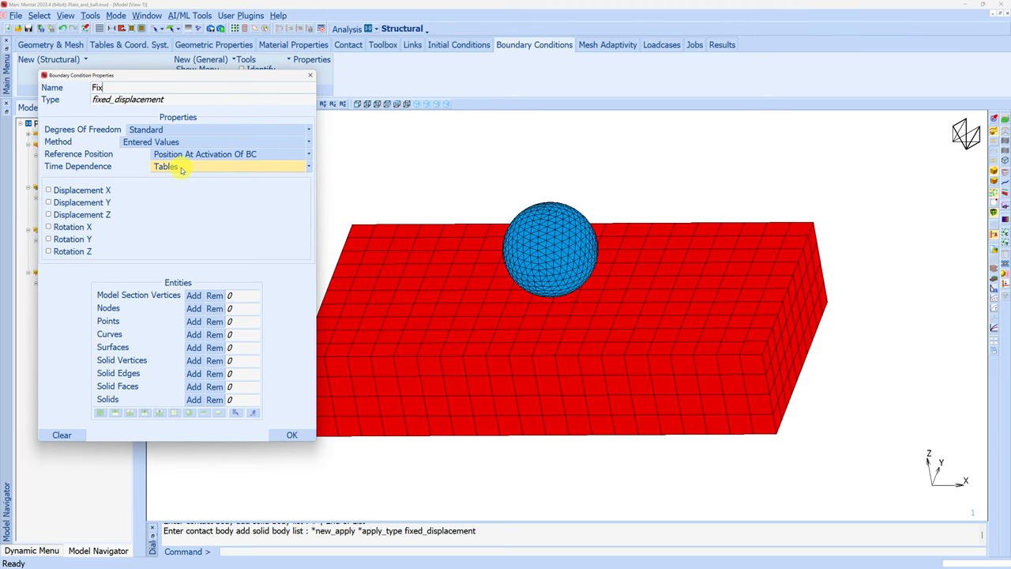
{"action": "left_click", "coordinate": [48, 189]}
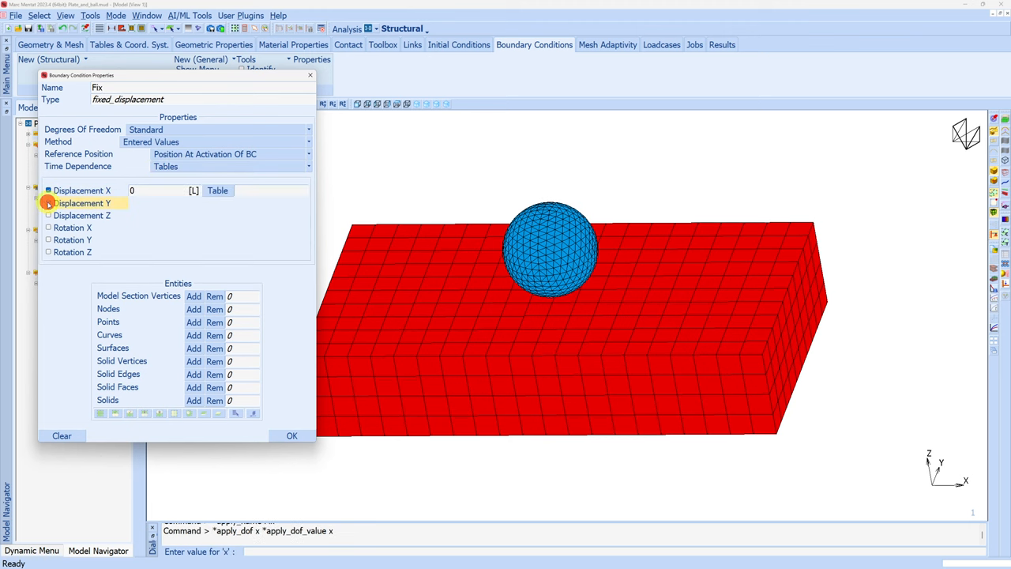
{"action": "left_click", "coordinate": [47, 202]}
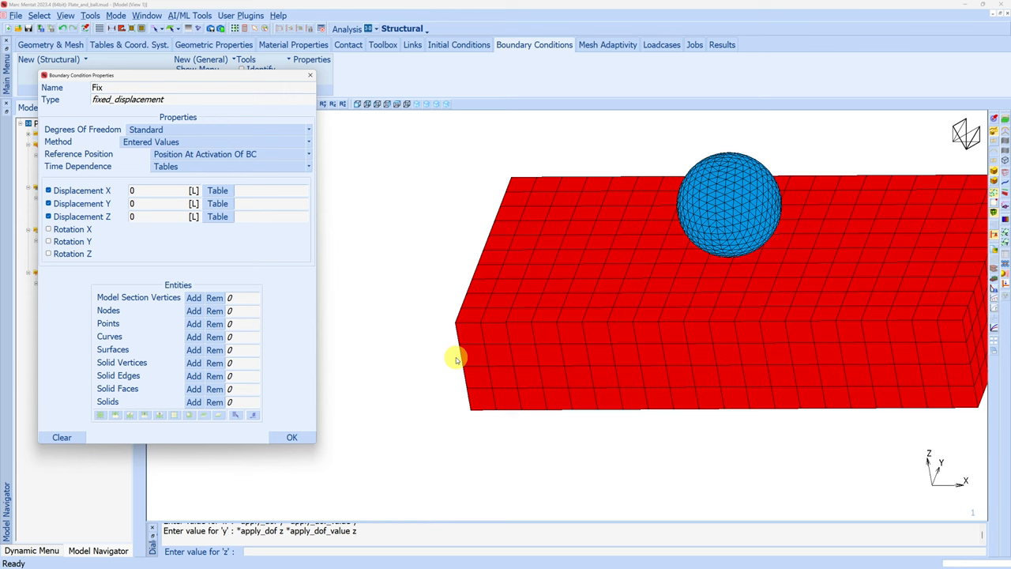
{"action": "mouse_move", "coordinate": [357, 108]}
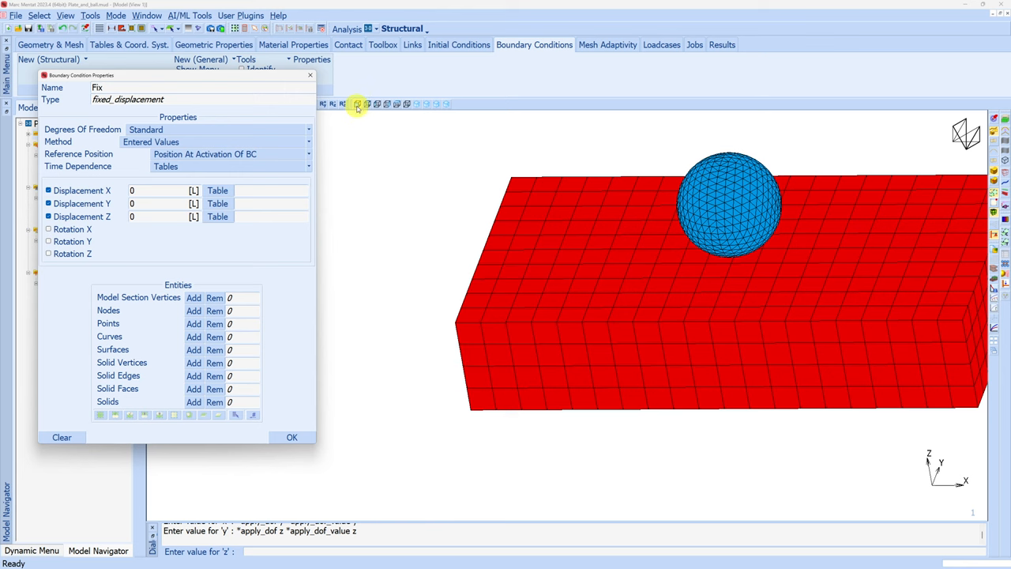
Select the plate's left-end nodes for Fix and start a second condition.
{"action": "left_click", "coordinate": [357, 104]}
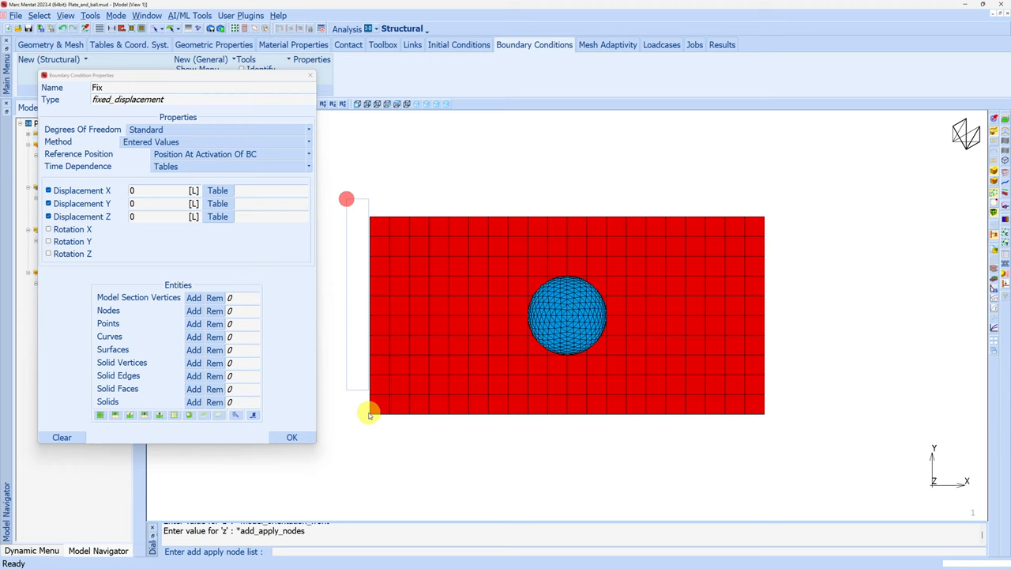
{"action": "left_click", "coordinate": [290, 436]}
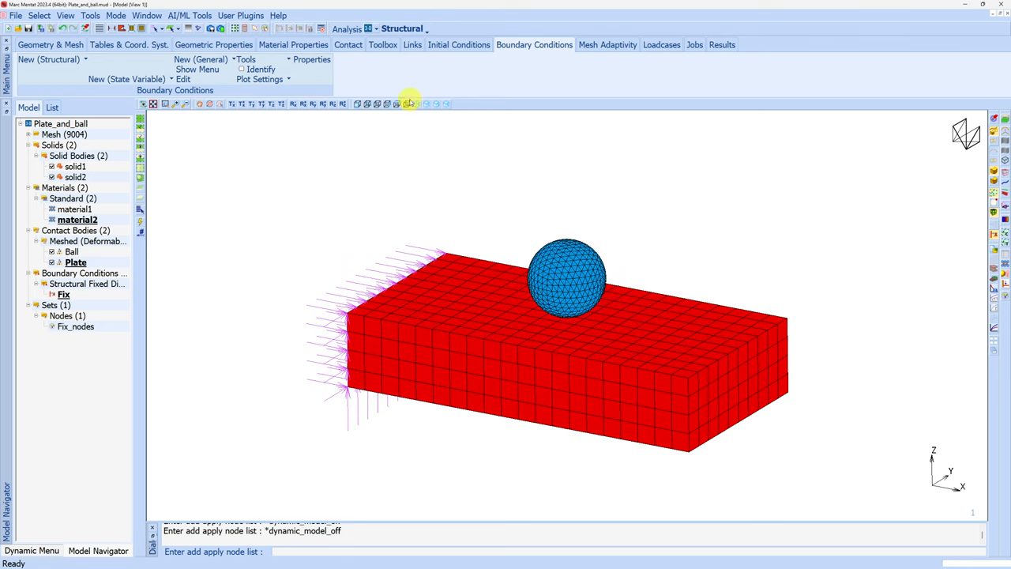
{"action": "left_click", "coordinate": [49, 60]}
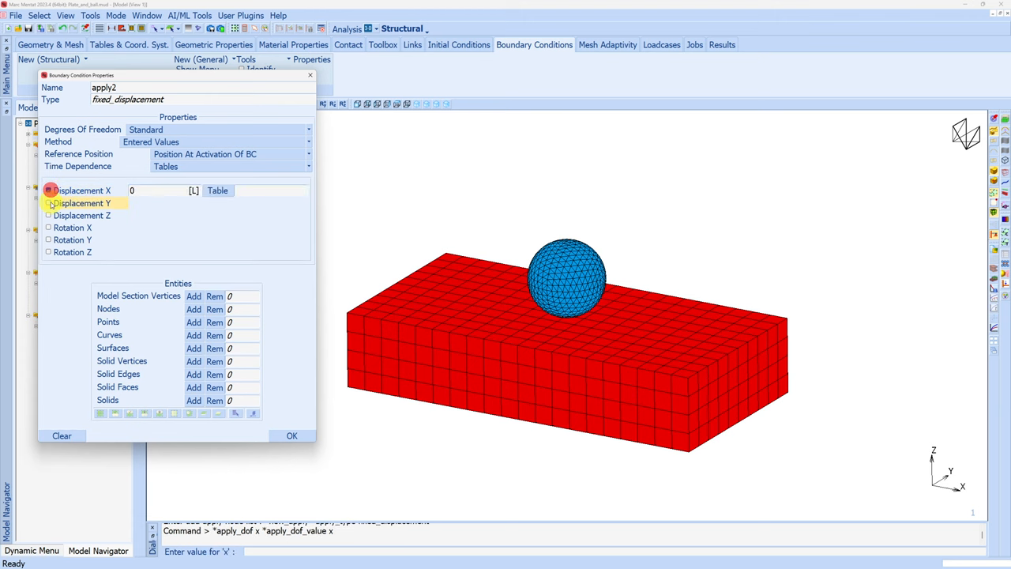
Make apply2 hold X and Y at zero and push the ball -2 in Z.
{"action": "left_click", "coordinate": [47, 202]}
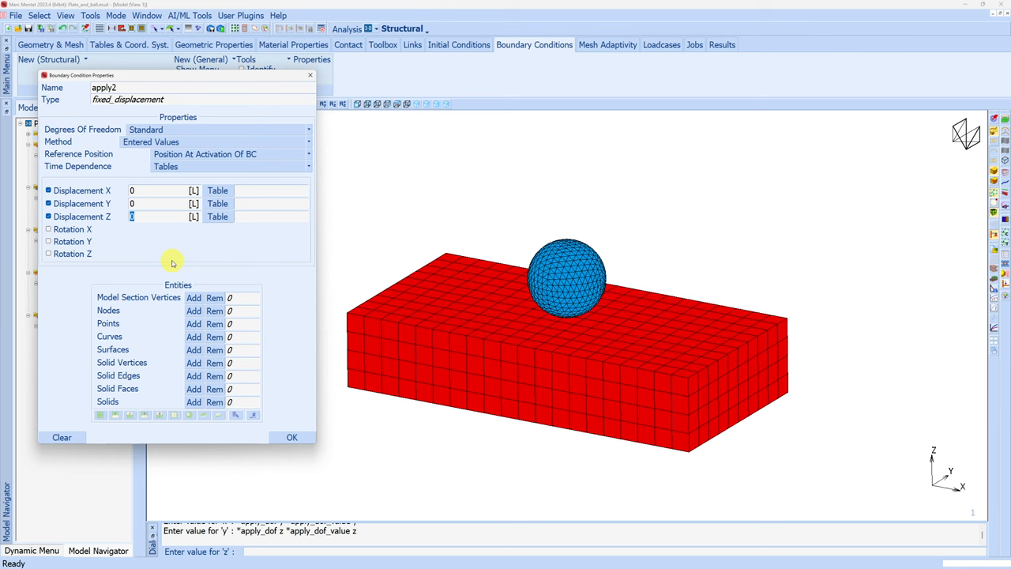
{"action": "type", "text": "-2"}
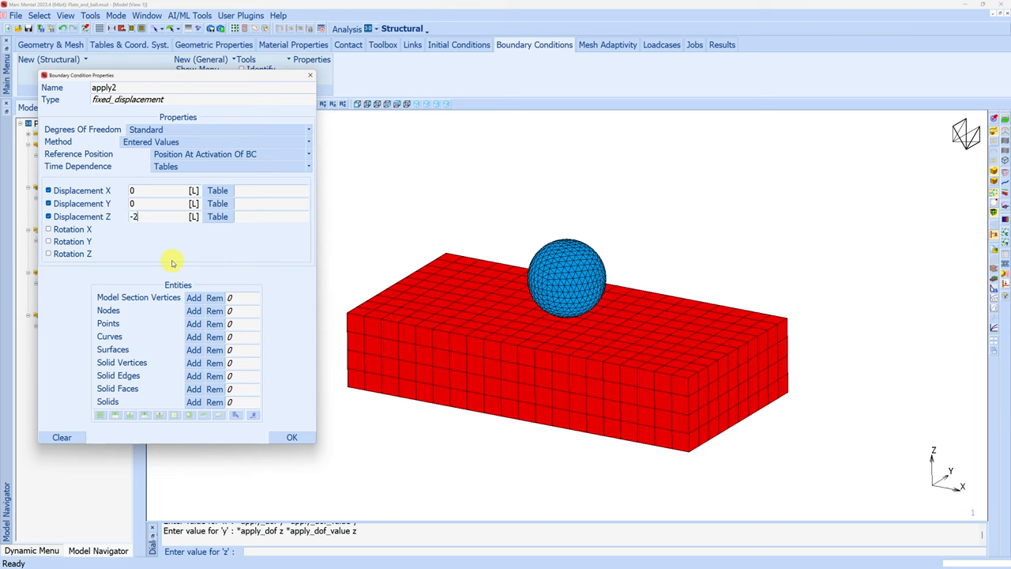
{"action": "mouse_move", "coordinate": [316, 172]}
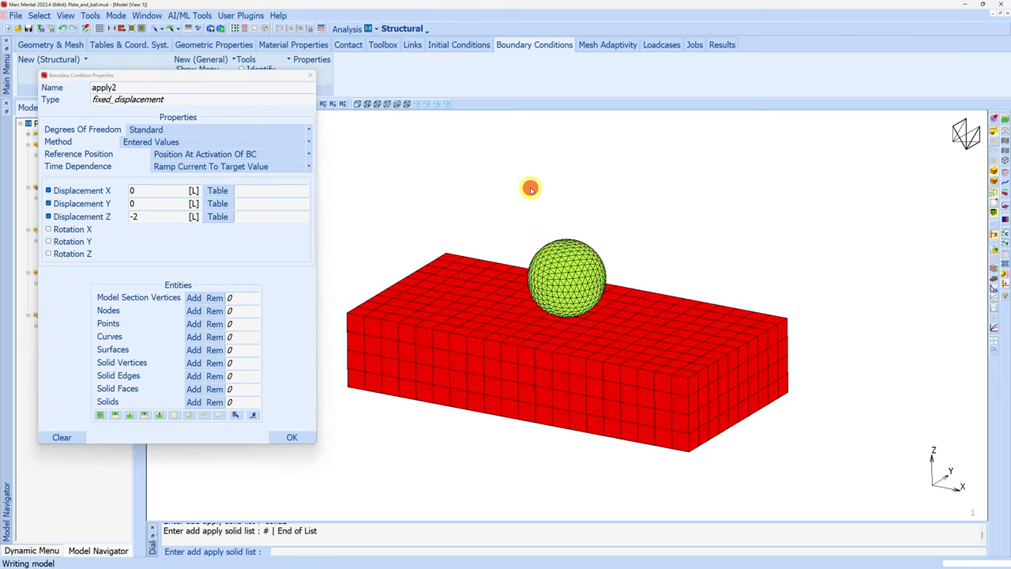
{"action": "left_click", "coordinate": [290, 436]}
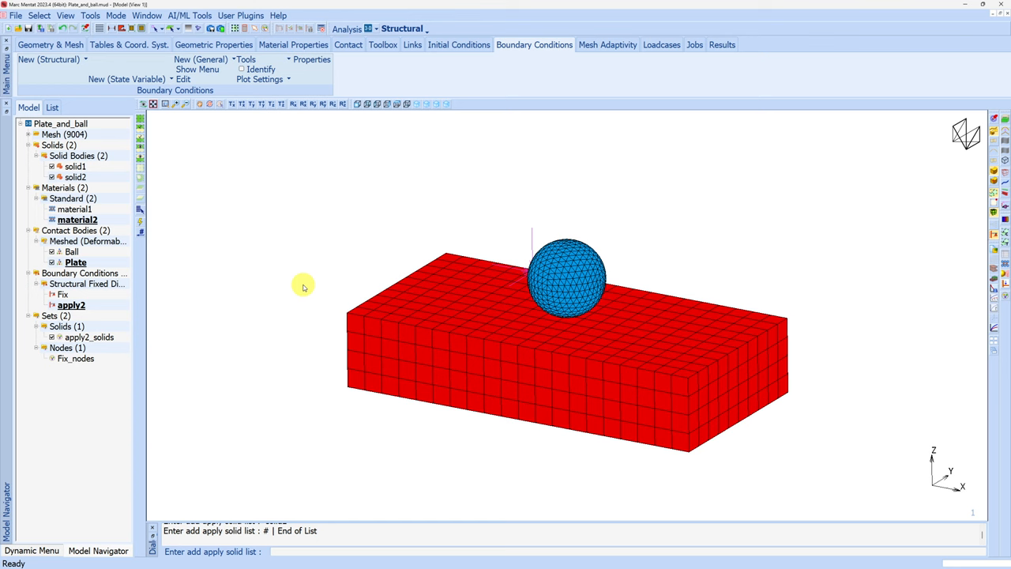
{"action": "left_click", "coordinate": [606, 44]}
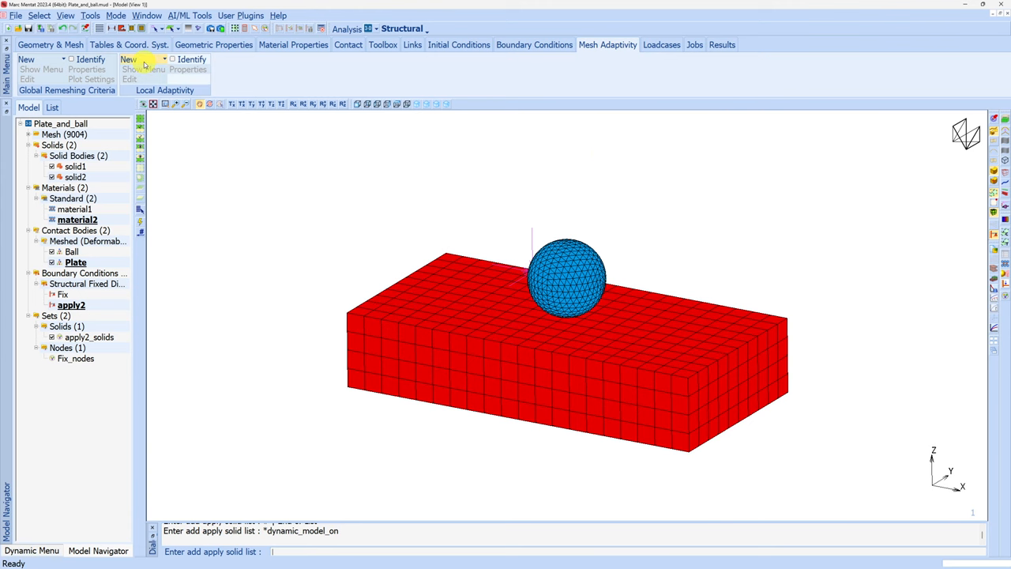
Create a local adaptivity criterion on relative equivalent strain with threshold 0.5.
{"action": "left_click", "coordinate": [129, 60]}
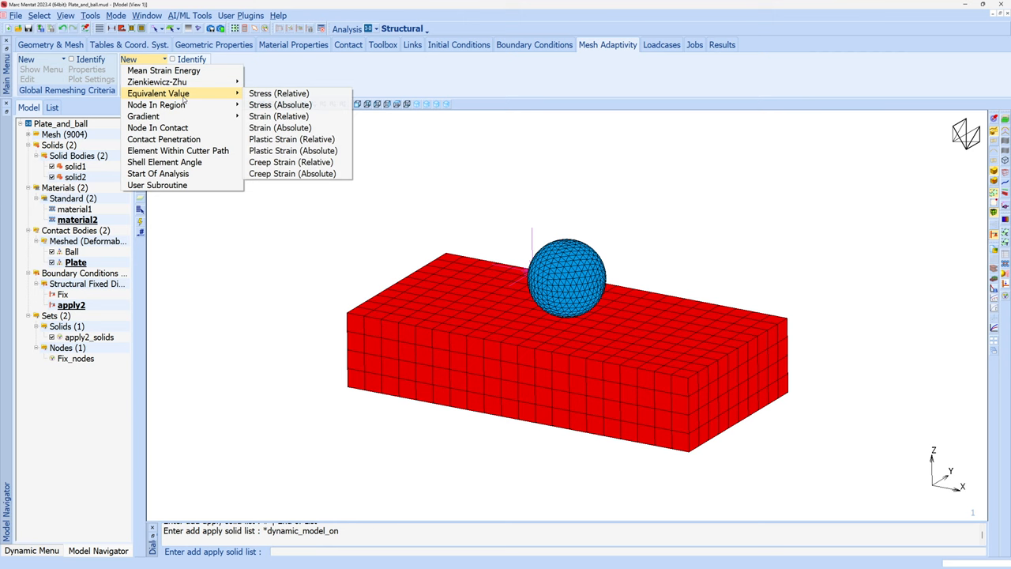
{"action": "mouse_move", "coordinate": [277, 117]}
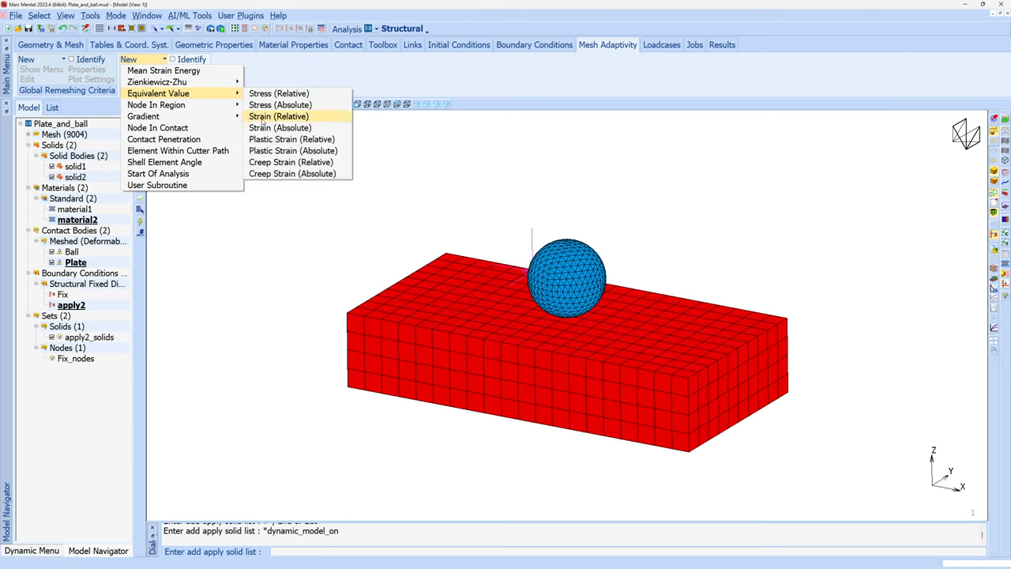
{"action": "left_click", "coordinate": [277, 117]}
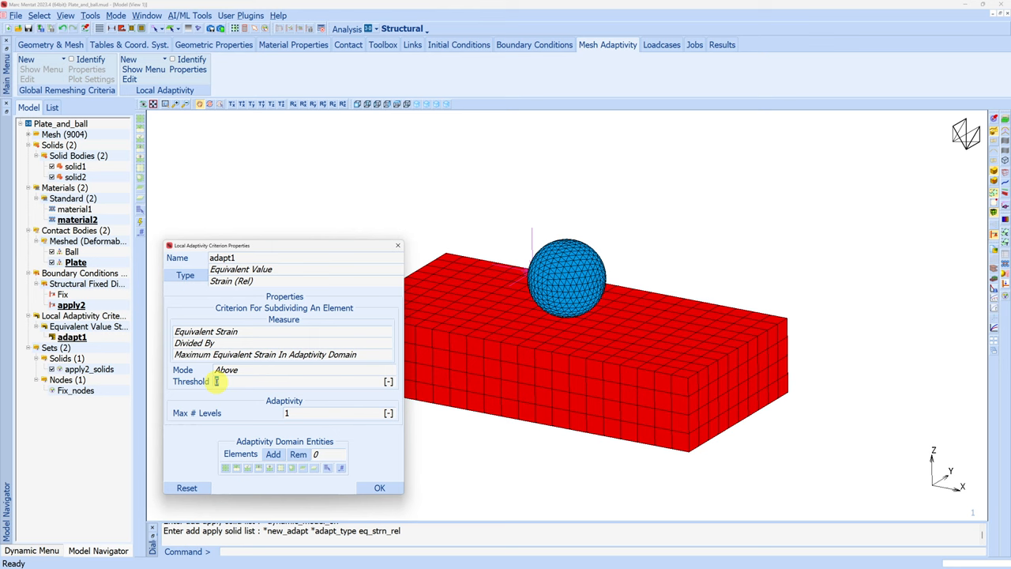
{"action": "type", "text": "0.5"}
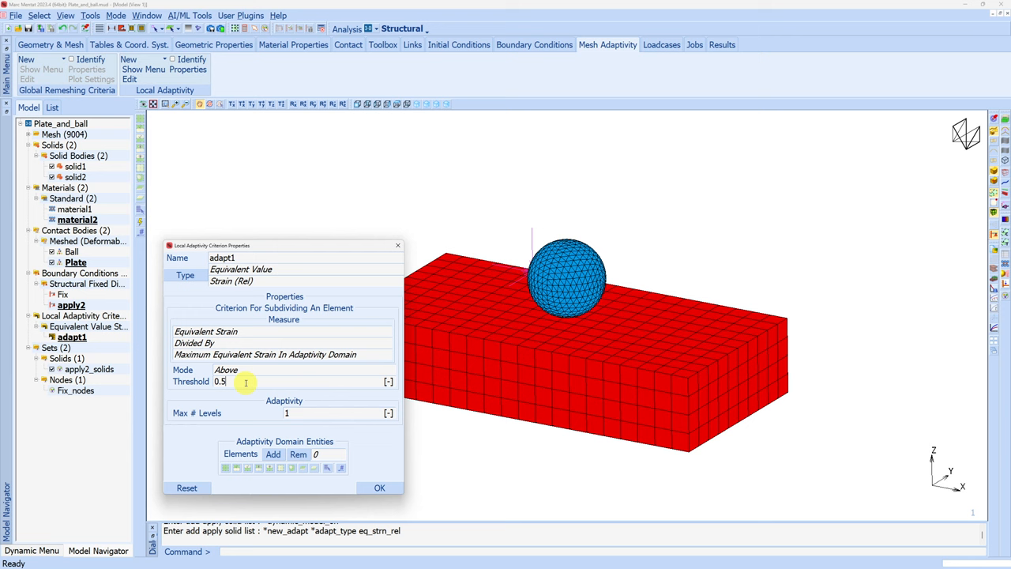
{"action": "mouse_move", "coordinate": [569, 335]}
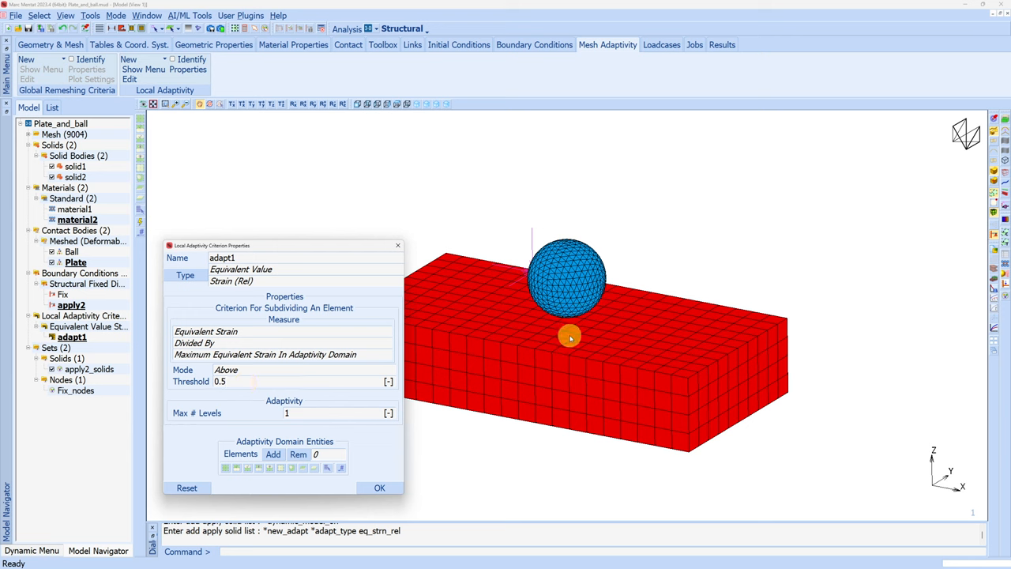
{"action": "mouse_move", "coordinate": [240, 302]}
{"action": "type", "text": "2"}
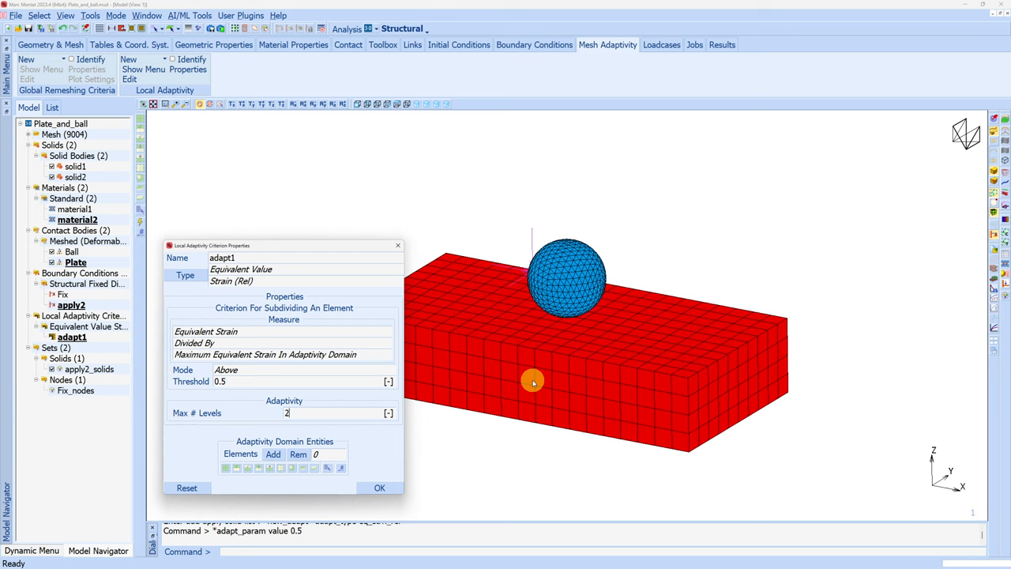
Hide the ball and add all visible plate elements to the adaptivity domain.
{"action": "left_click", "coordinate": [71, 251]}
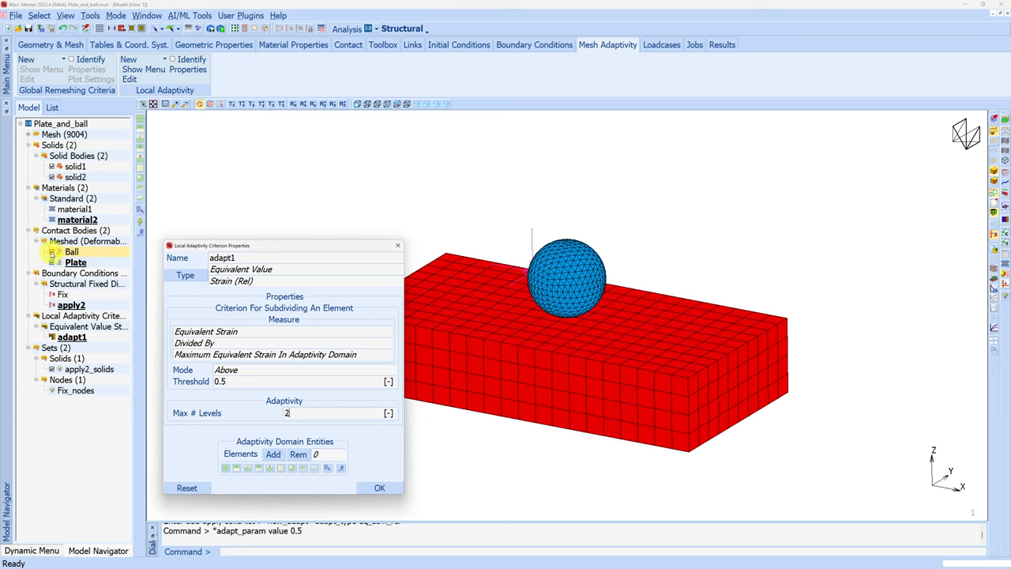
{"action": "left_click", "coordinate": [272, 454]}
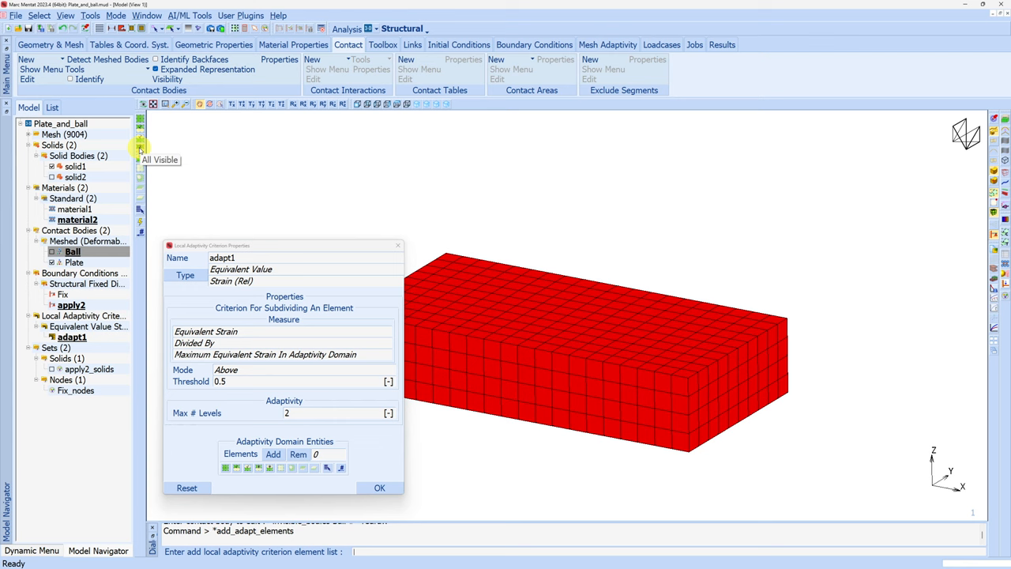
{"action": "left_click", "coordinate": [379, 486]}
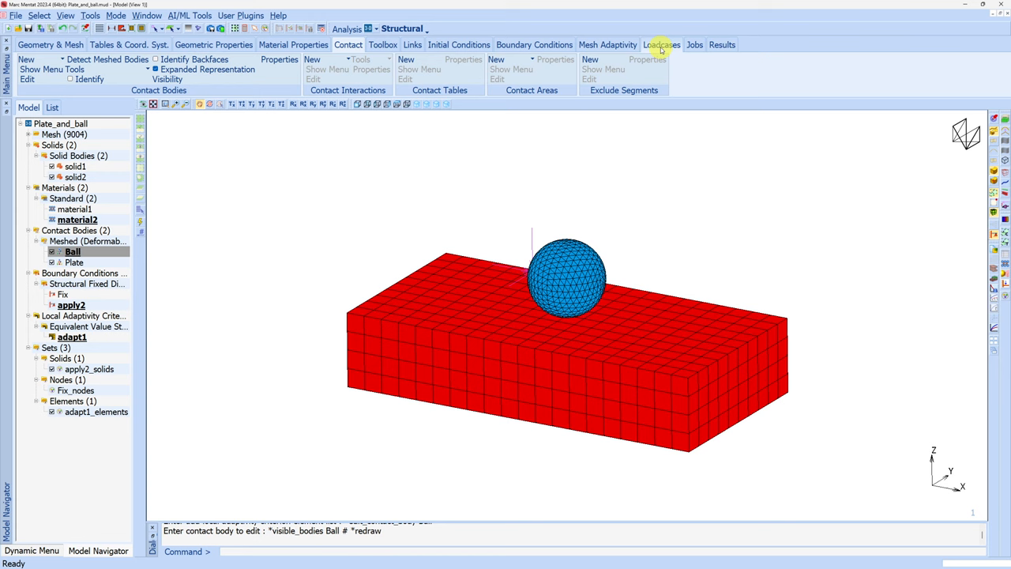
Create static loadcase lcase1 with 50 constant steps over a total time of 1.
{"action": "left_click", "coordinate": [25, 60]}
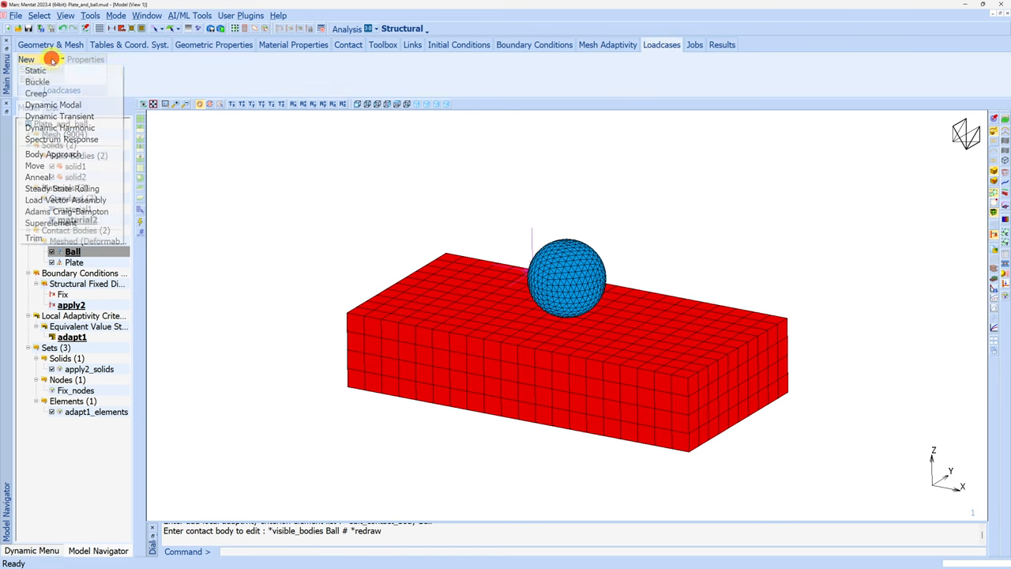
{"action": "left_click", "coordinate": [34, 69]}
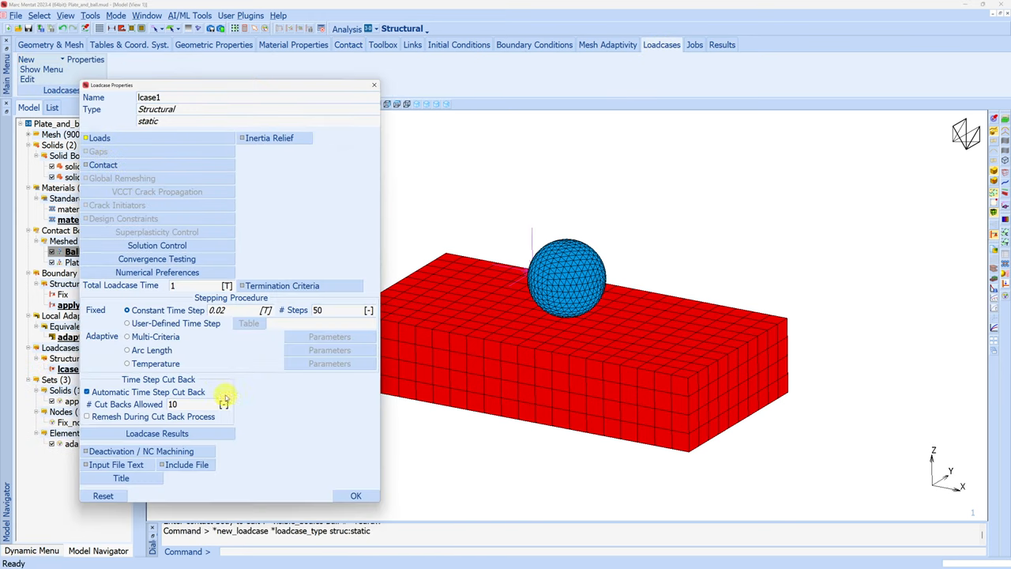
{"action": "mouse_move", "coordinate": [545, 376]}
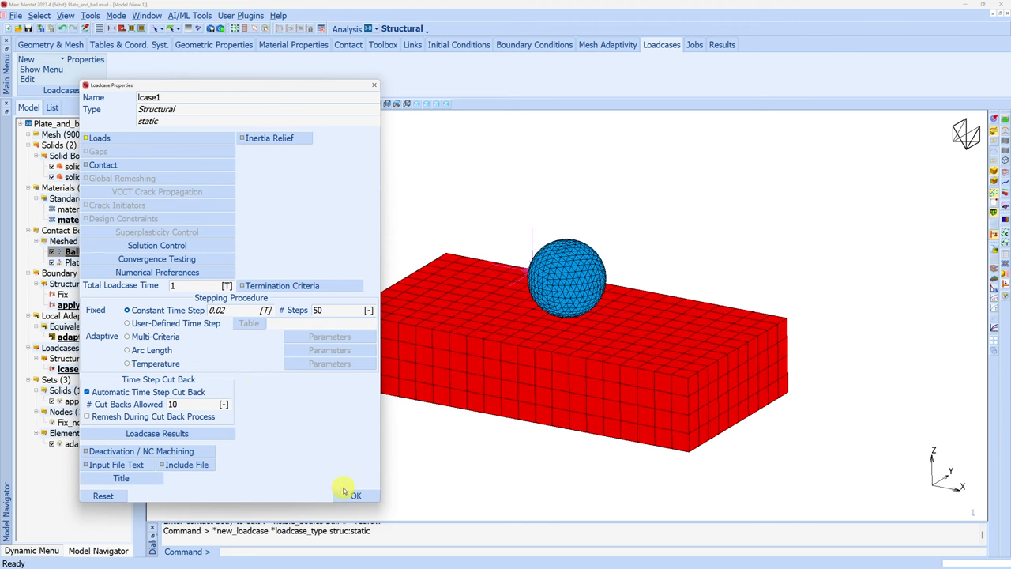
{"action": "left_click", "coordinate": [355, 496]}
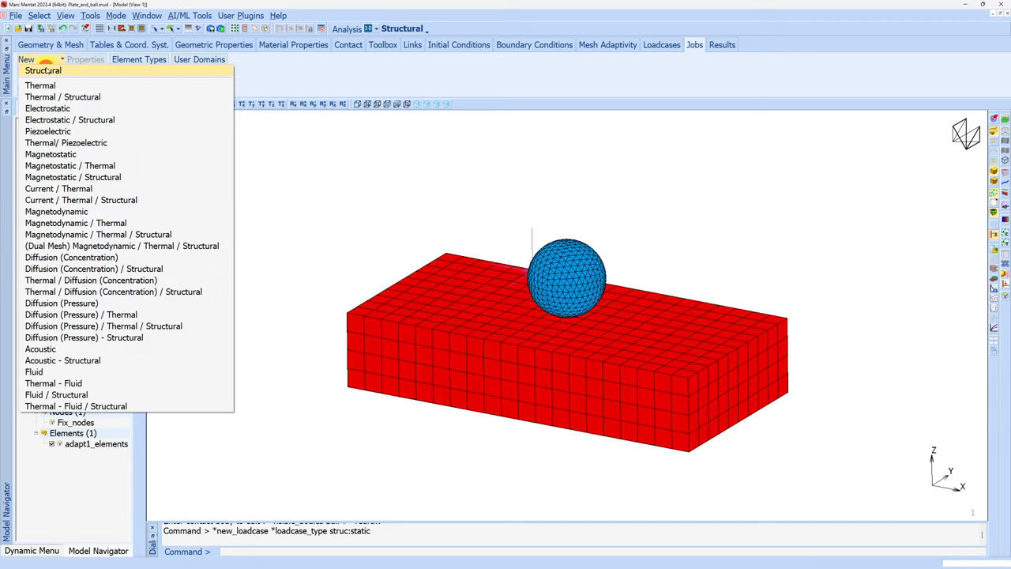
Create structural job1 on lcase1 and request Equivalent Von Mises Stress as an element scalar output.
{"action": "left_click", "coordinate": [42, 70]}
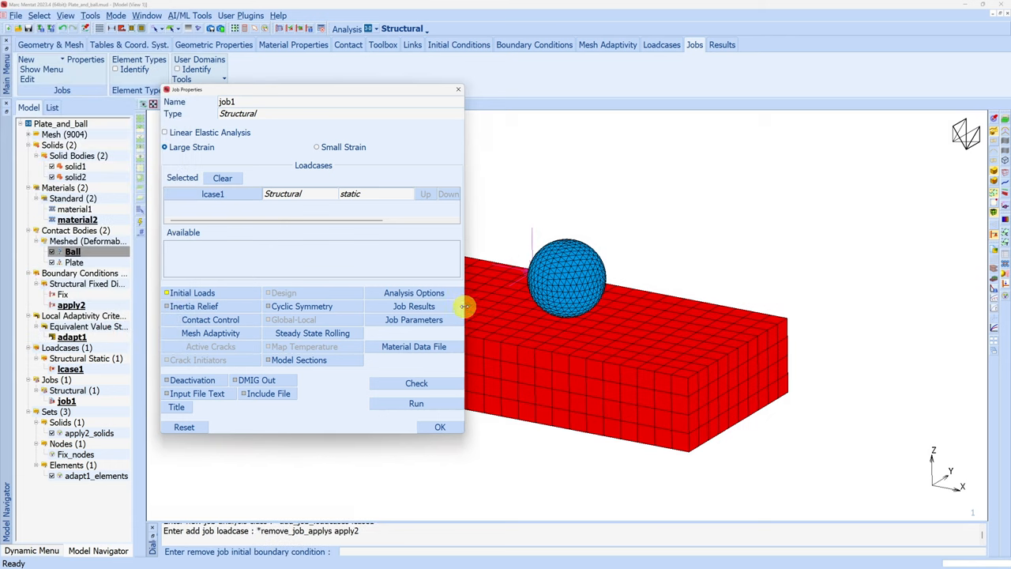
{"action": "left_click", "coordinate": [414, 306]}
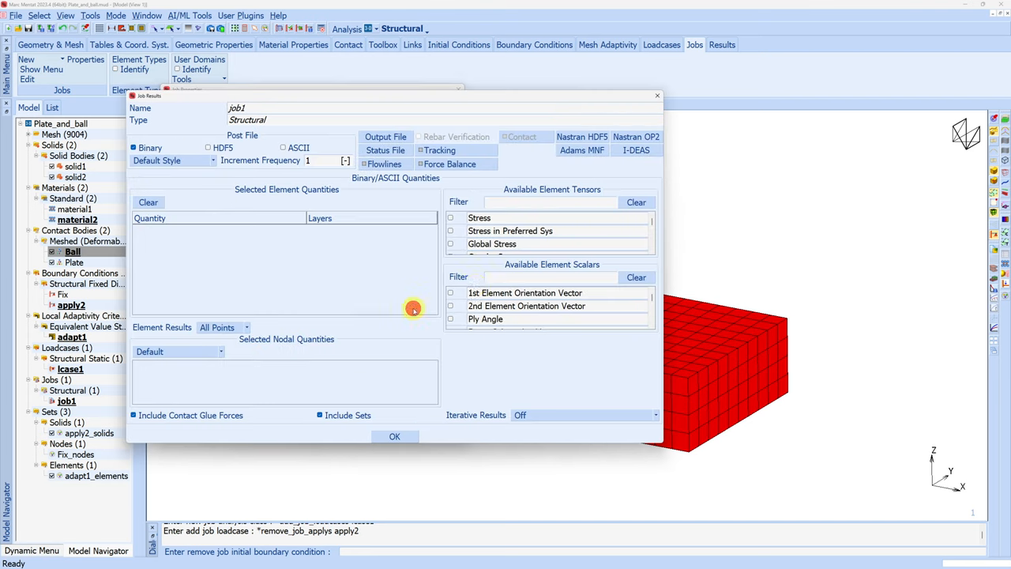
{"action": "mouse_move", "coordinate": [512, 284]}
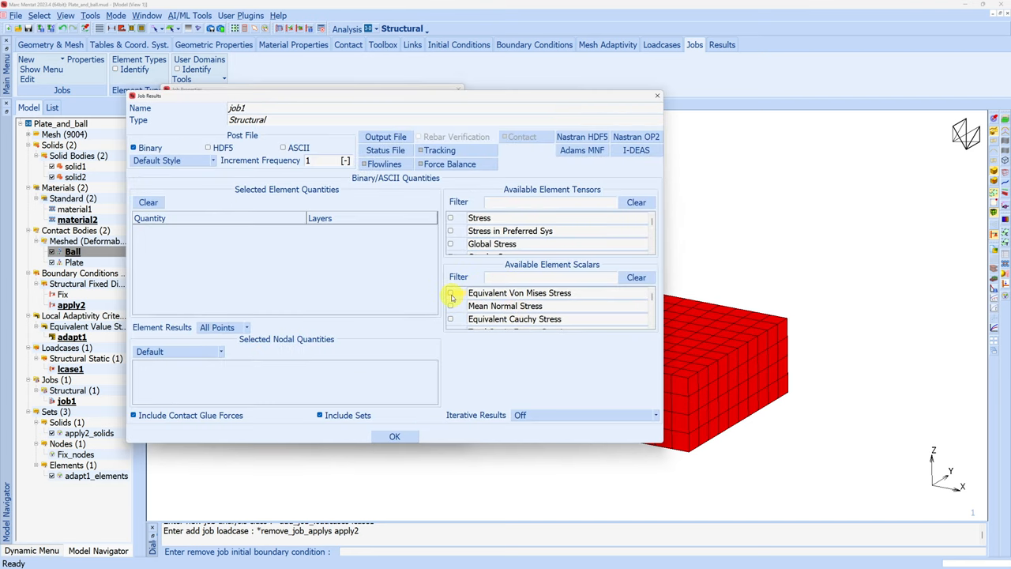
{"action": "left_click", "coordinate": [450, 292]}
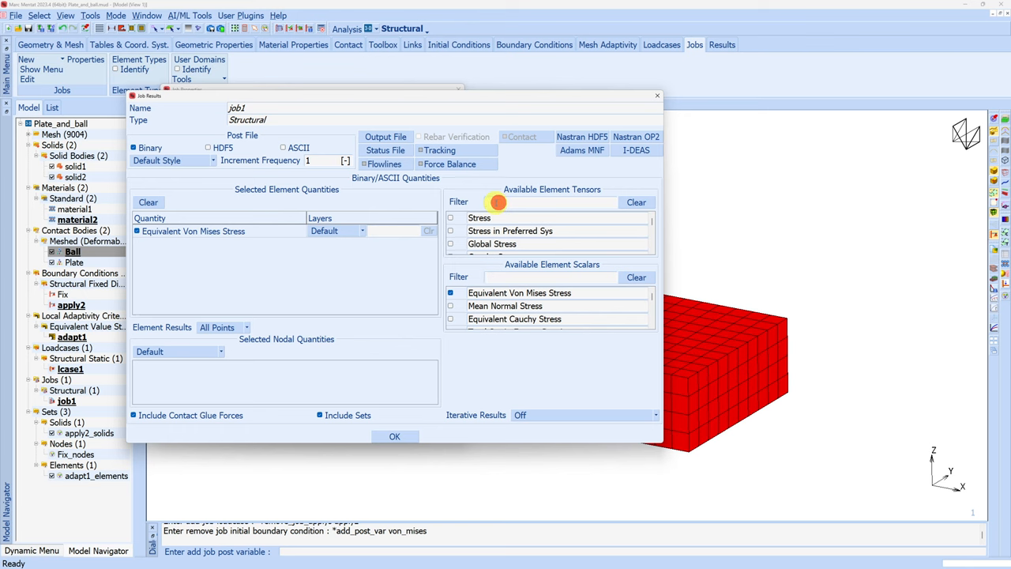
{"action": "type", "text": "strb"}
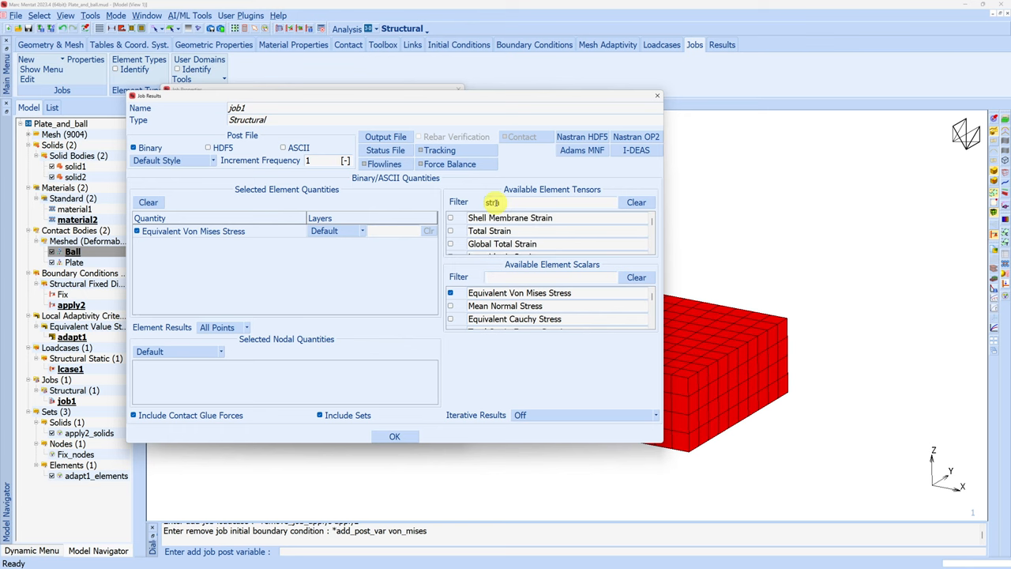
{"action": "left_click", "coordinate": [395, 436]}
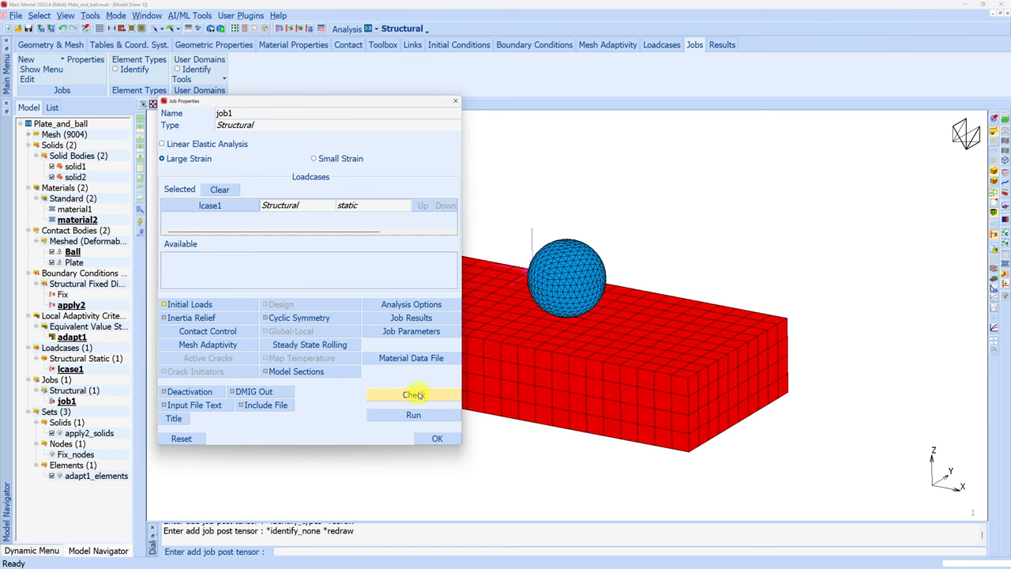
Run the job check on job1 and confirm it completes without setup errors.
{"action": "left_click", "coordinate": [414, 395]}
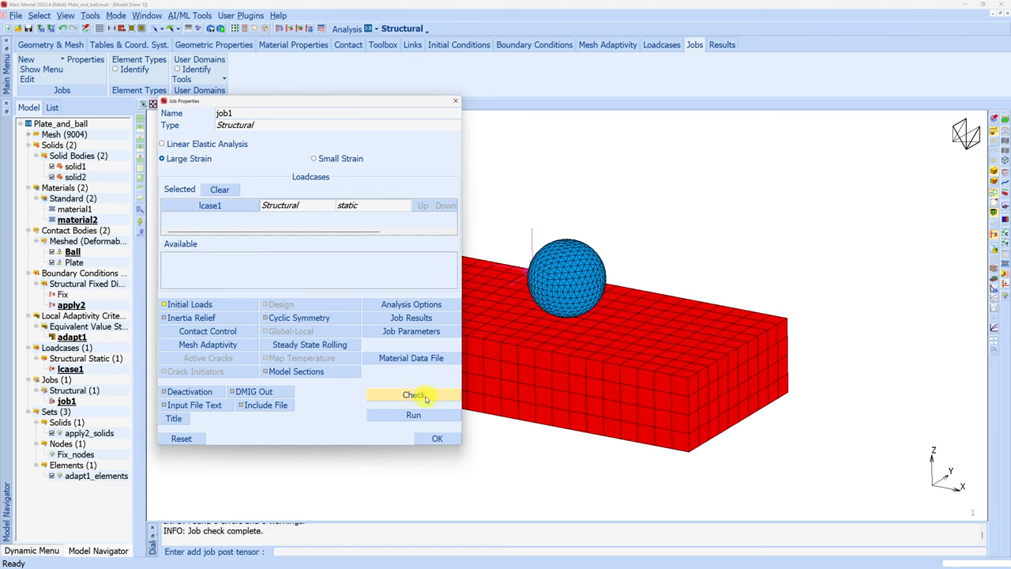
{"action": "mouse_move", "coordinate": [520, 327]}
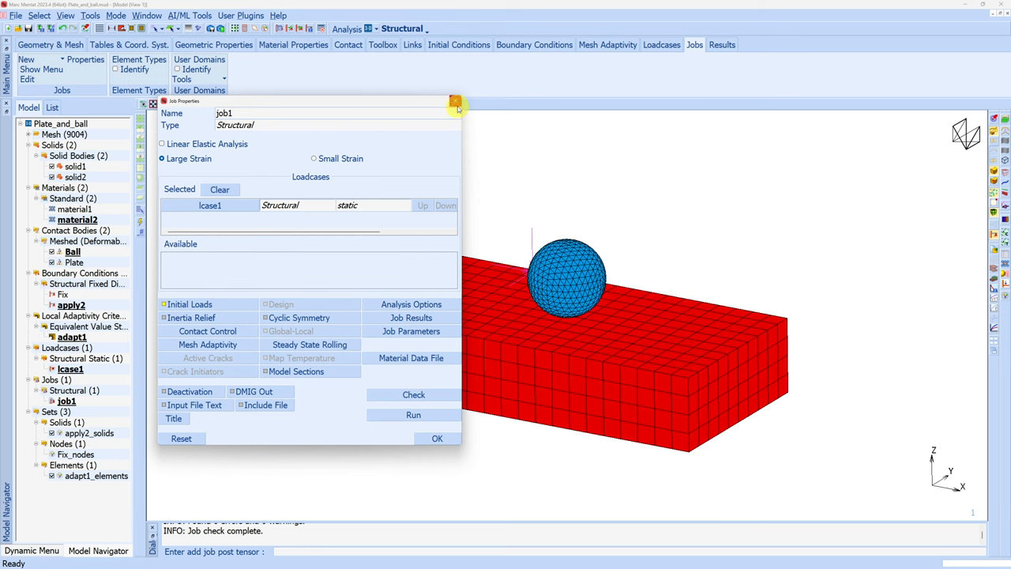
{"action": "mouse_move", "coordinate": [493, 218]}
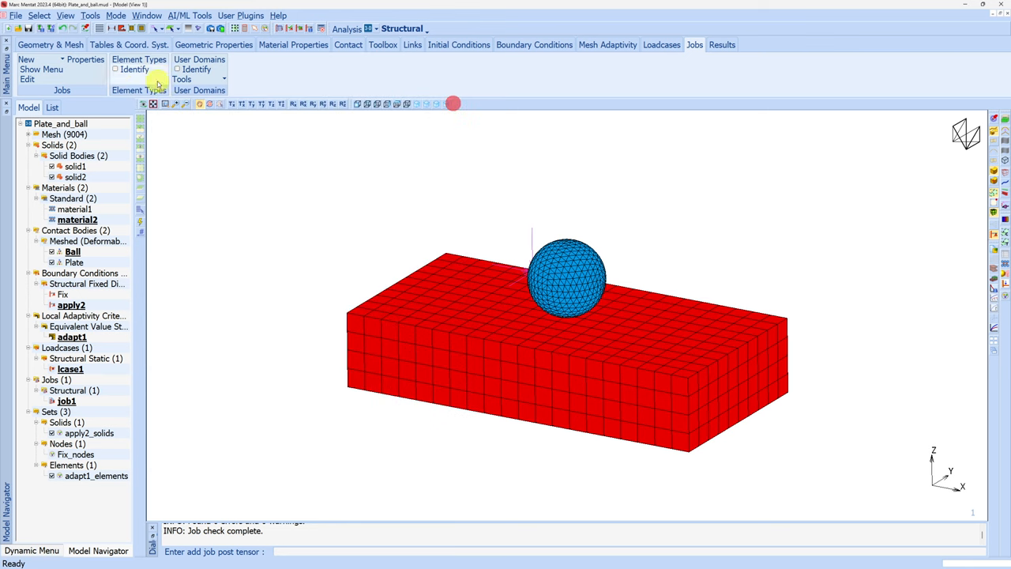
Identify element types — ball as type 134 tetrahedra, plate as type 7 hexahedra — then reopen job1's properties.
{"action": "left_click", "coordinate": [134, 70]}
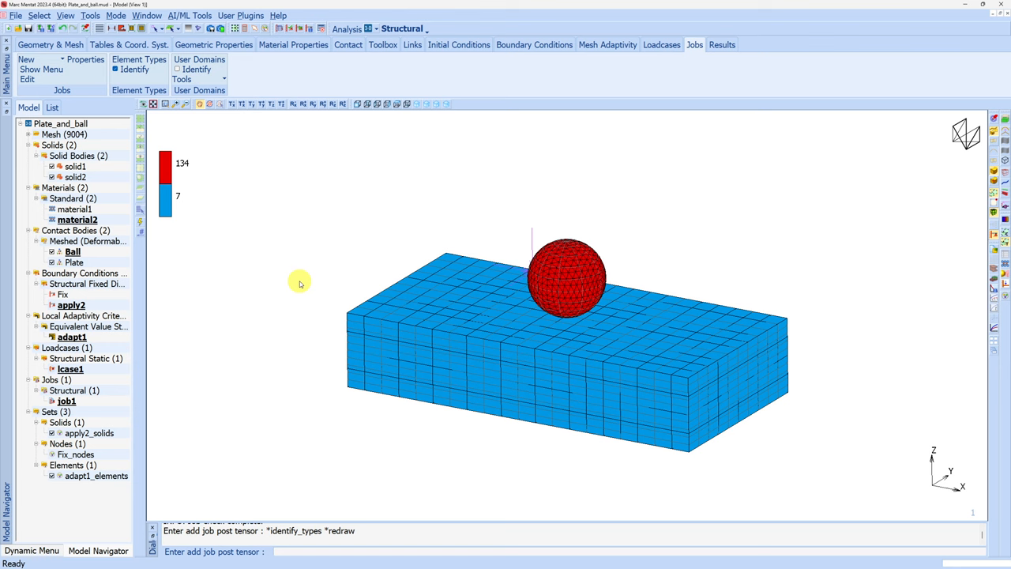
{"action": "left_click", "coordinate": [139, 60]}
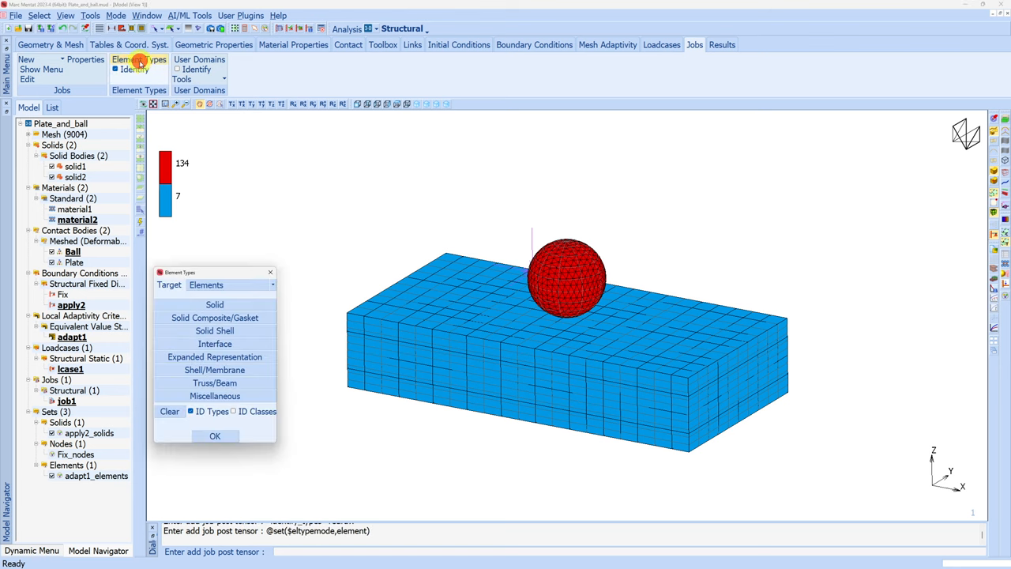
{"action": "left_click", "coordinate": [215, 303]}
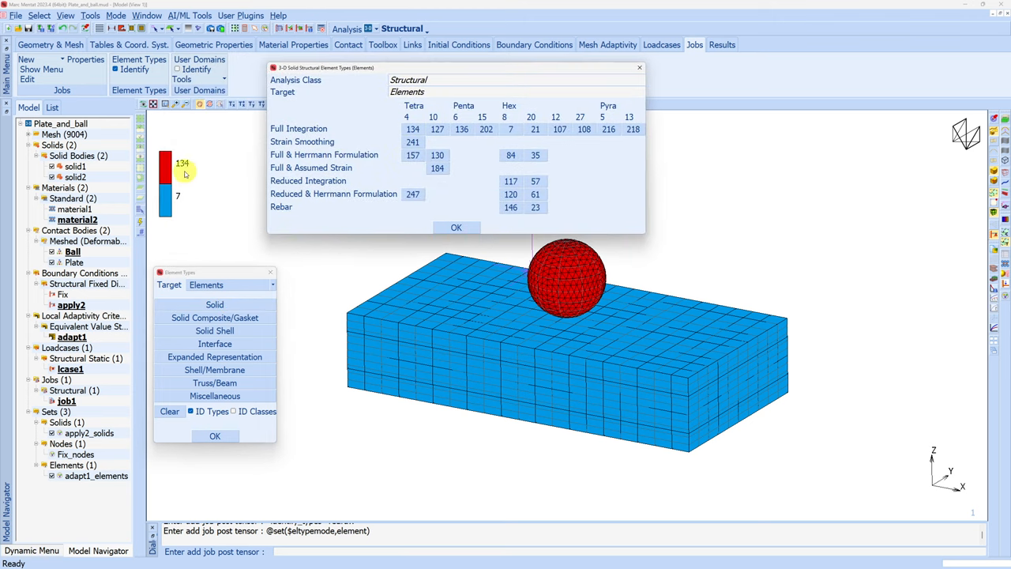
{"action": "left_click", "coordinate": [412, 129]}
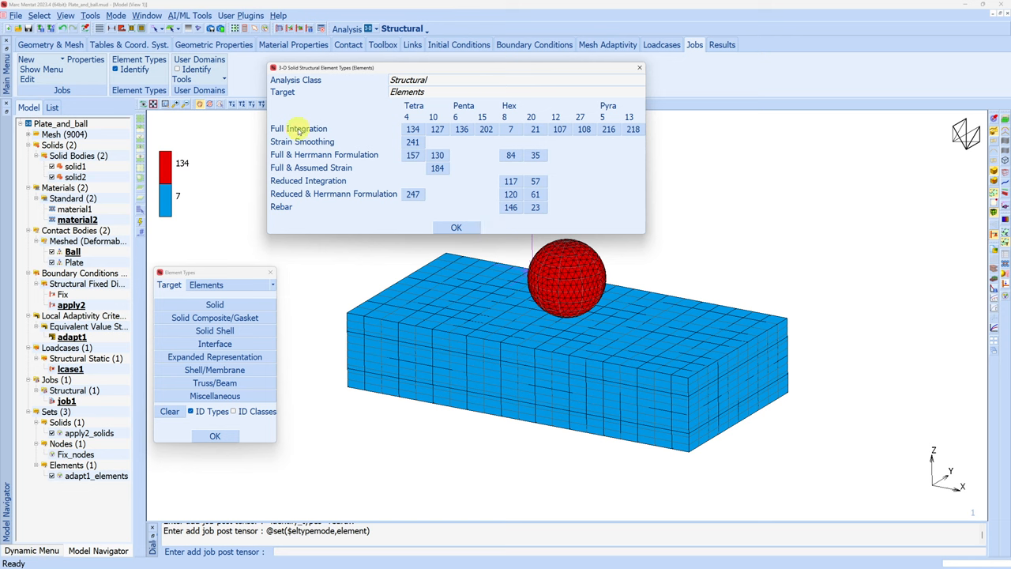
{"action": "mouse_move", "coordinate": [486, 311]}
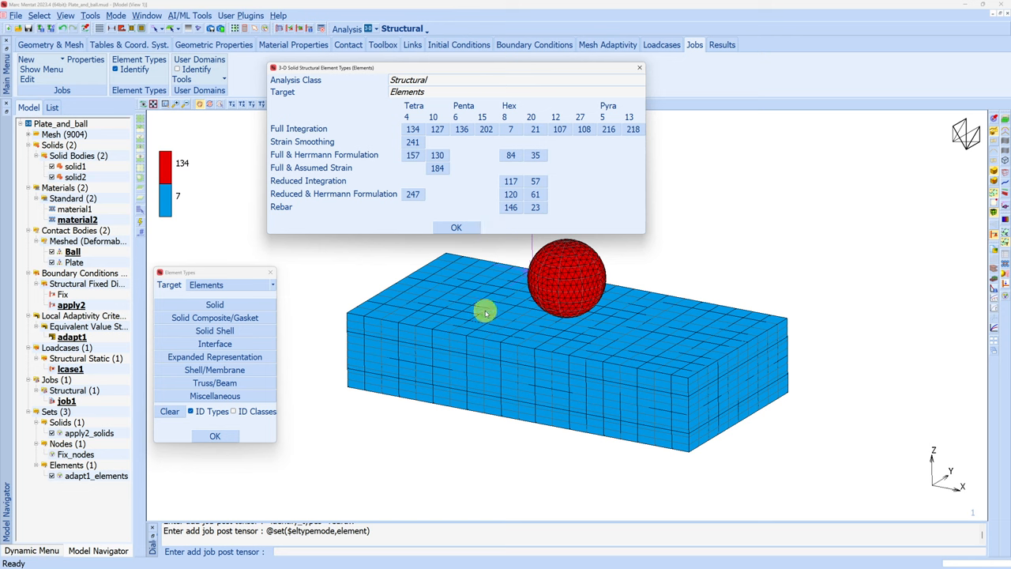
{"action": "mouse_move", "coordinate": [461, 308]}
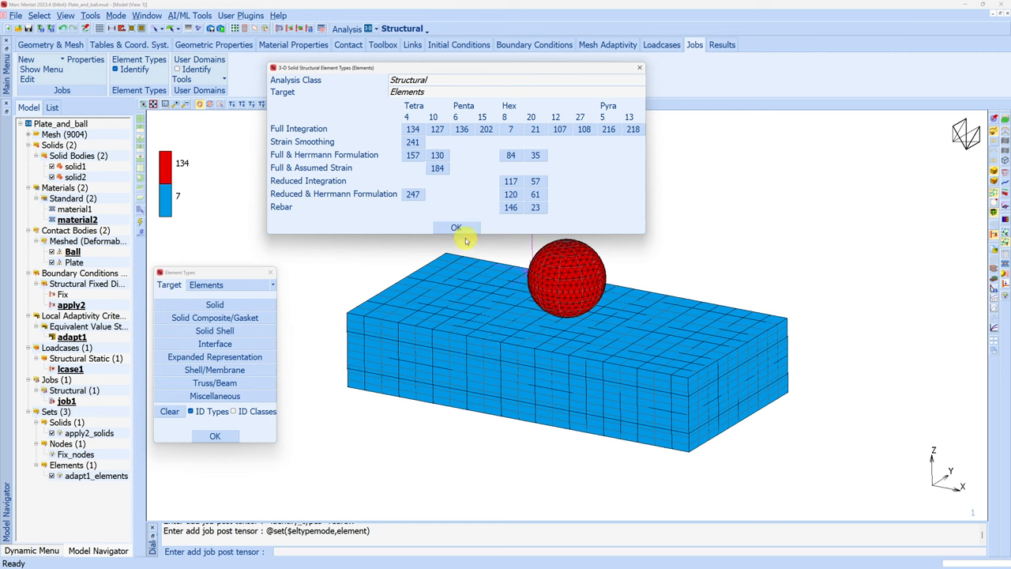
{"action": "mouse_move", "coordinate": [418, 181]}
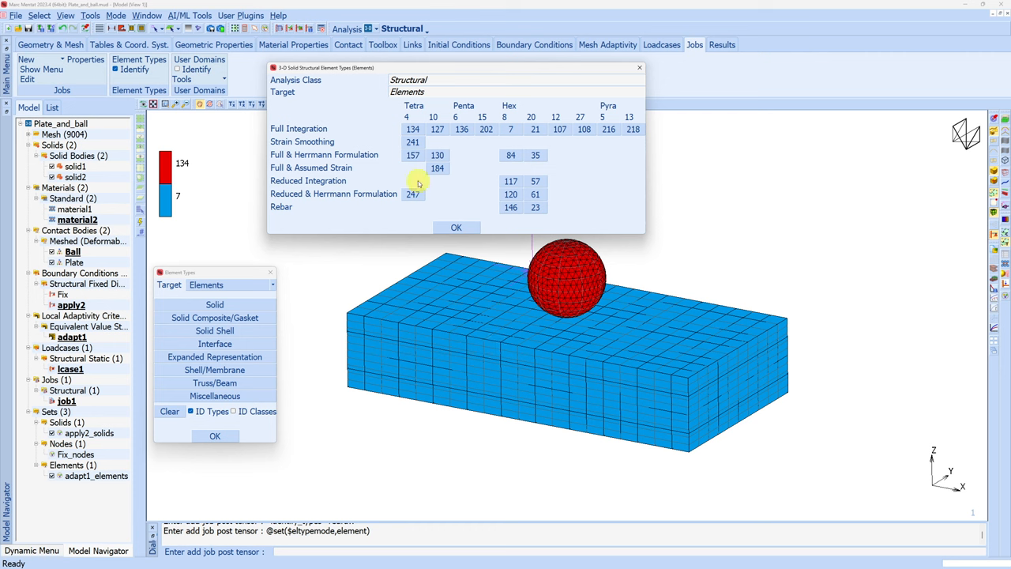
{"action": "left_click", "coordinate": [455, 227]}
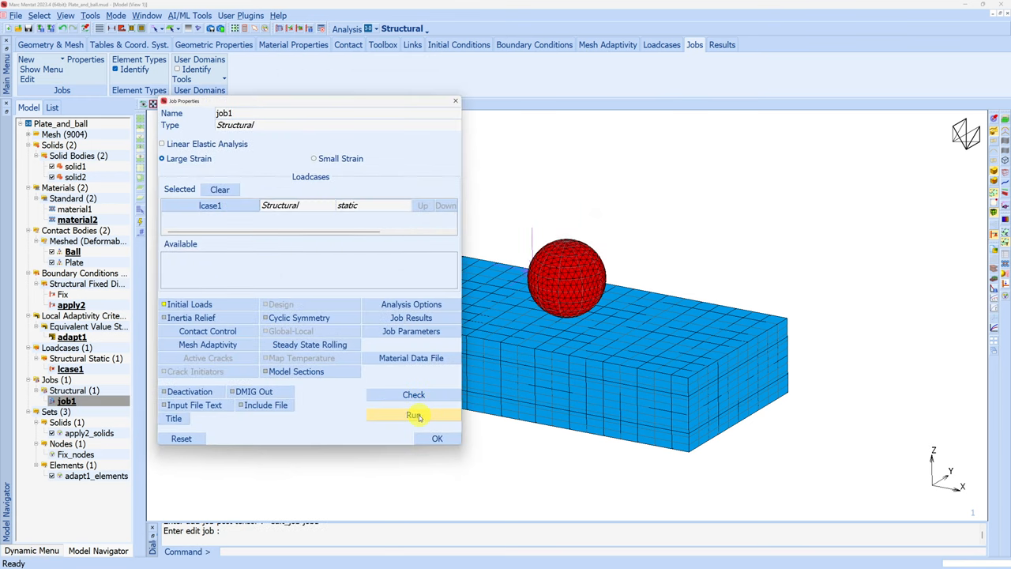
Enable 4 matrix-solver threads and 4 assembly/recovery threads for job1, save the model and run it.
{"action": "left_click", "coordinate": [414, 414]}
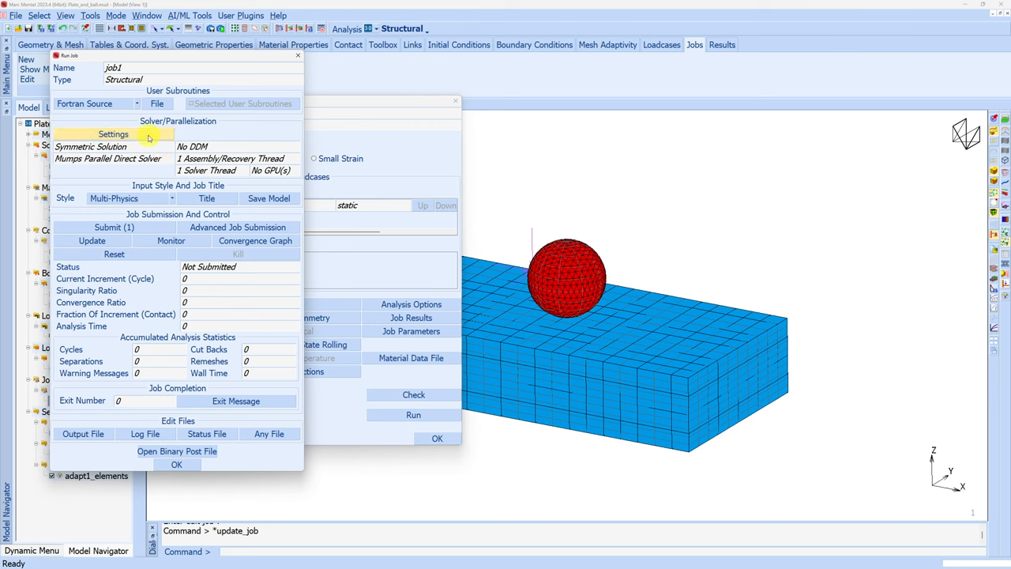
{"action": "left_click", "coordinate": [114, 133]}
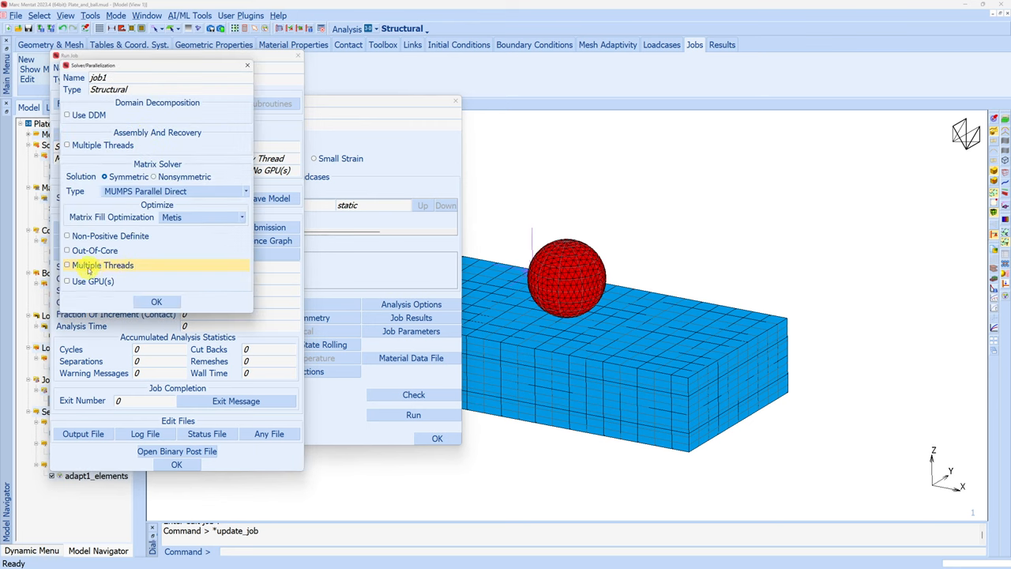
{"action": "left_click", "coordinate": [66, 265]}
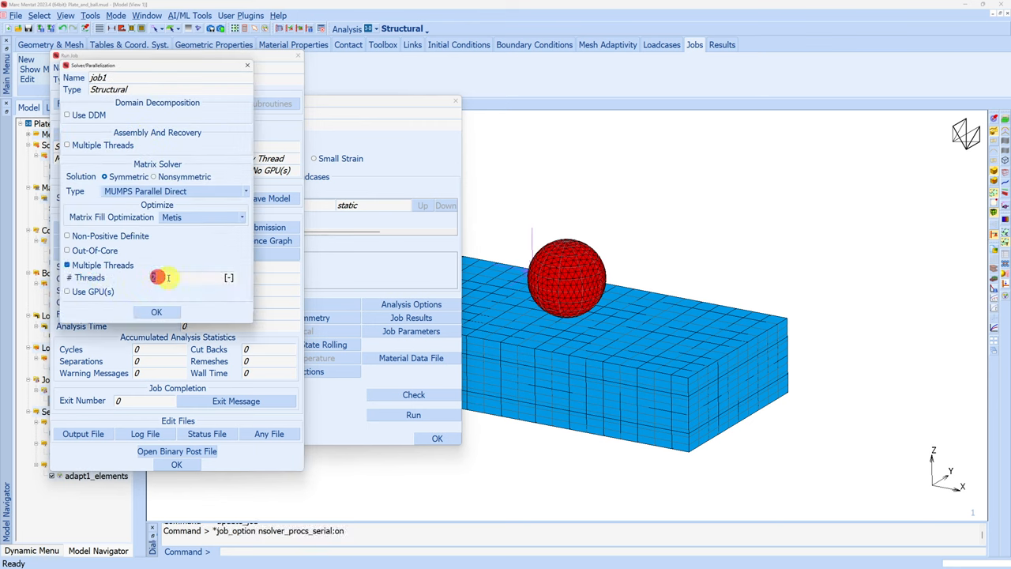
{"action": "type", "text": "4"}
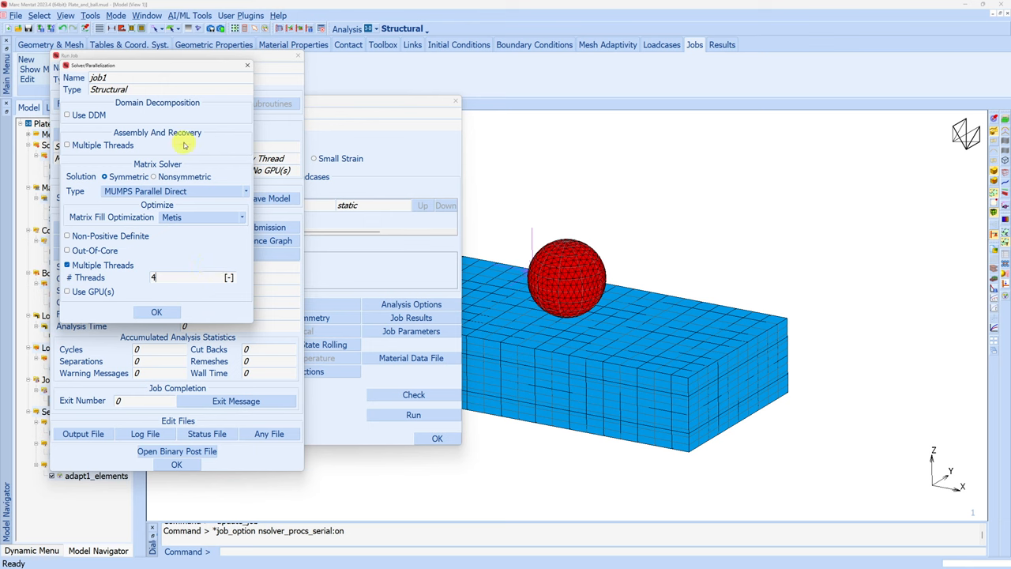
{"action": "left_click", "coordinate": [66, 146]}
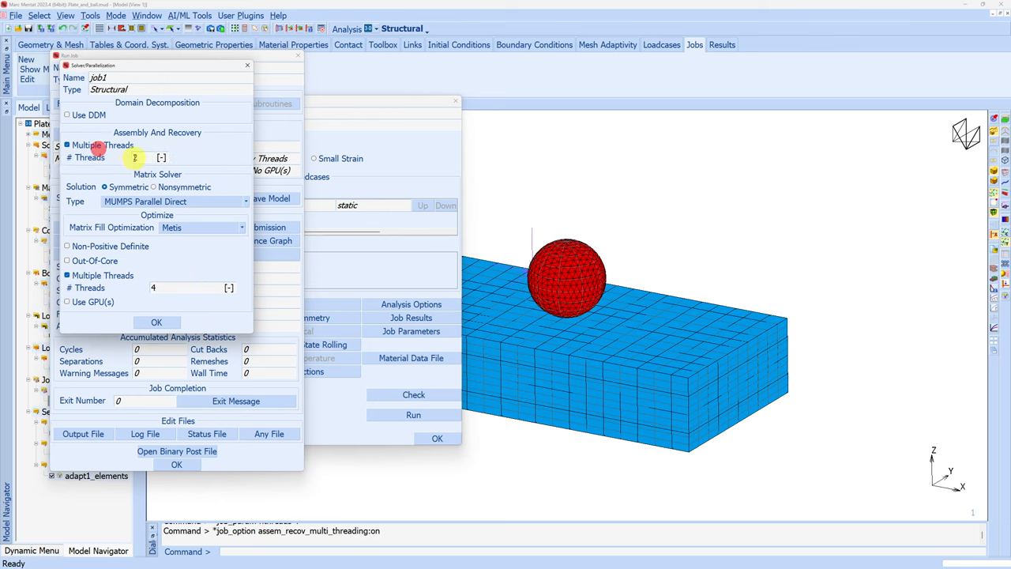
{"action": "left_click", "coordinate": [156, 322]}
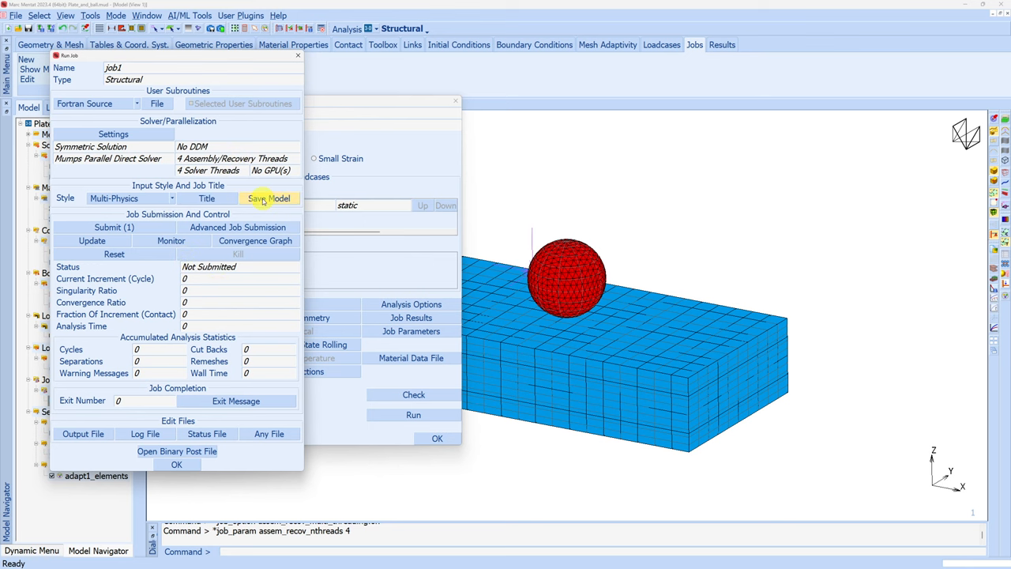
{"action": "left_click", "coordinate": [268, 197]}
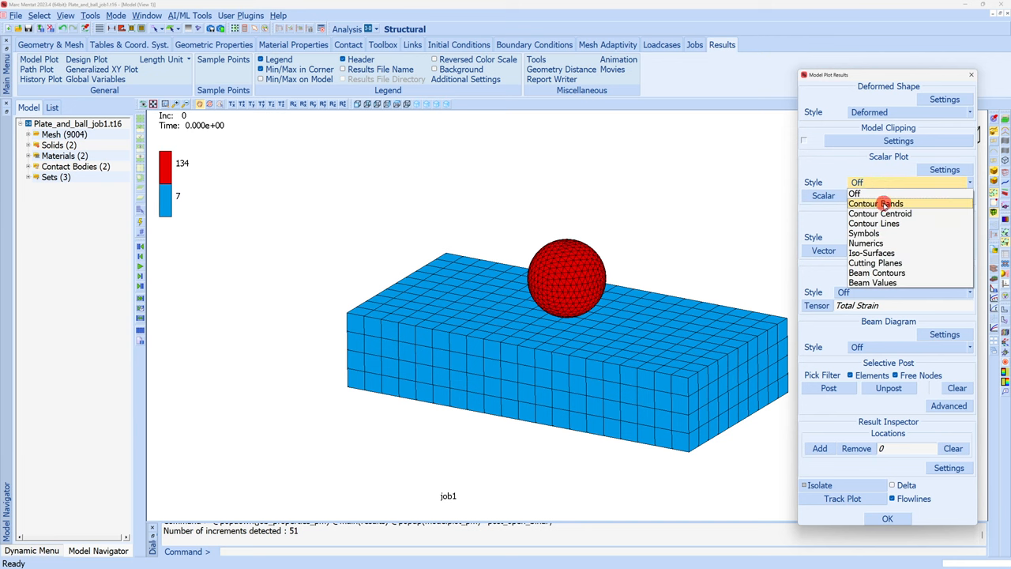
Plot Equivalent Von Mises Stress as contour bands and step through increments with the Ball contact body hidden.
{"action": "left_click", "coordinate": [875, 202]}
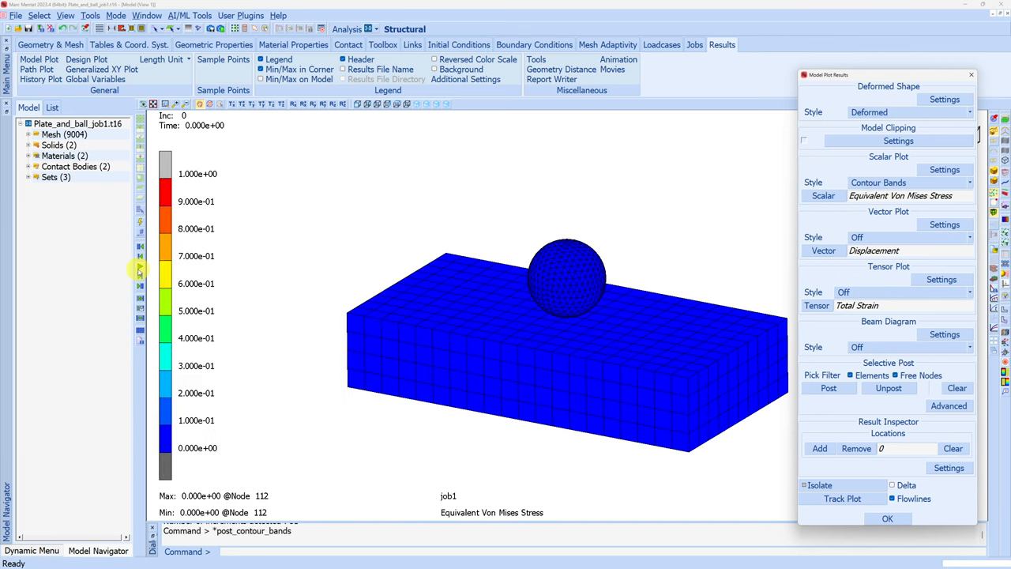
{"action": "left_click", "coordinate": [143, 277]}
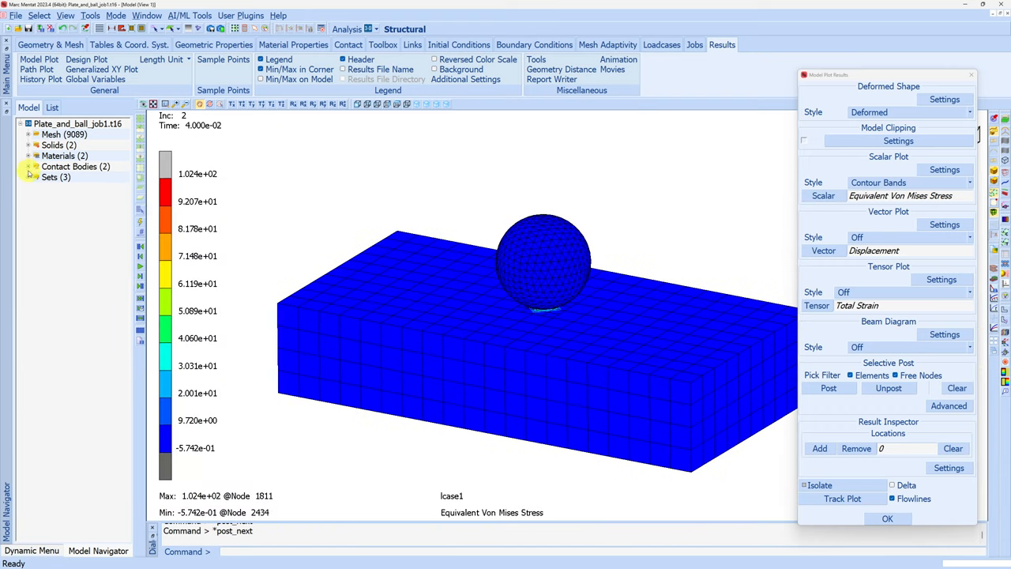
{"action": "left_click", "coordinate": [28, 166]}
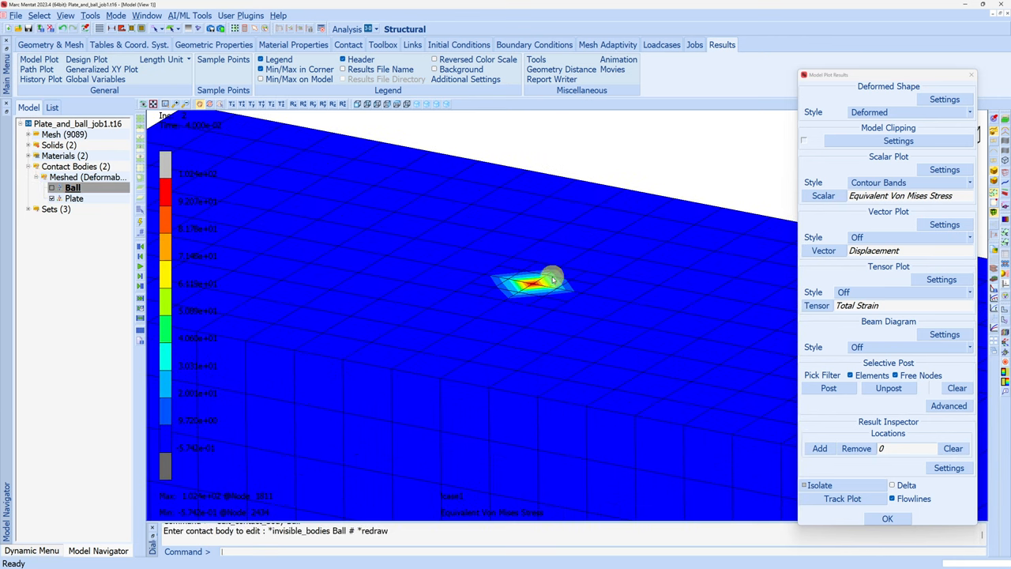
{"action": "left_click", "coordinate": [139, 277]}
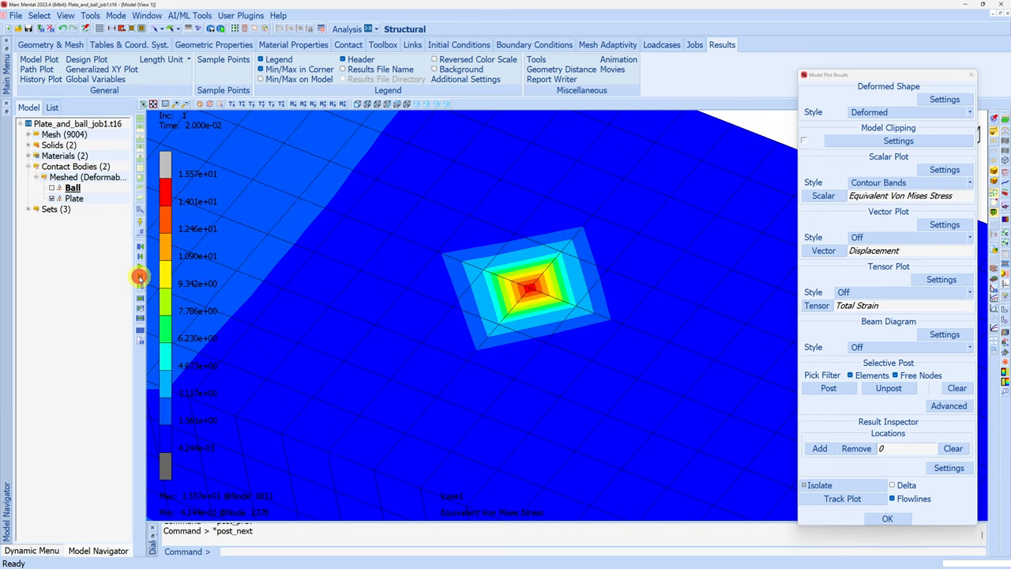
{"action": "mouse_move", "coordinate": [480, 307]}
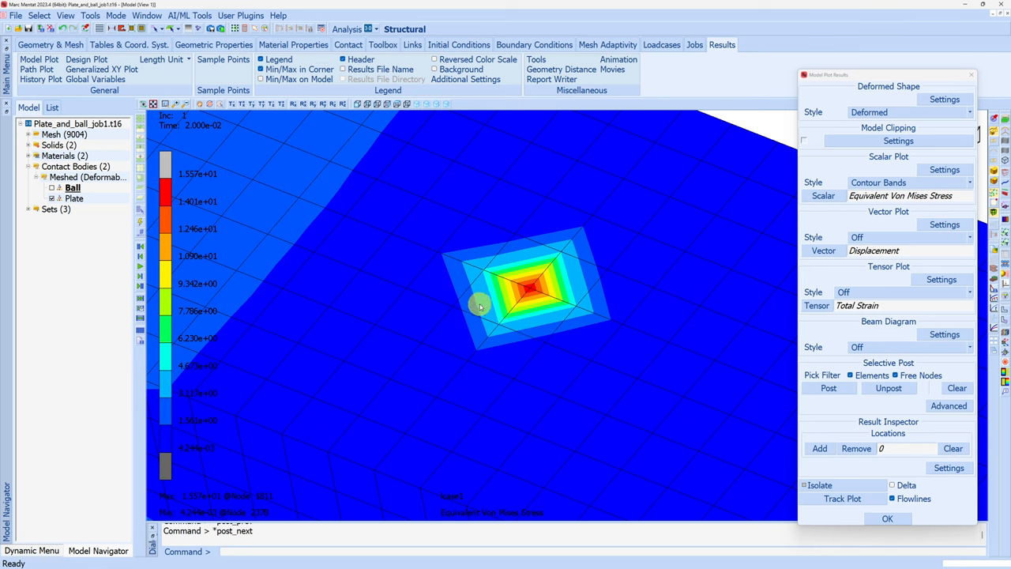
{"action": "mouse_move", "coordinate": [519, 322]}
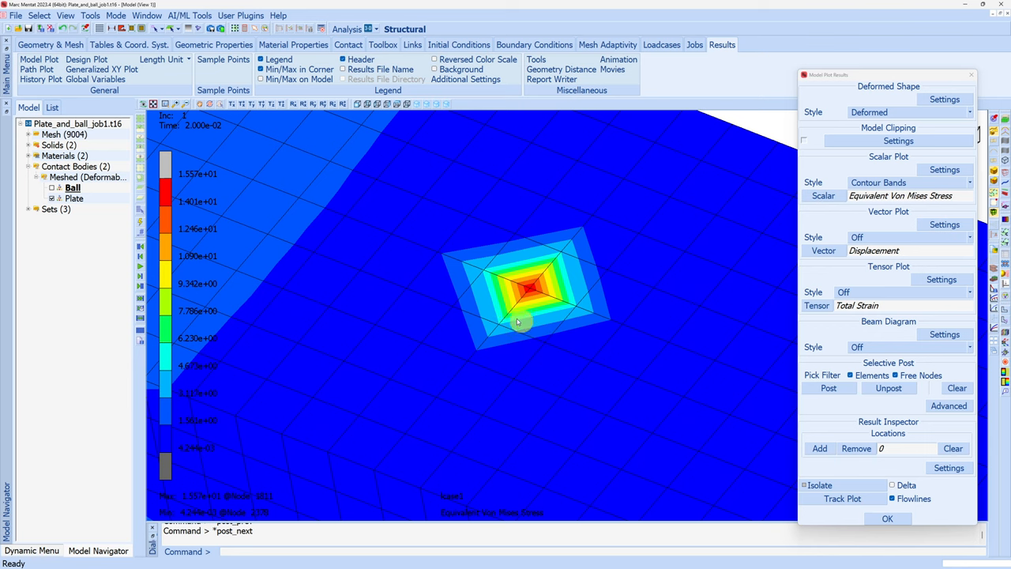
{"action": "left_click", "coordinate": [141, 278]}
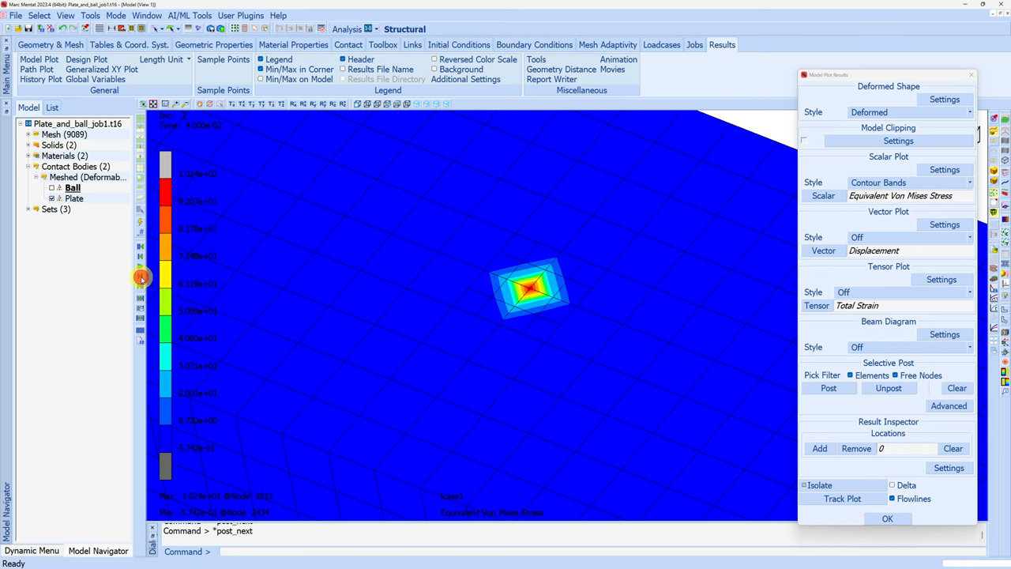
{"action": "mouse_move", "coordinate": [543, 331]}
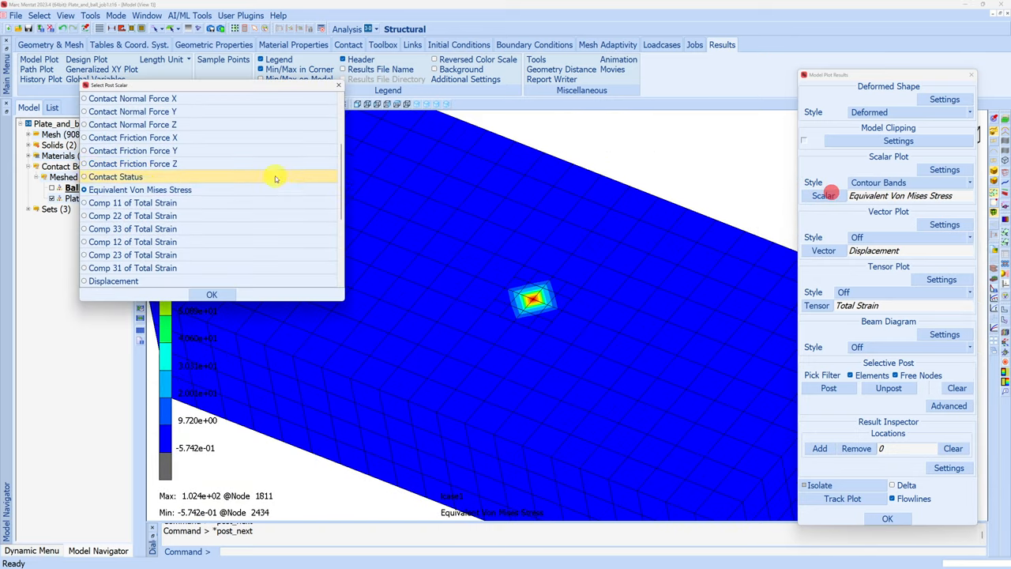
Change the plotted quantity to Equivalent of Total Strain and advance to increment 8.
{"action": "left_click", "coordinate": [134, 281]}
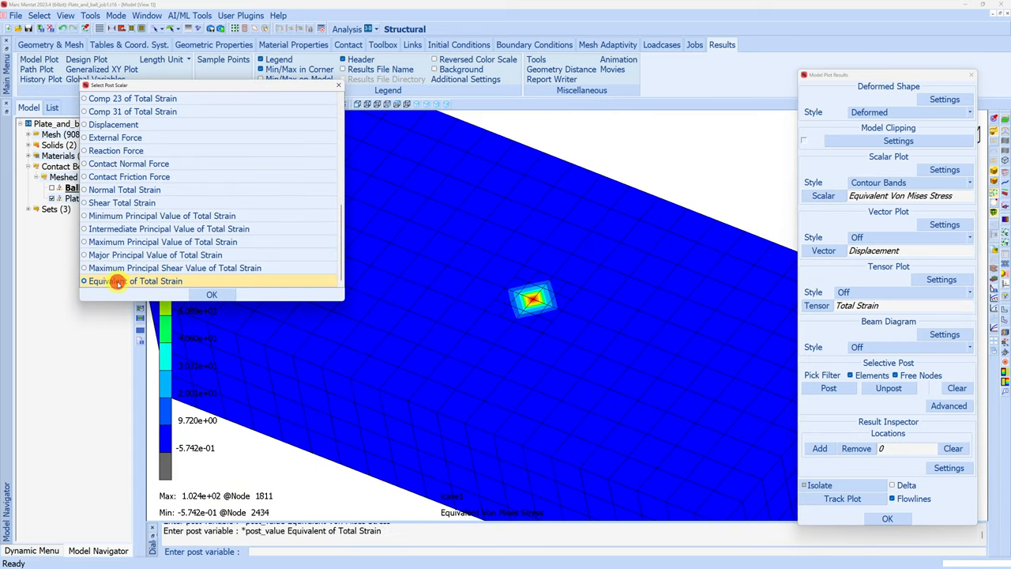
{"action": "left_click", "coordinate": [211, 294]}
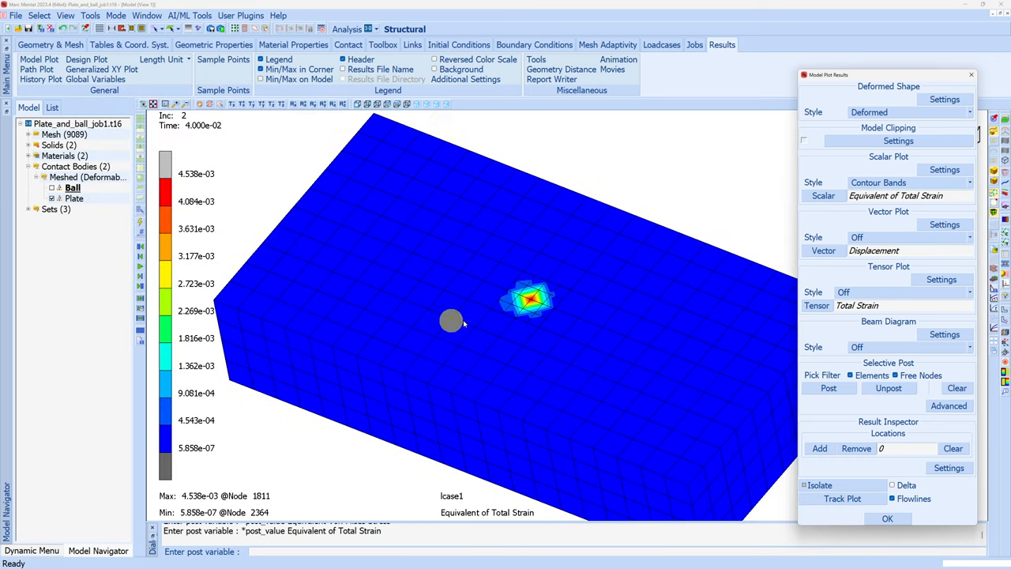
{"action": "left_click", "coordinate": [139, 278]}
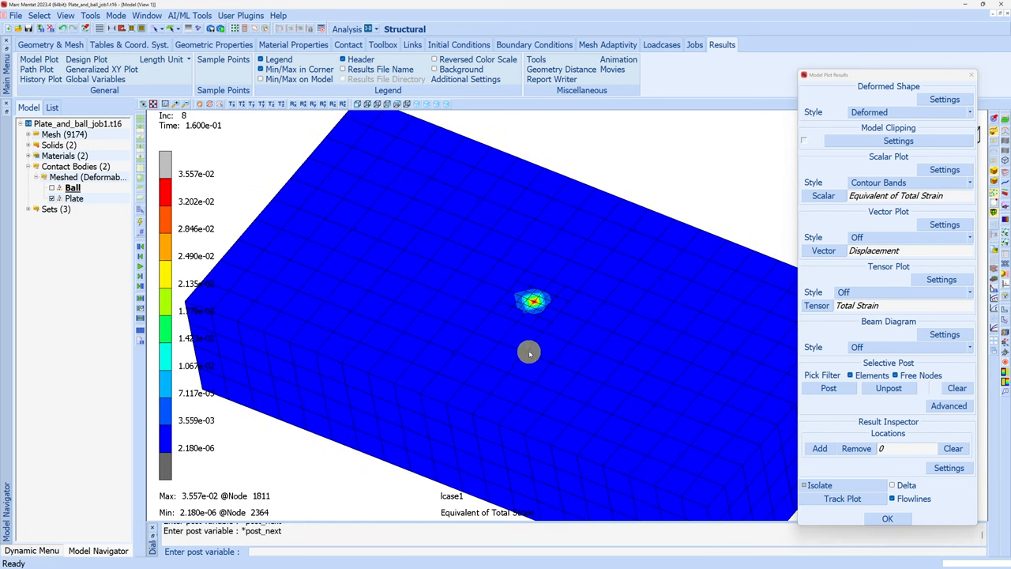
{"action": "mouse_move", "coordinate": [673, 237]}
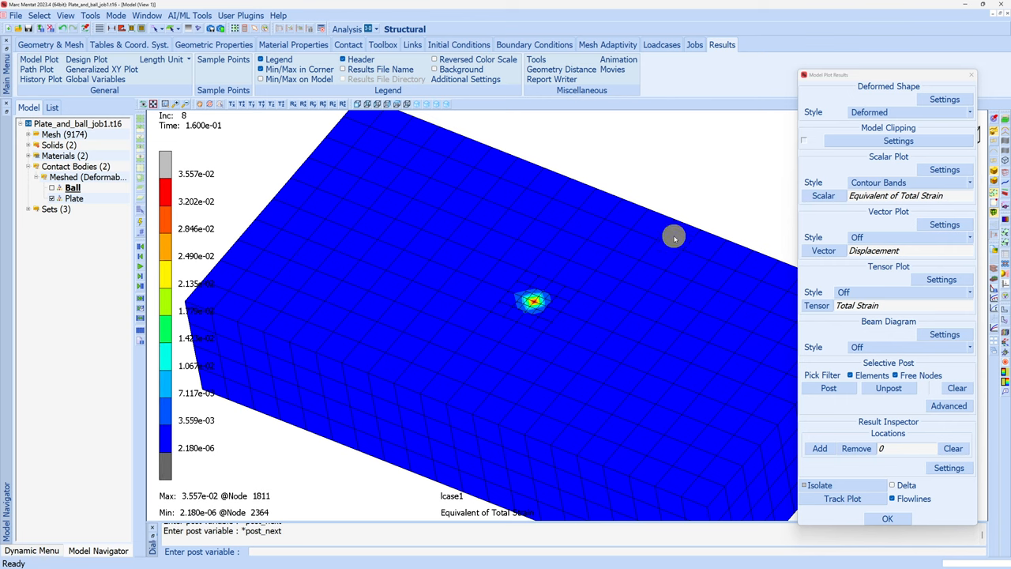
{"action": "mouse_move", "coordinate": [549, 324]}
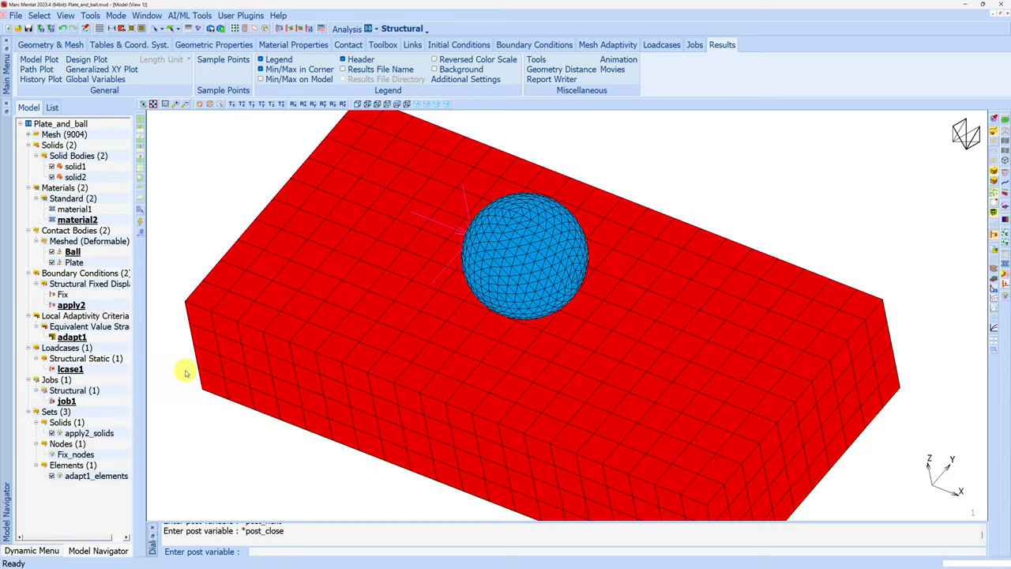
Change adapt1 to a Node In Contact criterion with max 3 levels, then resubmit job1.
{"action": "double_click", "coordinate": [72, 336]}
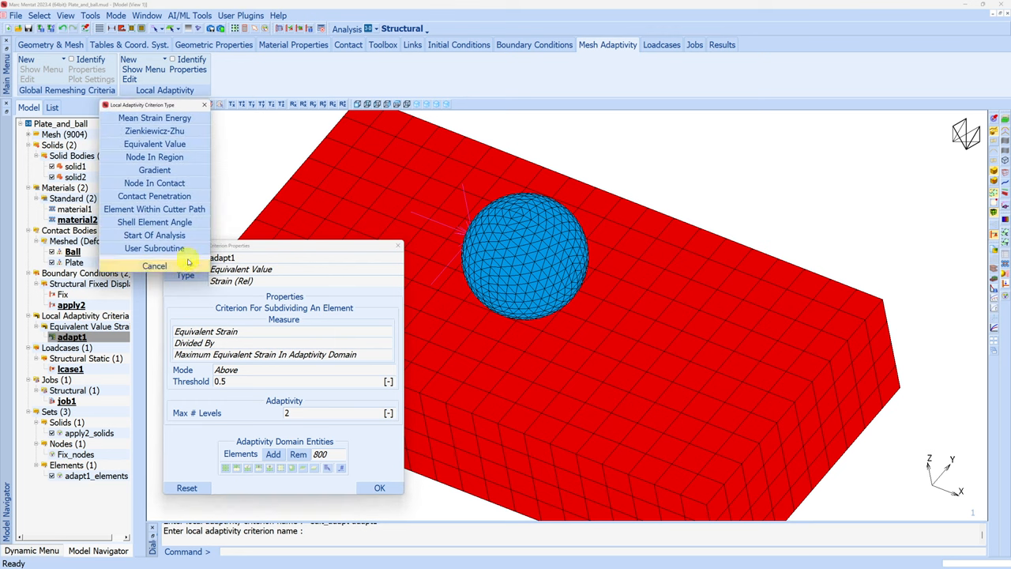
{"action": "left_click", "coordinate": [155, 183]}
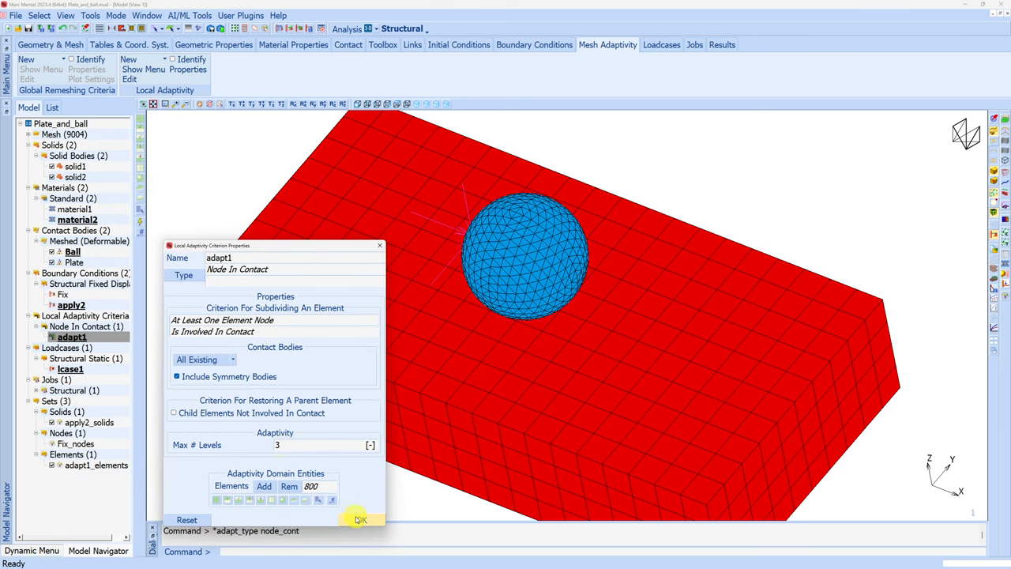
{"action": "left_click", "coordinate": [360, 518]}
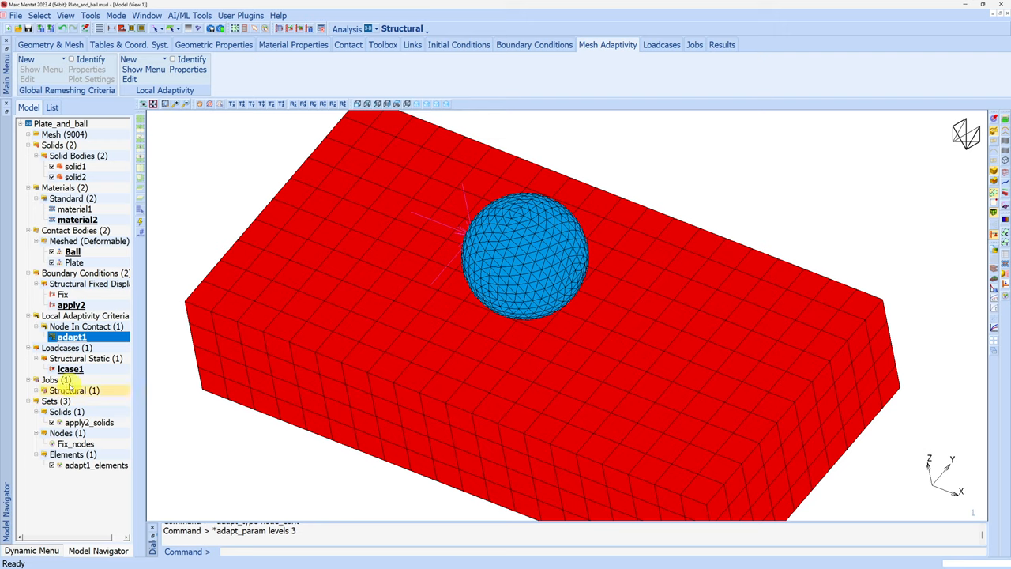
{"action": "double_click", "coordinate": [66, 401]}
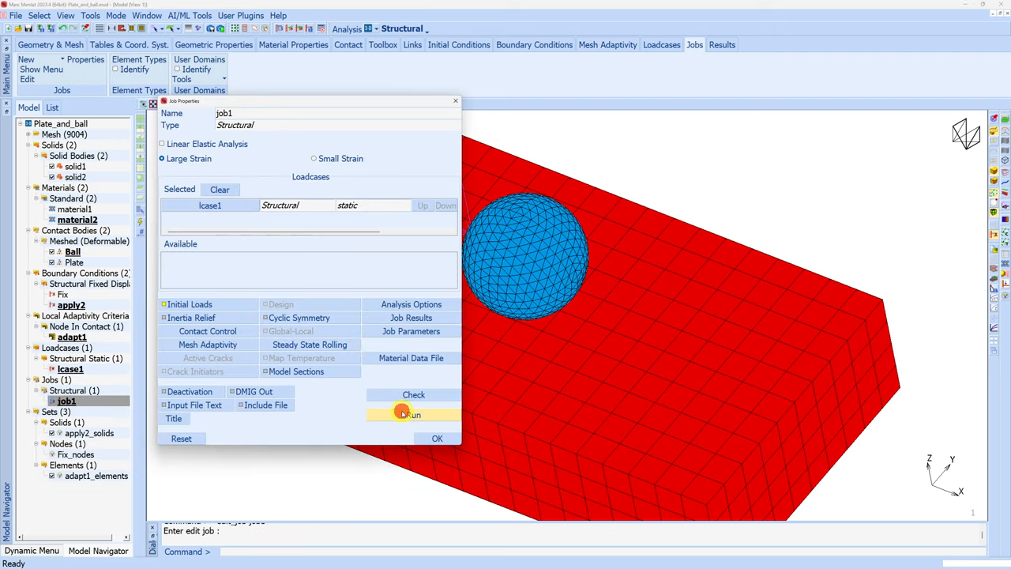
{"action": "left_click", "coordinate": [410, 413]}
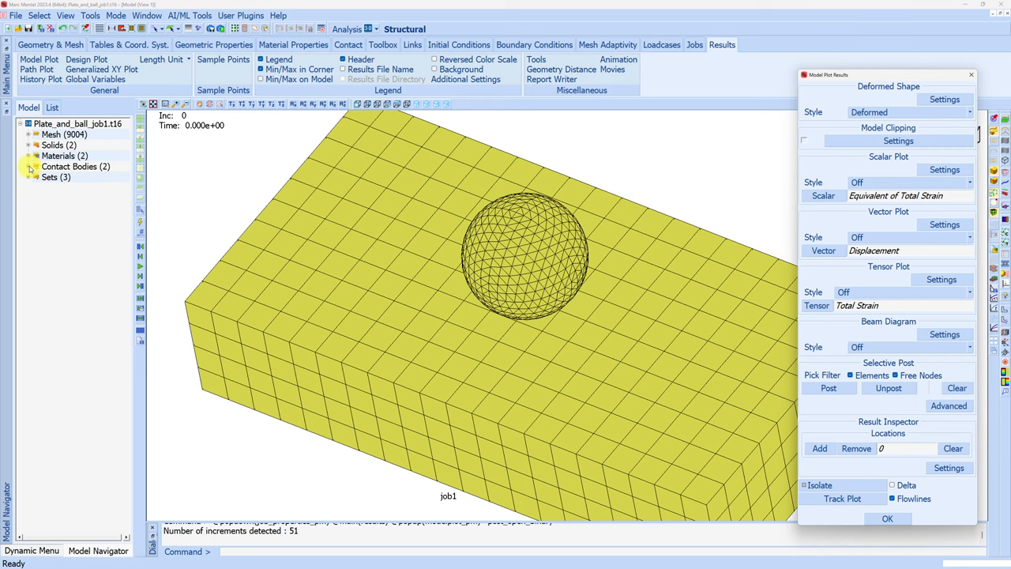
Hide the Ball contact body and zoom around the plate's locally refined contact patch.
{"action": "left_click", "coordinate": [30, 167]}
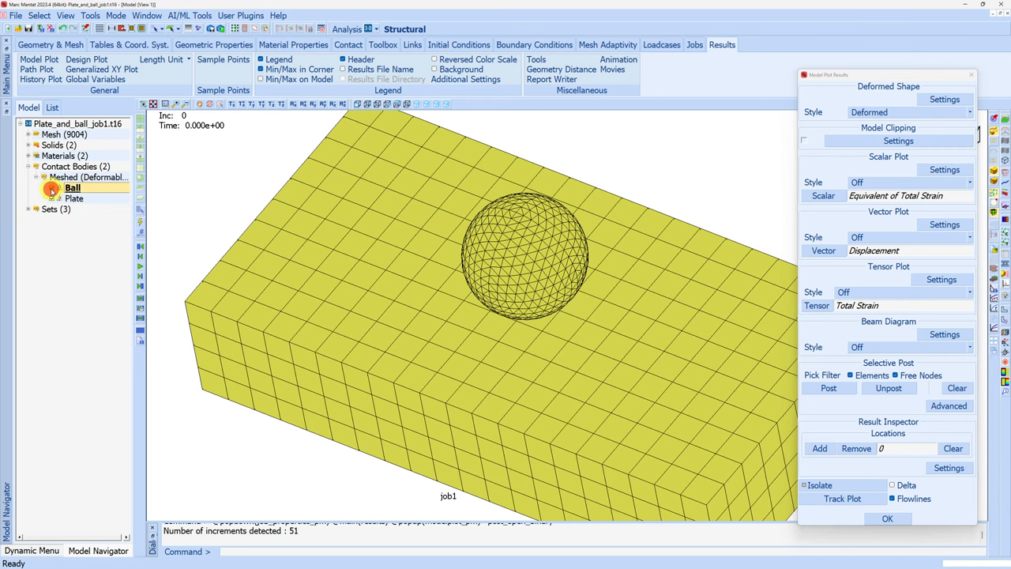
{"action": "left_click", "coordinate": [140, 287]}
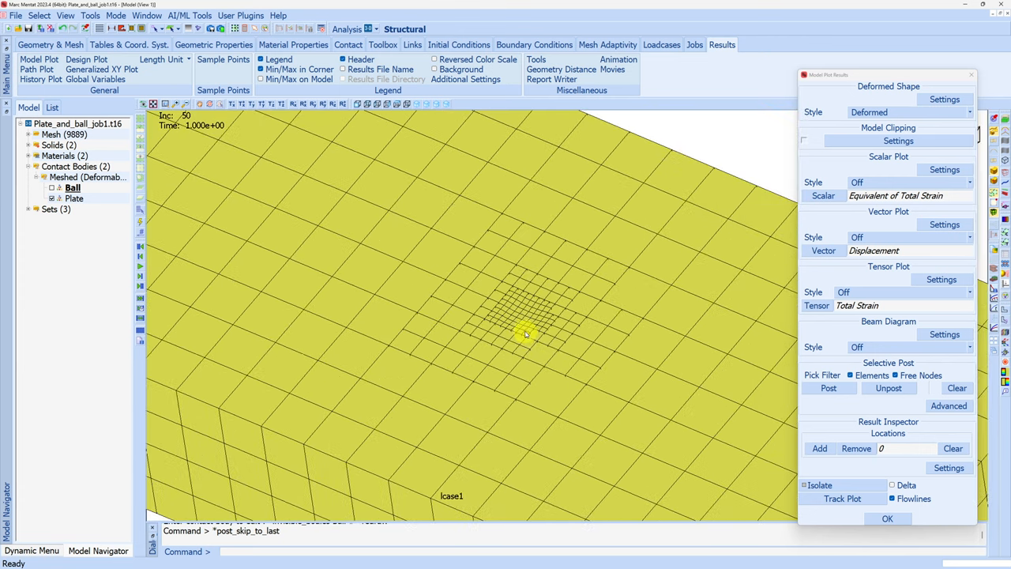
{"action": "left_click_drag", "start_coordinate": [524, 334], "coordinate": [544, 379]}
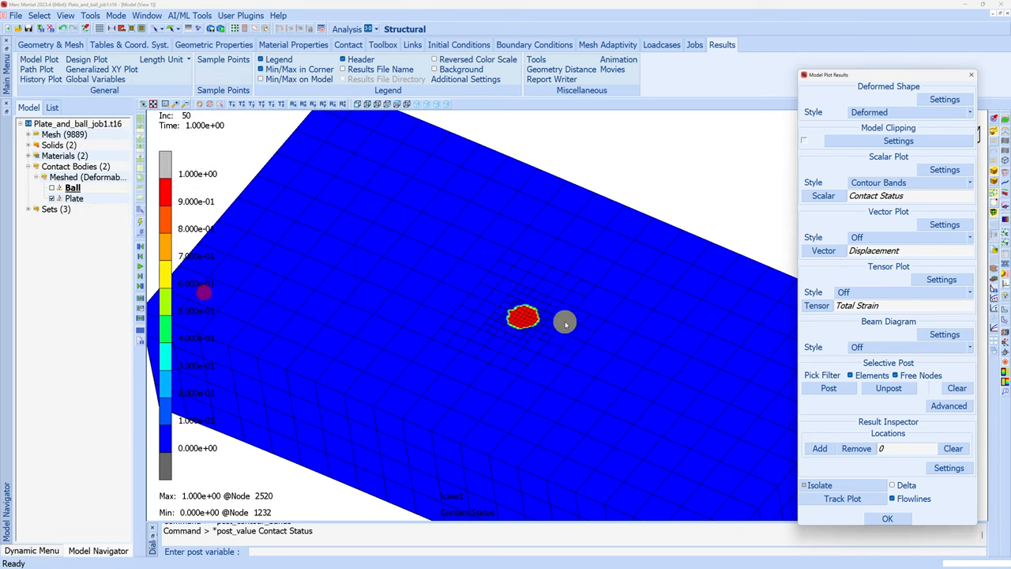
{"action": "mouse_move", "coordinate": [562, 385]}
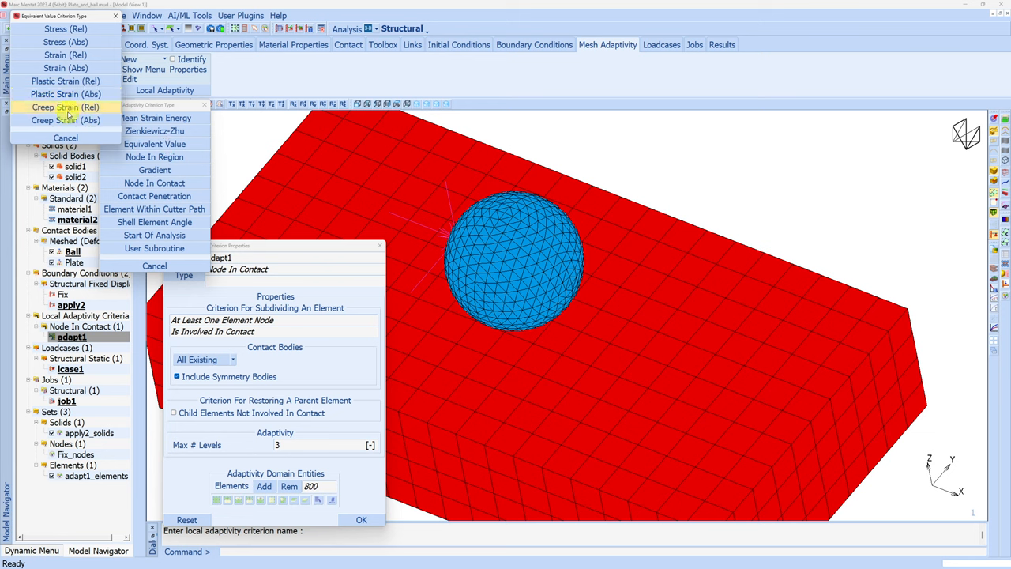
{"action": "mouse_move", "coordinate": [66, 66]}
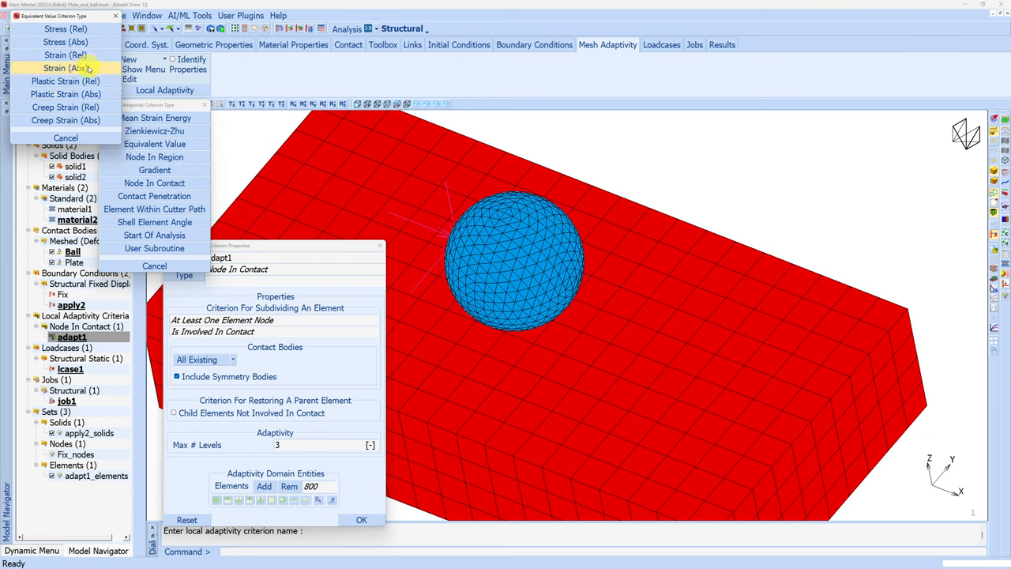
{"action": "mouse_move", "coordinate": [65, 28]}
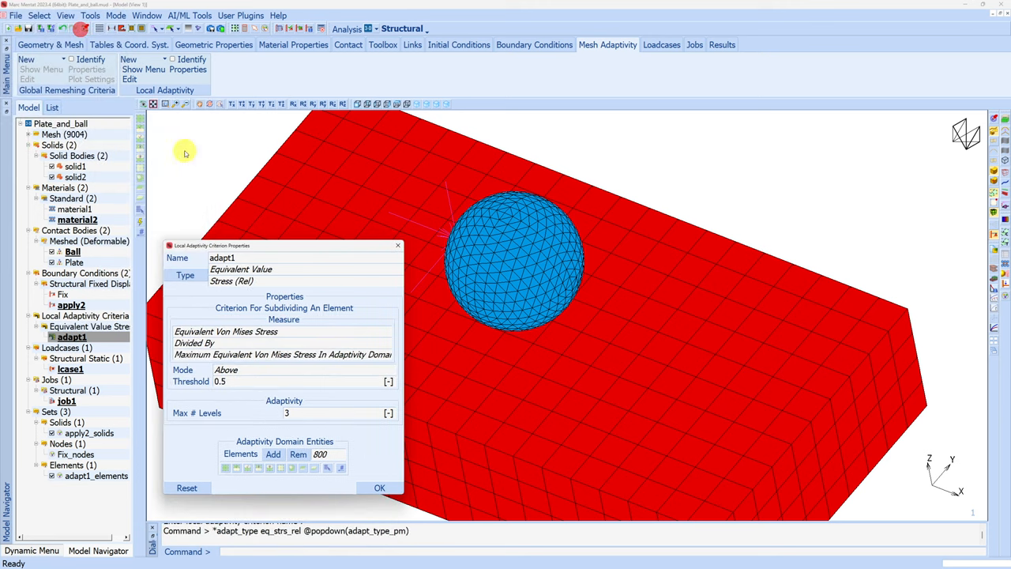
Confirm adapt1 as a relative equivalent von Mises stress criterion above 0.5 with max 3 levels.
{"action": "left_click", "coordinate": [260, 380]}
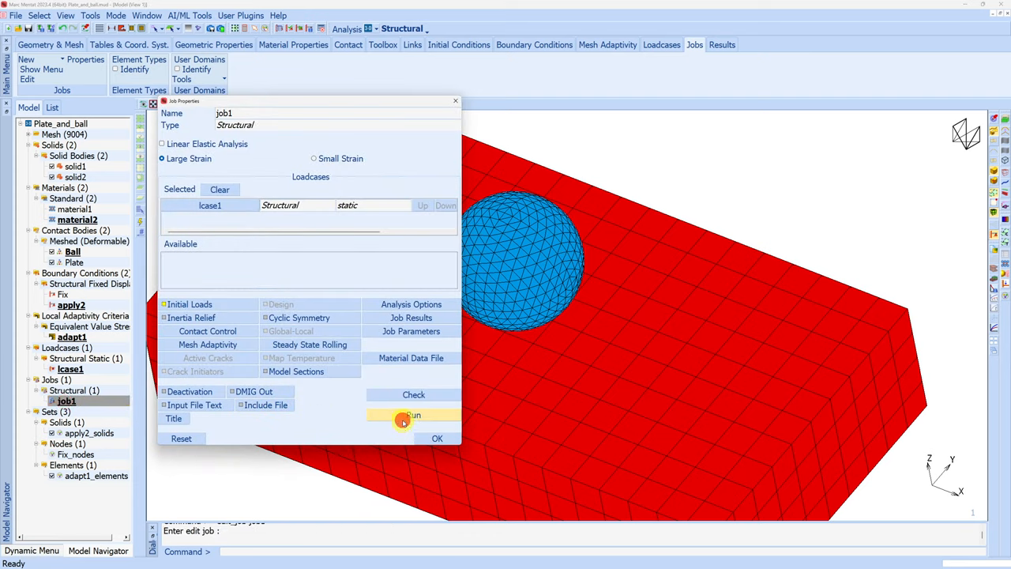
Submit job1 with the stress-based adaptivity criterion and open its binary post file (51 increments).
{"action": "left_click", "coordinate": [412, 413]}
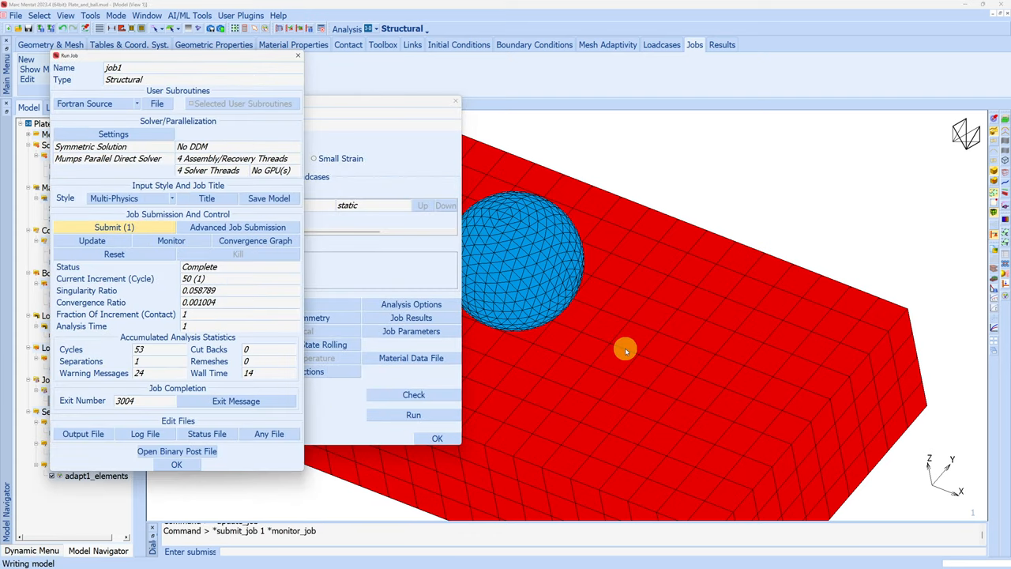
{"action": "left_click", "coordinate": [113, 227]}
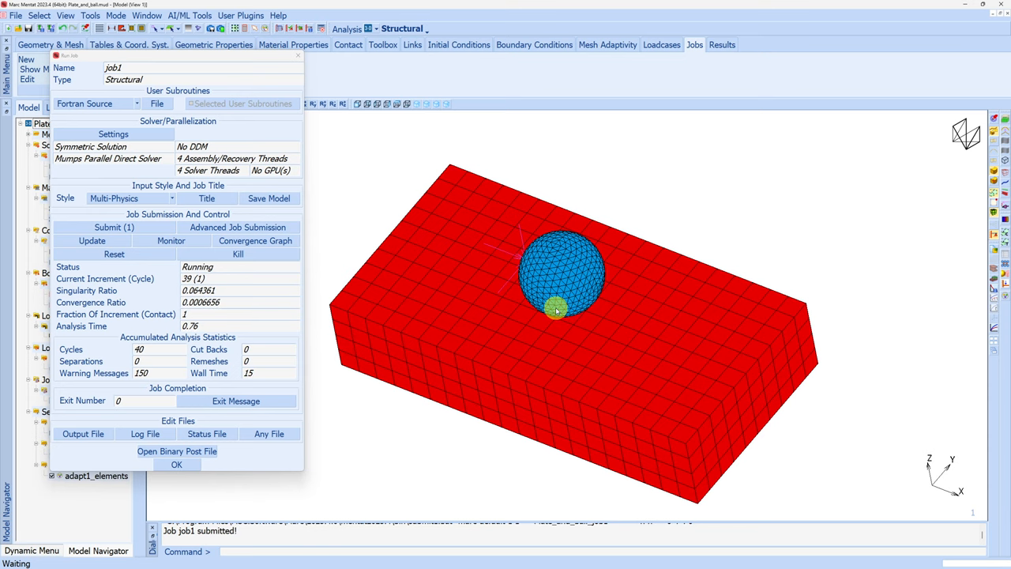
{"action": "left_click", "coordinate": [177, 452]}
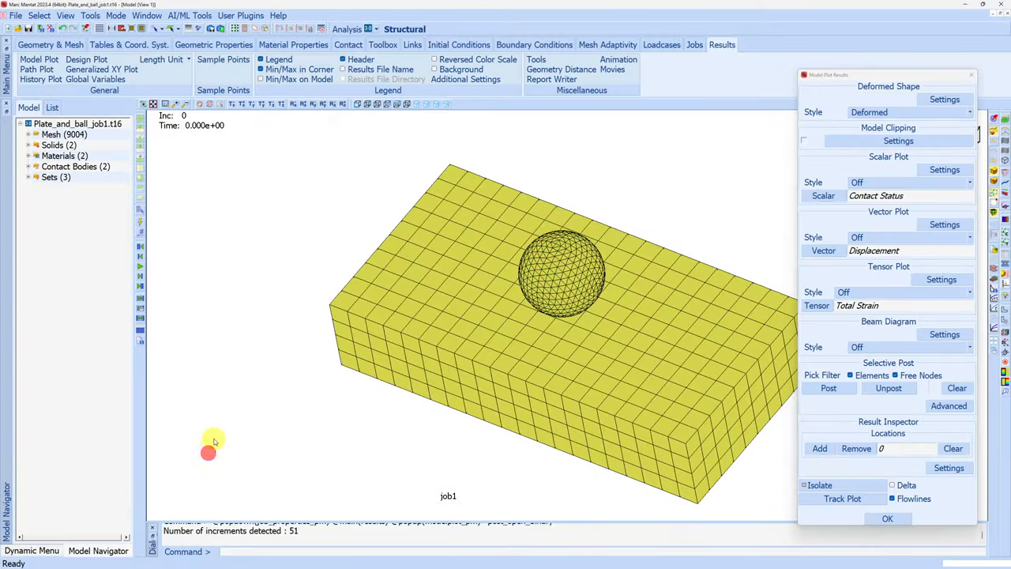
Hide the Ball contact body and plot Equivalent Von Mises Stress as contour bands at the last increment.
{"action": "left_click", "coordinate": [28, 166]}
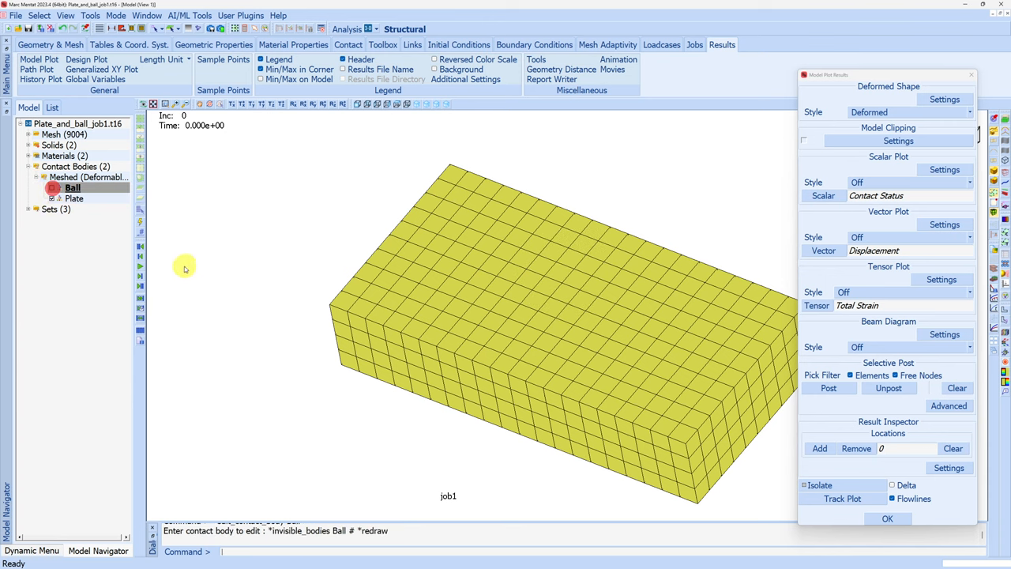
{"action": "left_click", "coordinate": [141, 271]}
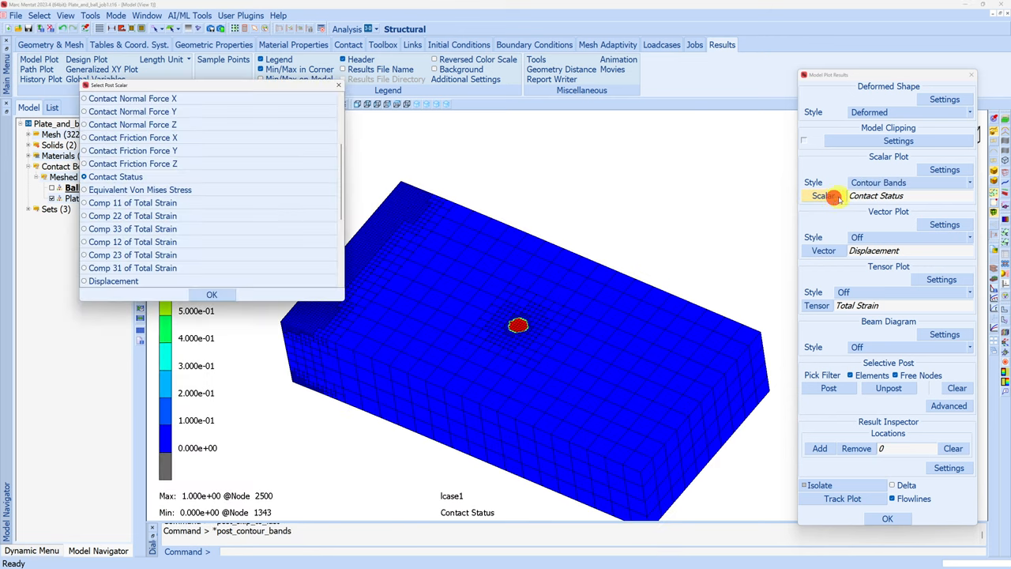
{"action": "left_click", "coordinate": [139, 190]}
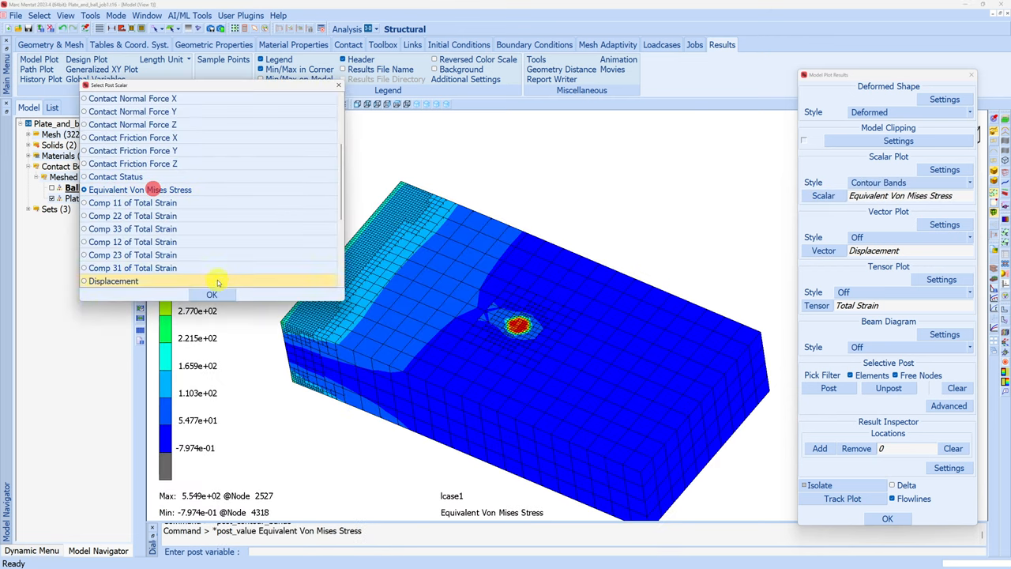
{"action": "left_click", "coordinate": [212, 294]}
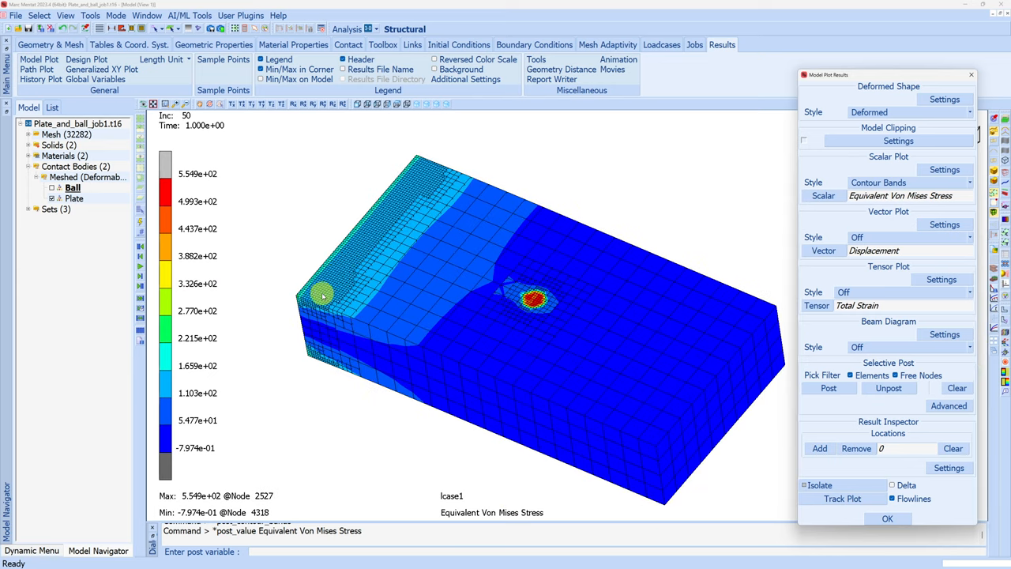
{"action": "mouse_move", "coordinate": [672, 234]}
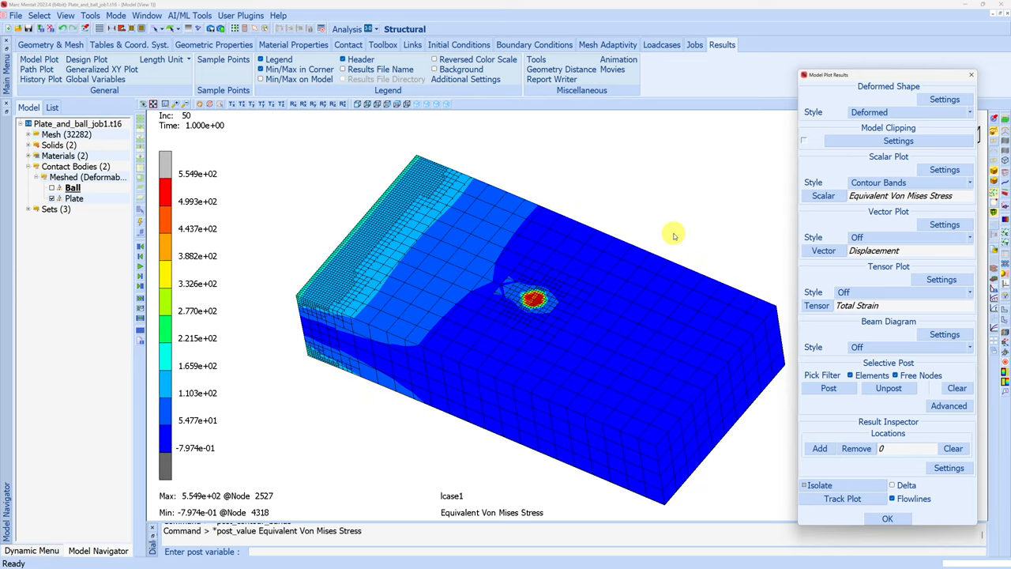